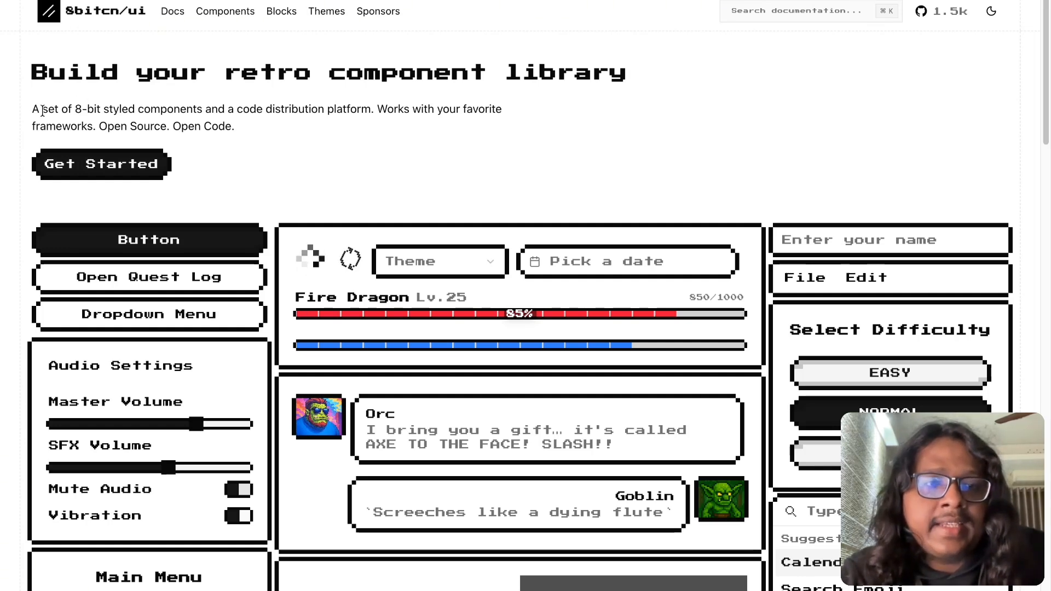
- Highlight the 8bitcn/ui introductory description and scroll down the page
{"action": "left_click_drag", "start_coordinate": [40, 109], "coordinate": [231, 126]}
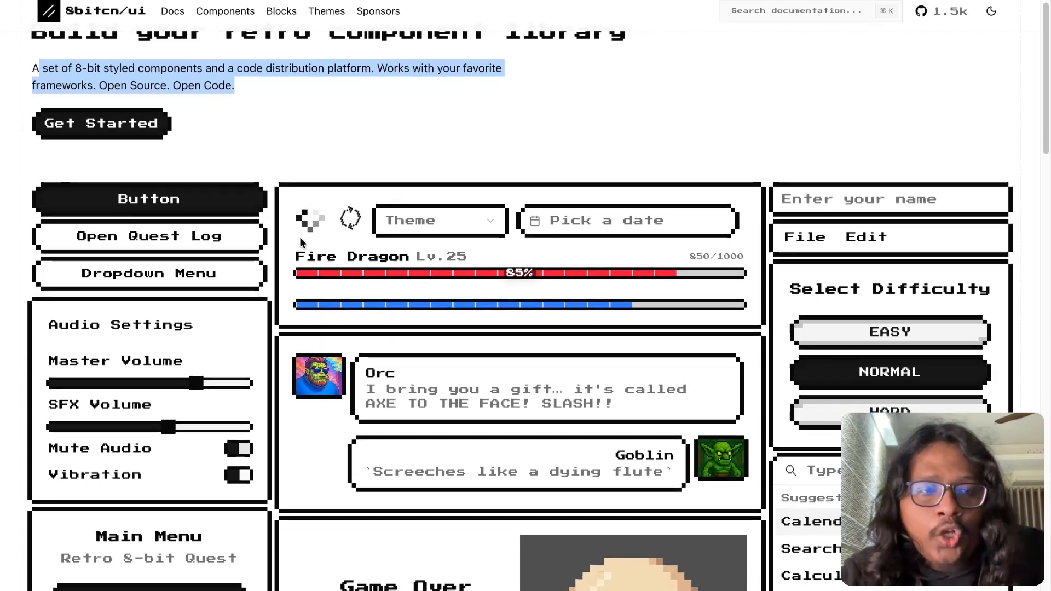
{"action": "scroll", "scroll_direction": "down", "scroll_amount": 3}
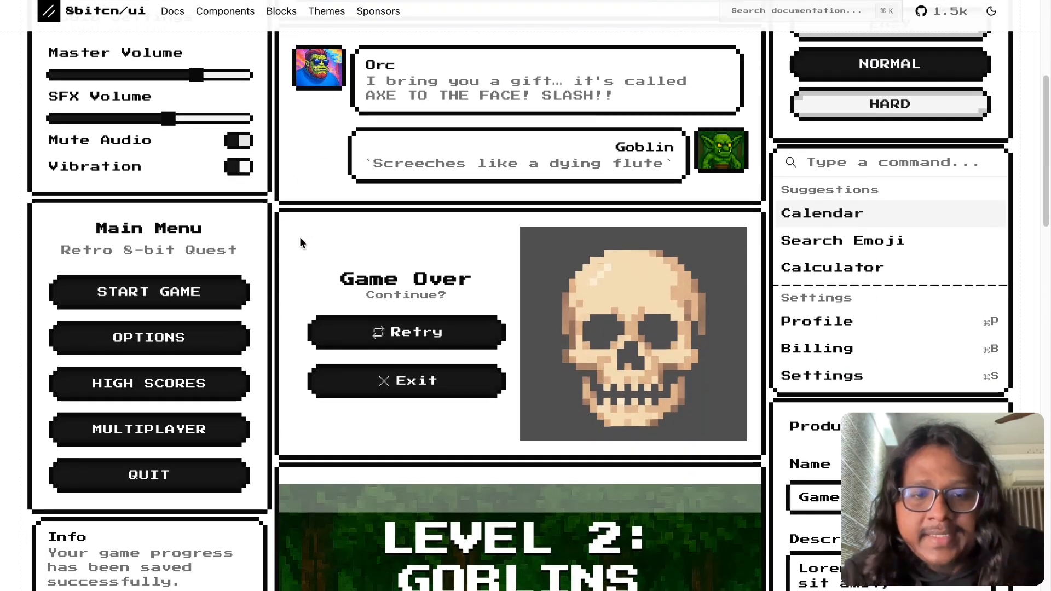
{"action": "scroll", "scroll_direction": "down", "scroll_amount": 3}
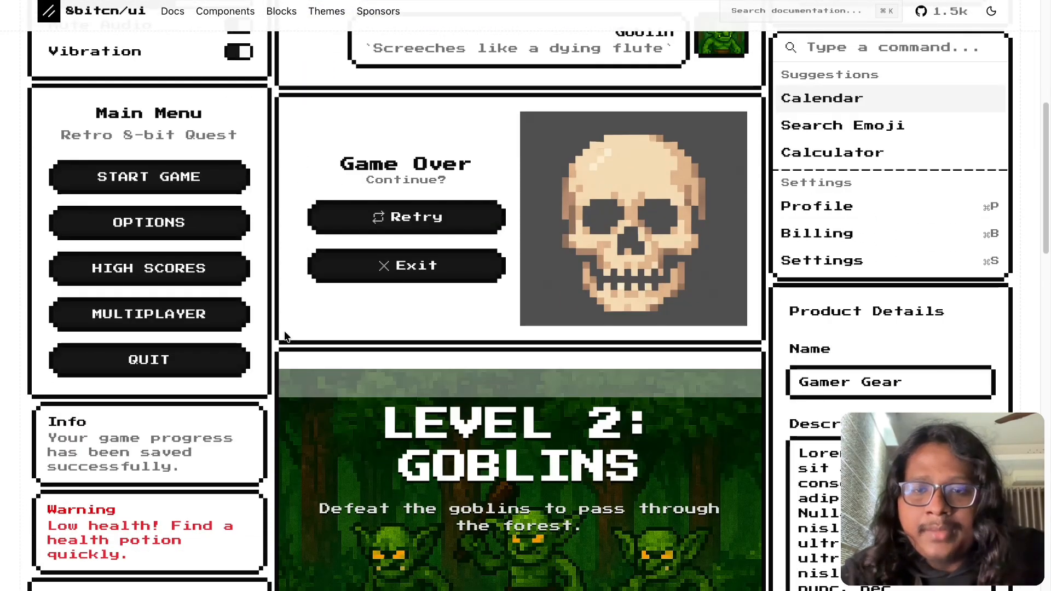
{"action": "scroll", "scroll_direction": "down", "scroll_amount": 3}
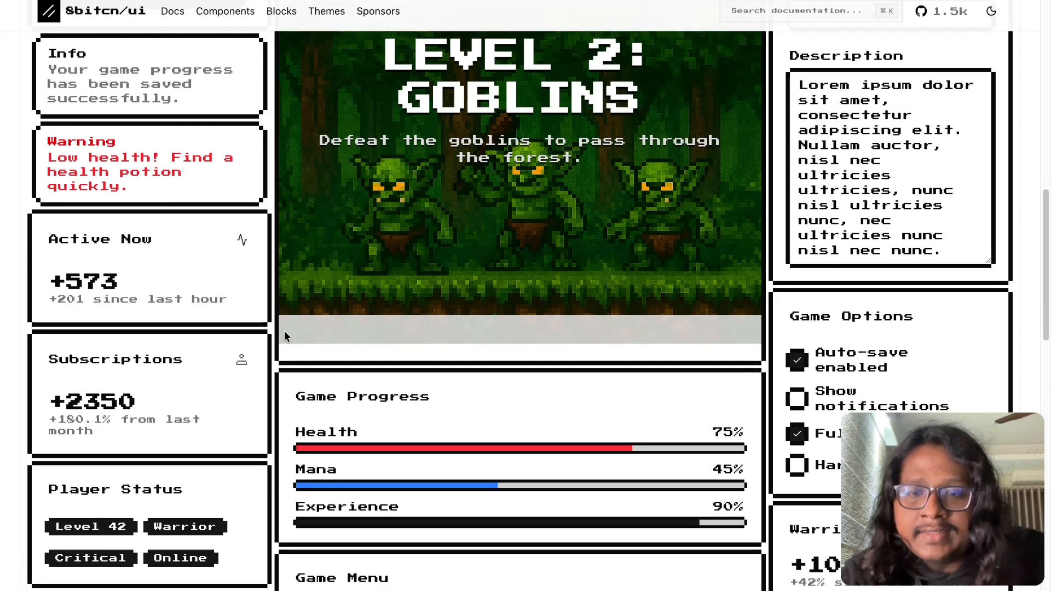
{"action": "mouse_move", "coordinate": [340, 334]}
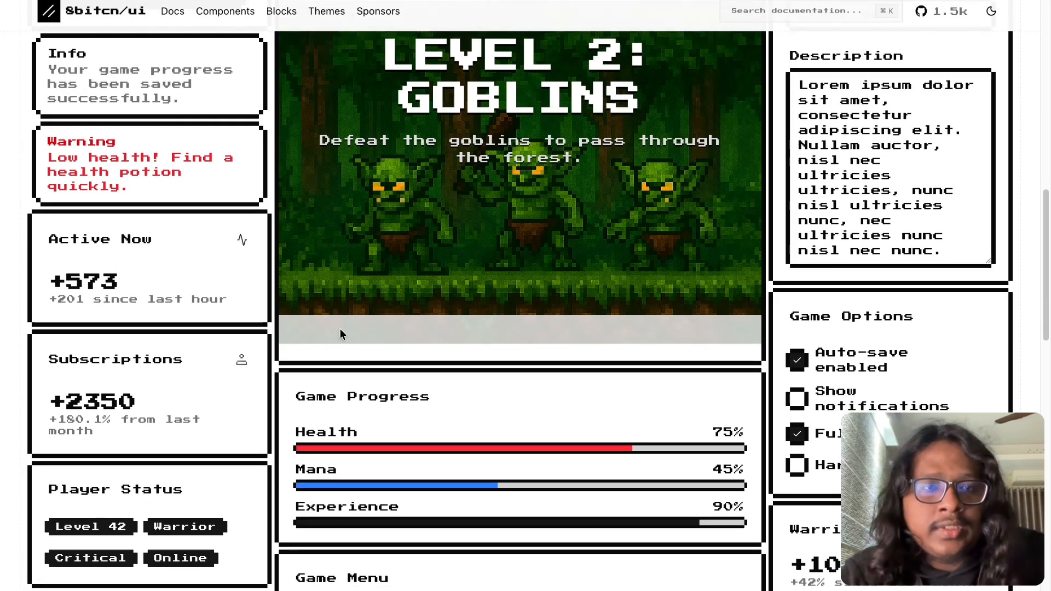
- Open the components overview, then the Button component page
{"action": "left_click", "coordinate": [224, 11]}
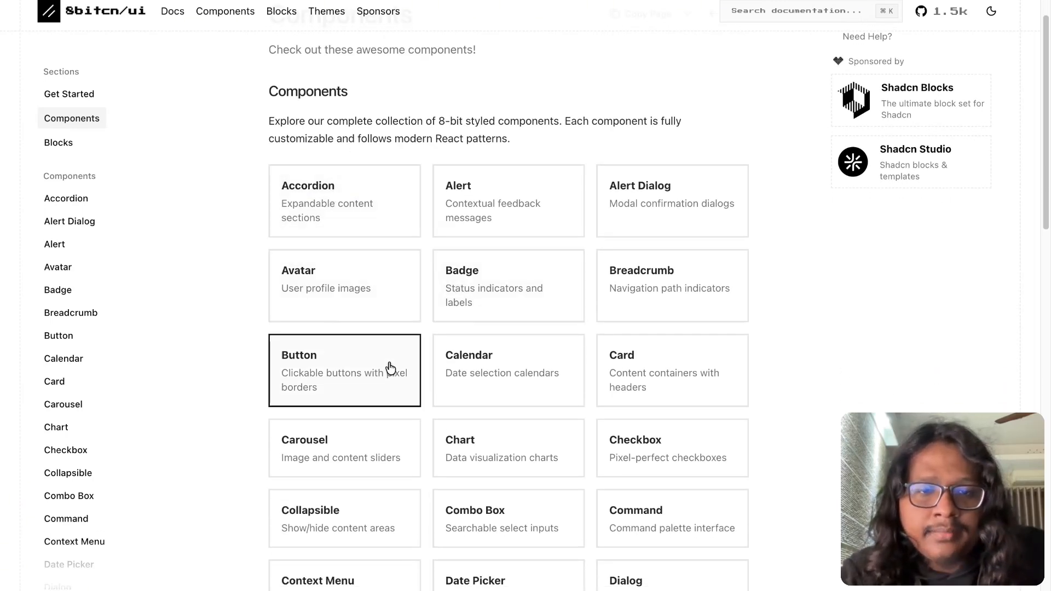
{"action": "scroll", "scroll_direction": "down", "scroll_amount": 3}
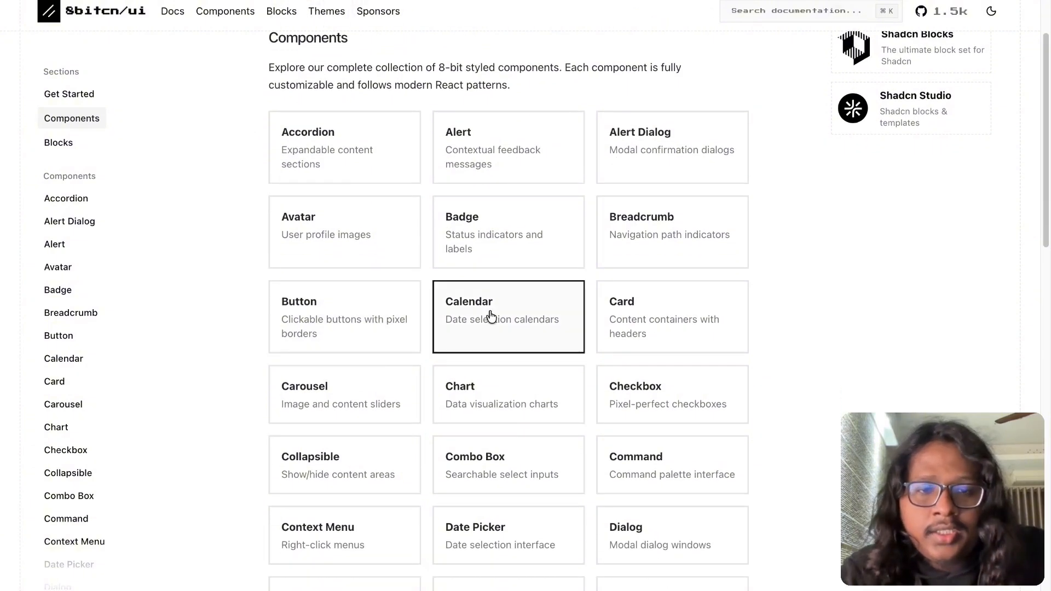
{"action": "left_click", "coordinate": [344, 317]}
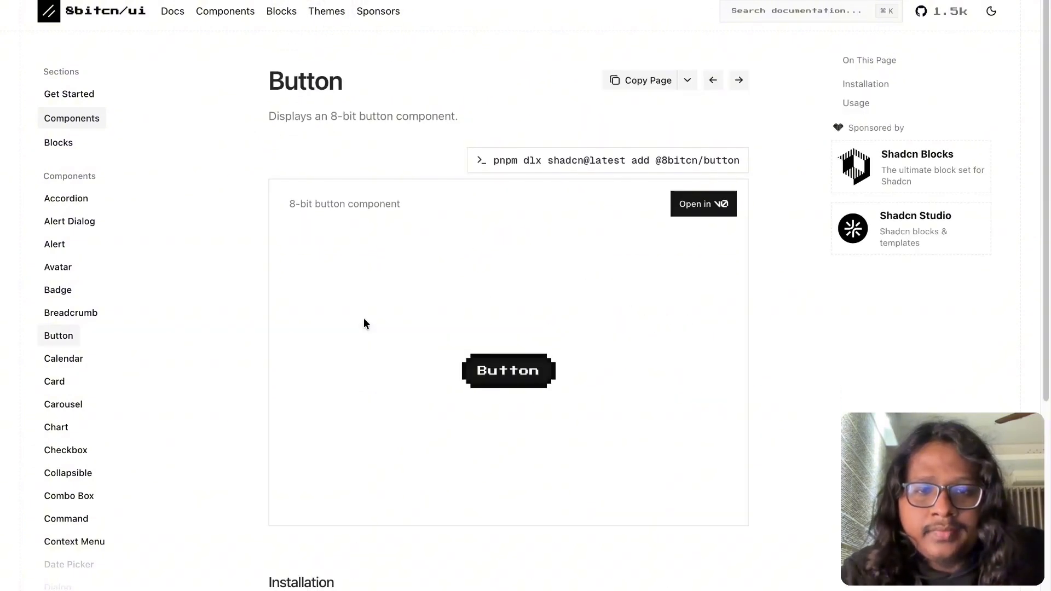
{"action": "scroll", "scroll_direction": "down", "scroll_amount": 3}
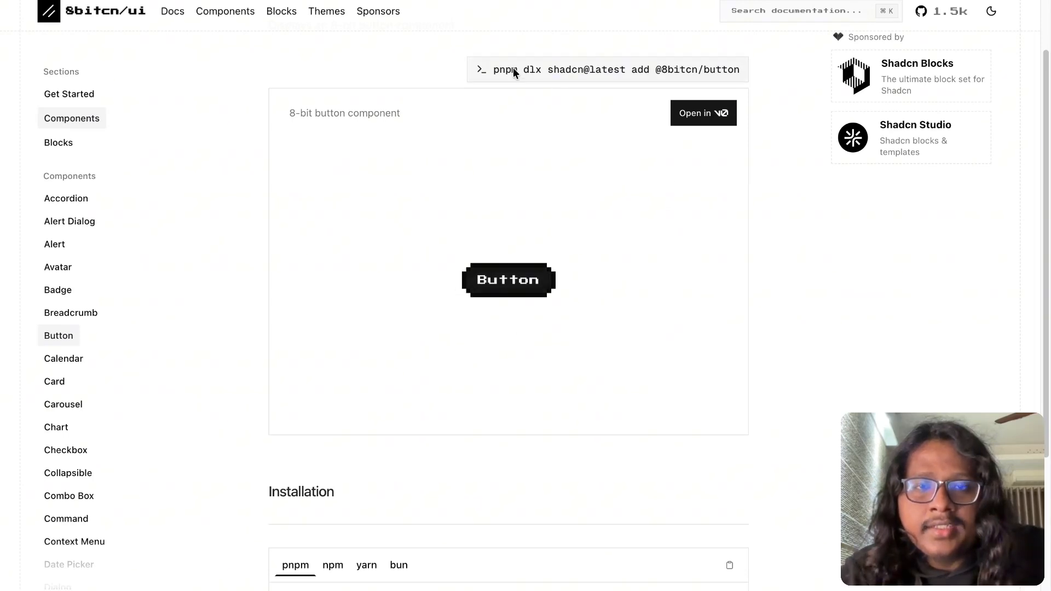
{"action": "mouse_move", "coordinate": [645, 114]}
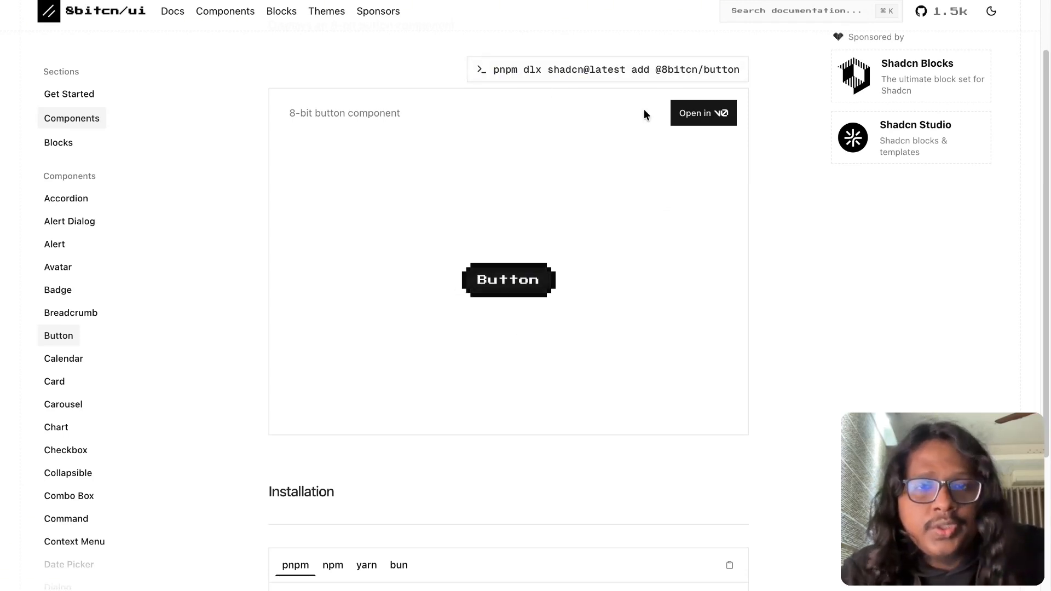
- Open Enemy Health Display to preview the Fire Dragon and Goblin Warrior health bars
{"action": "scroll", "scroll_direction": "down", "scroll_amount": 3}
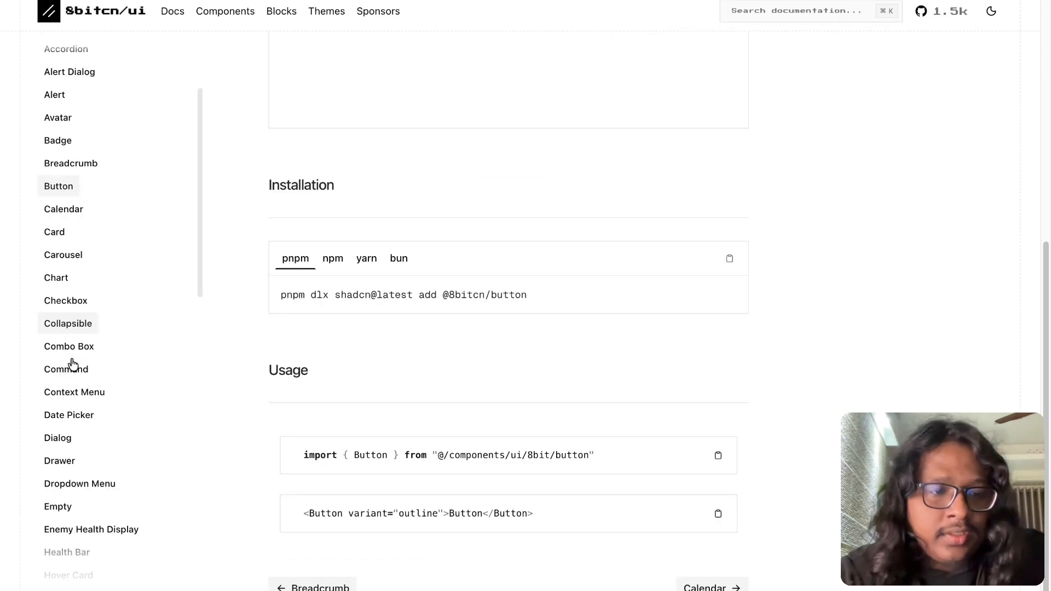
{"action": "scroll", "scroll_direction": "down", "scroll_amount": 3}
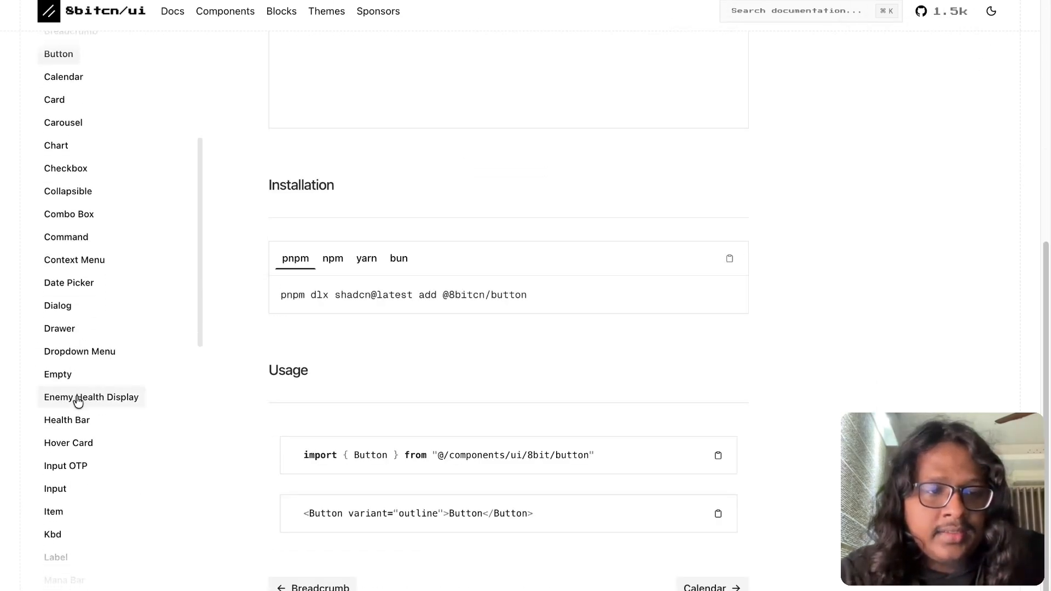
{"action": "left_click", "coordinate": [91, 397]}
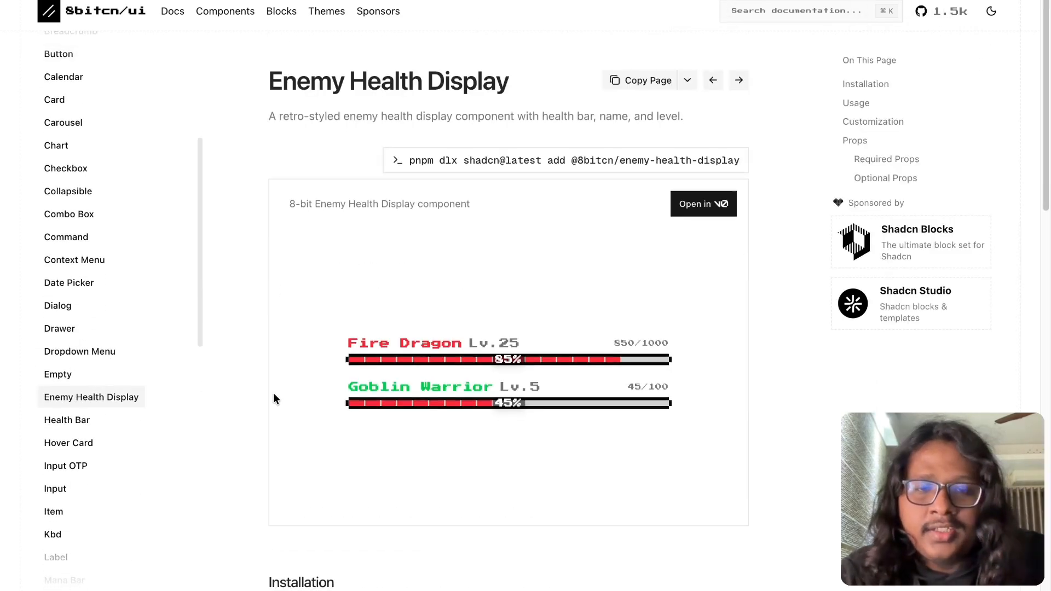
{"action": "scroll", "scroll_direction": "down", "scroll_amount": 3}
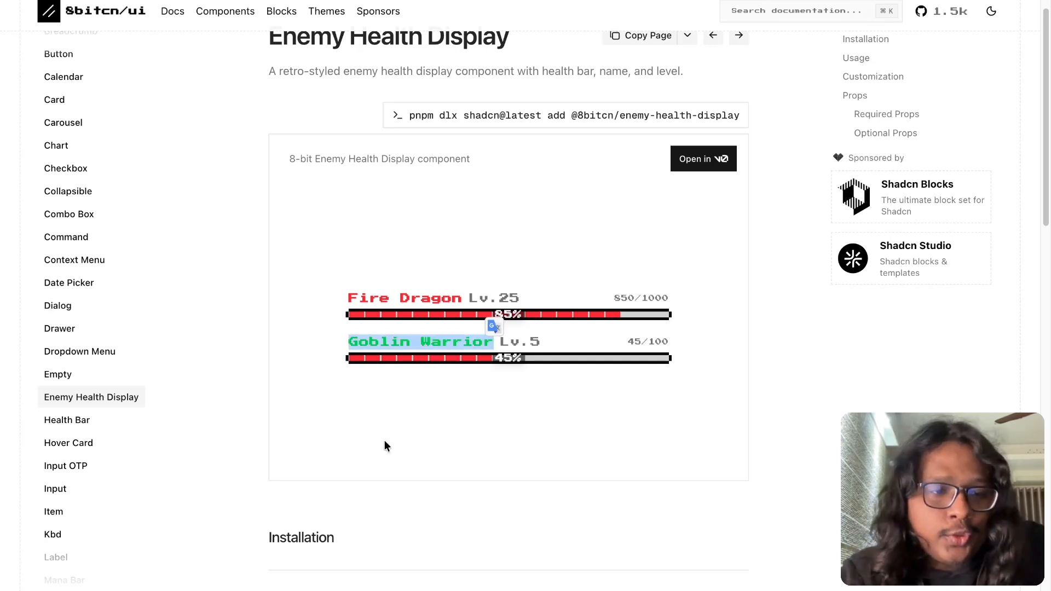
{"action": "left_click", "coordinate": [67, 420]}
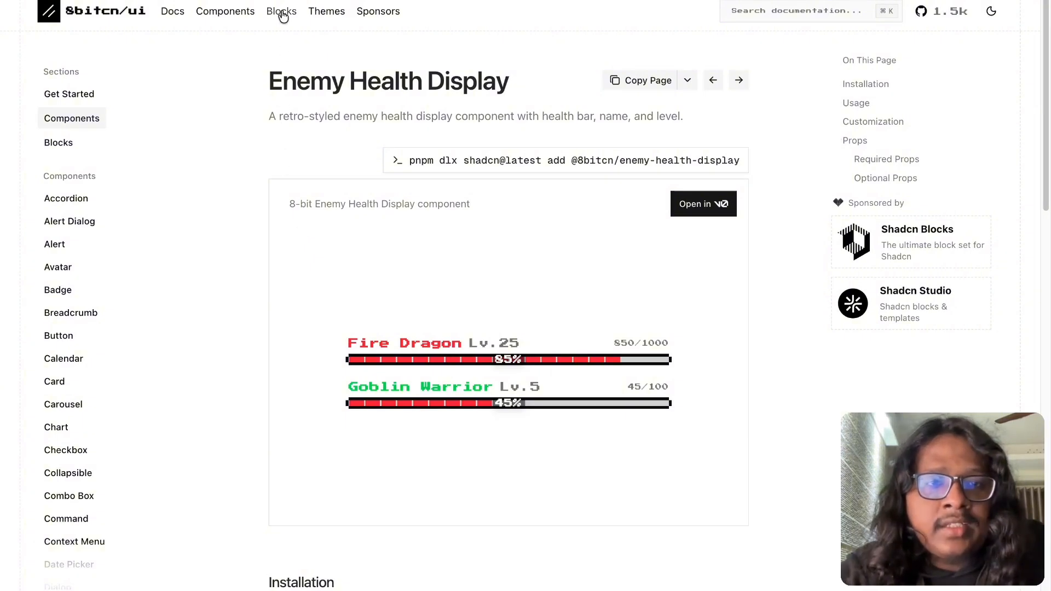
- Browse the blocks collection via Login Form with Icons, then open the Dashboard block page
{"action": "left_click", "coordinate": [281, 12]}
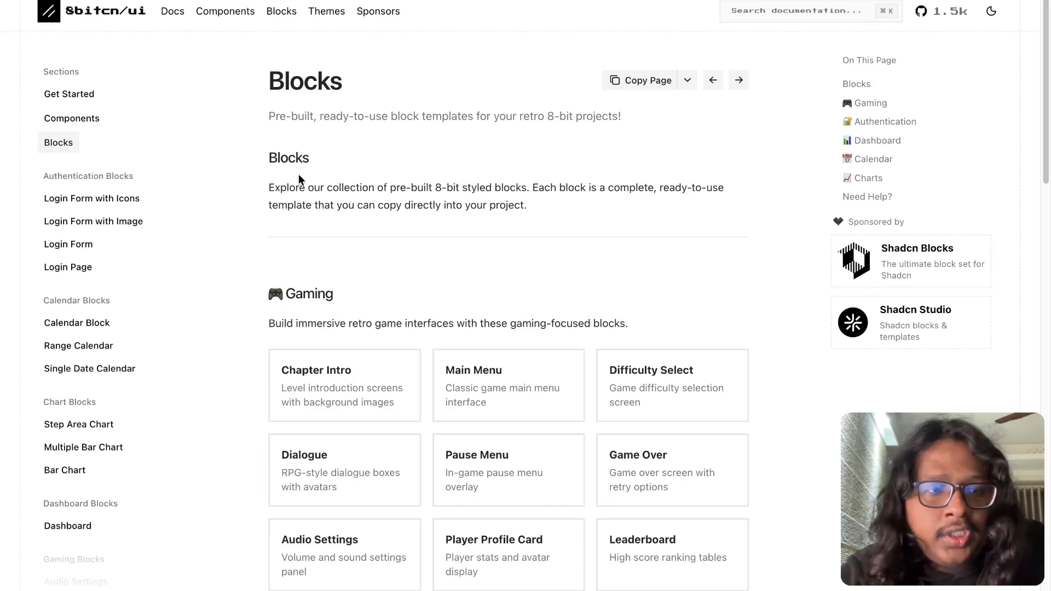
{"action": "scroll", "scroll_direction": "down", "scroll_amount": 3}
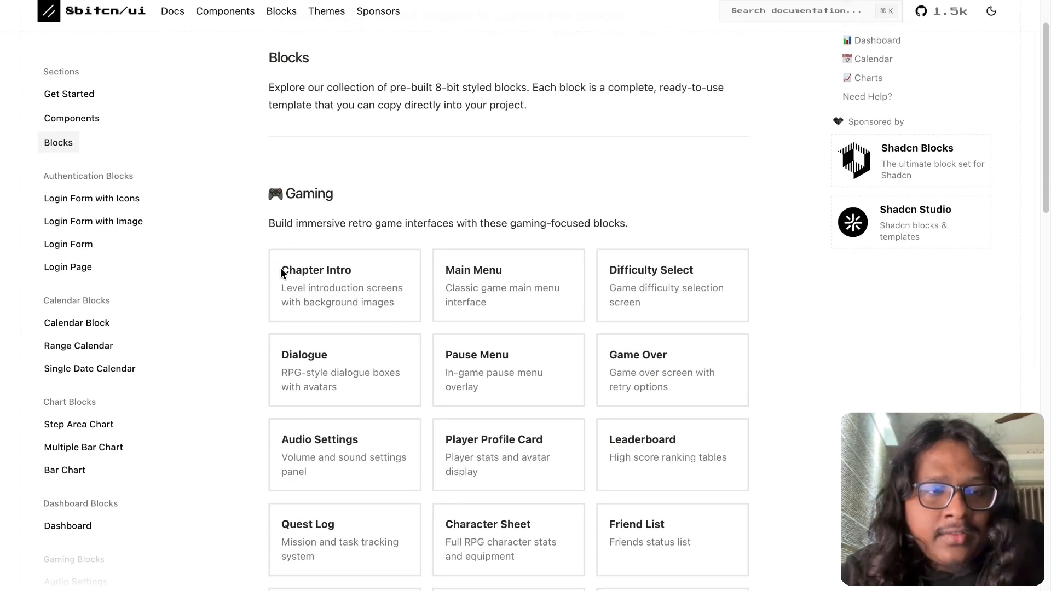
{"action": "left_click", "coordinate": [91, 198]}
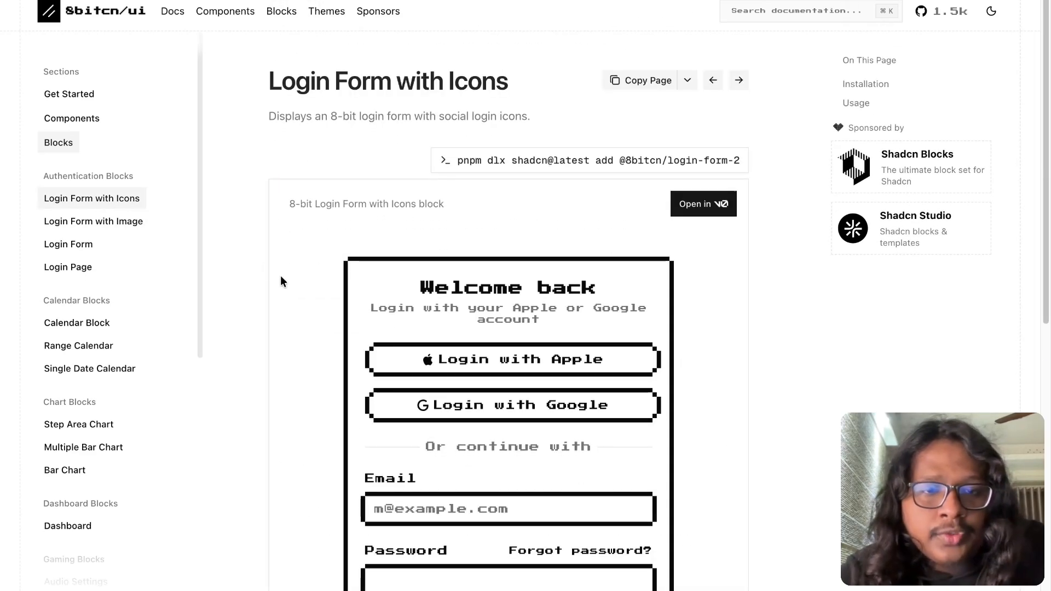
{"action": "scroll", "scroll_direction": "down", "scroll_amount": 3}
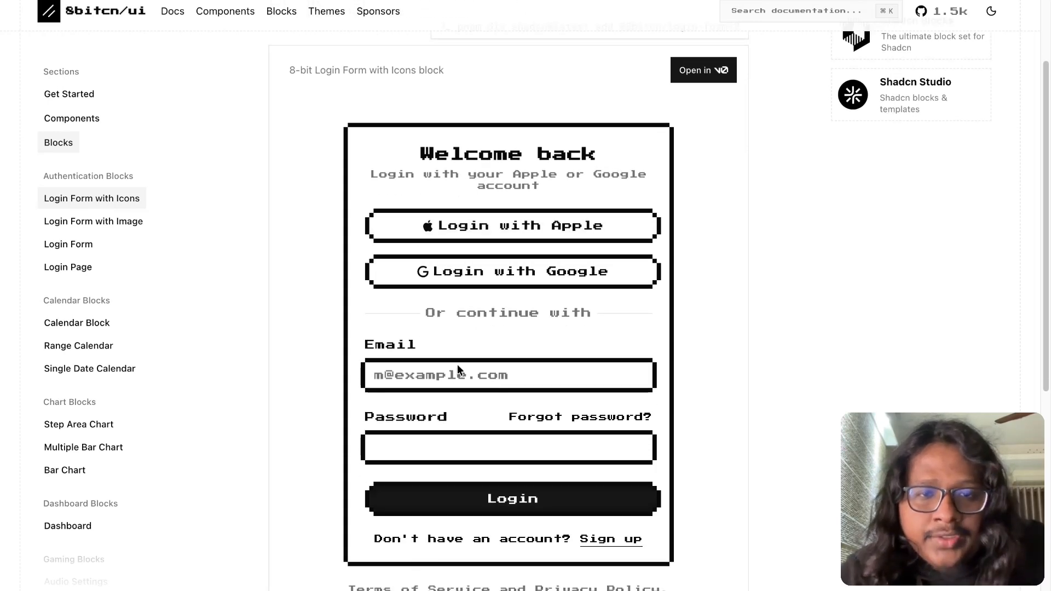
{"action": "mouse_move", "coordinate": [436, 400]}
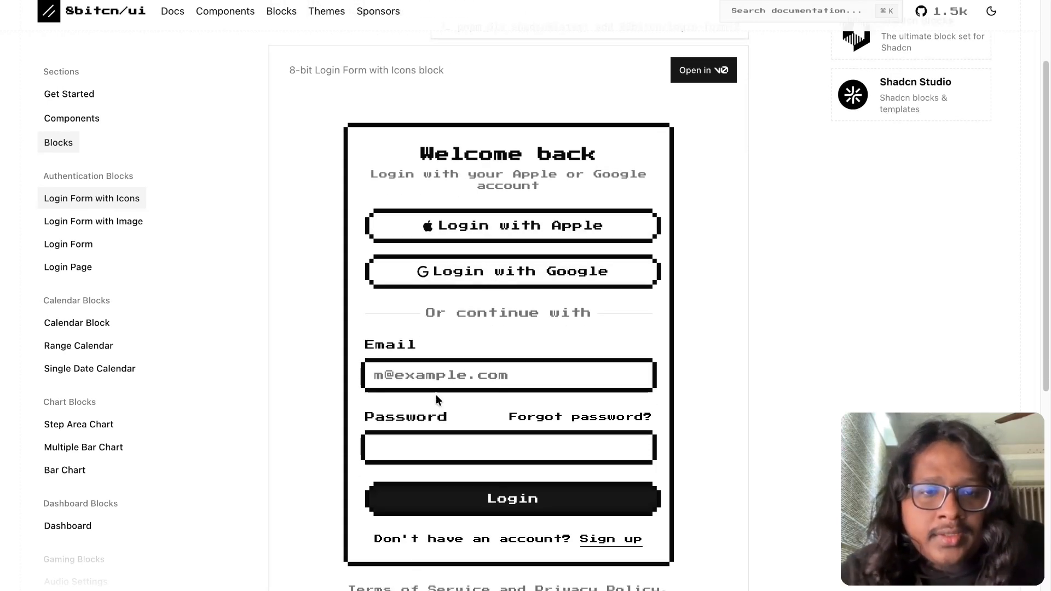
{"action": "mouse_move", "coordinate": [373, 468]}
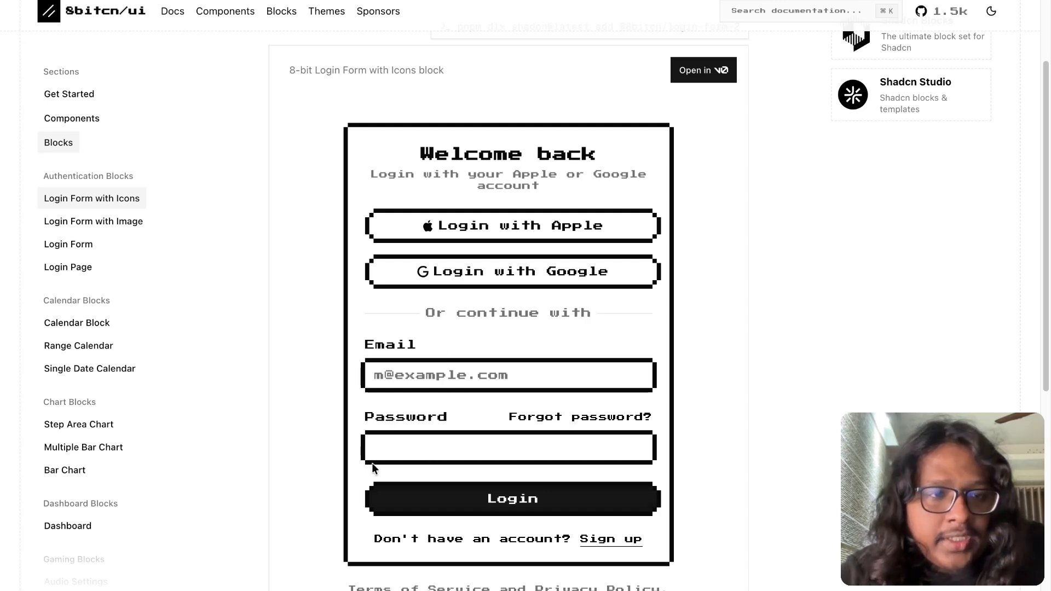
{"action": "scroll", "scroll_direction": "down", "scroll_amount": 3}
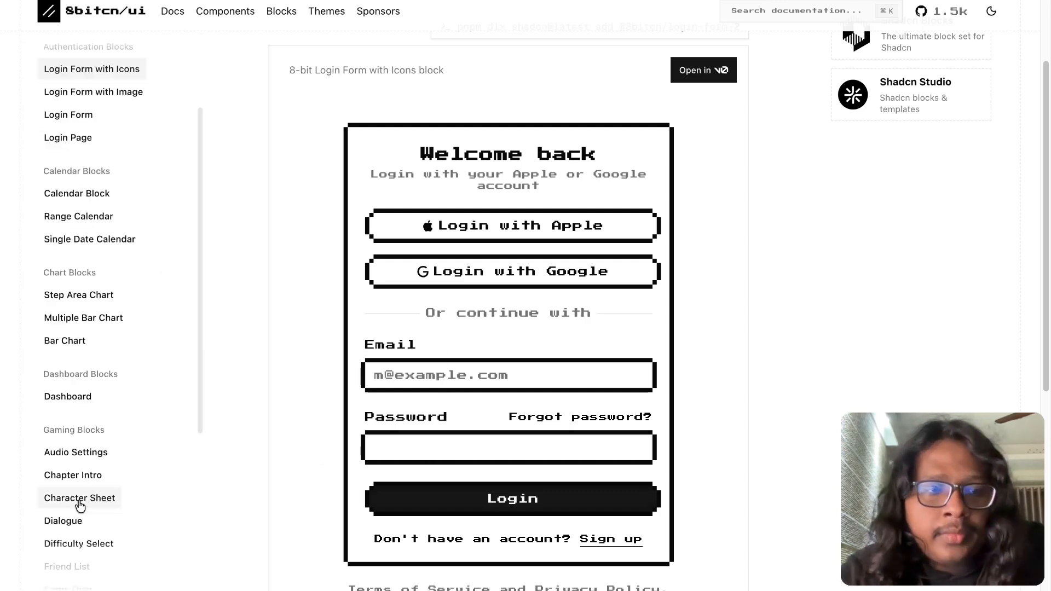
{"action": "left_click", "coordinate": [67, 397]}
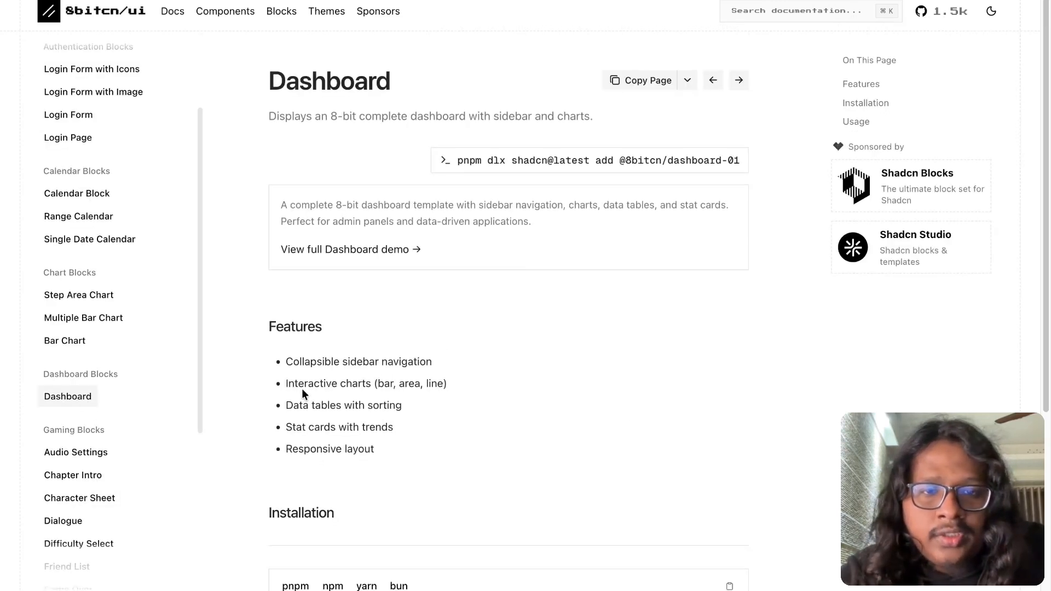
- Open the full Dashboard block demo and scroll through it
{"action": "left_click", "coordinate": [346, 249]}
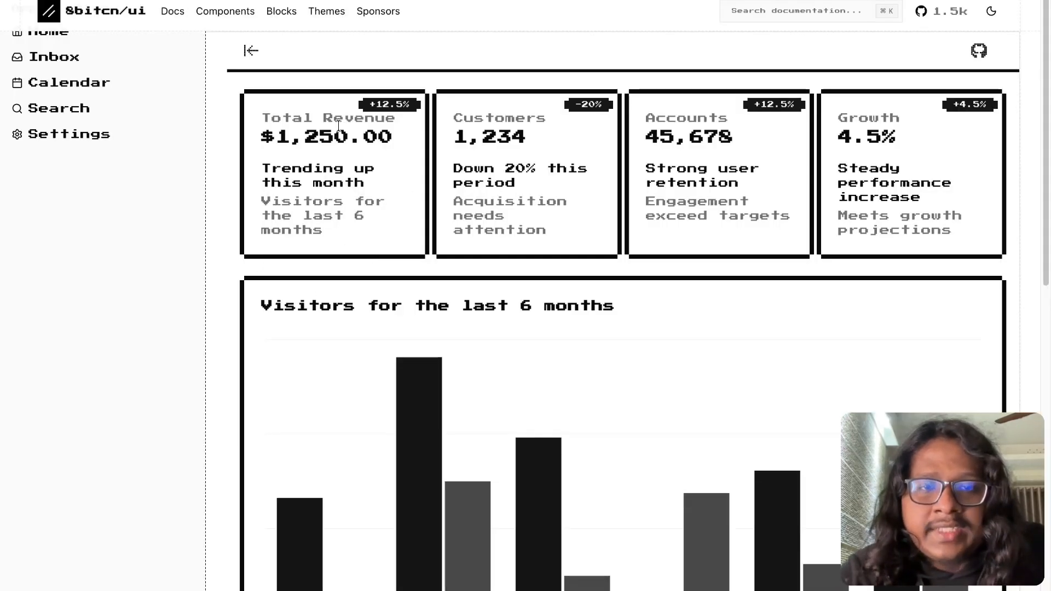
{"action": "scroll", "scroll_direction": "down", "scroll_amount": 3}
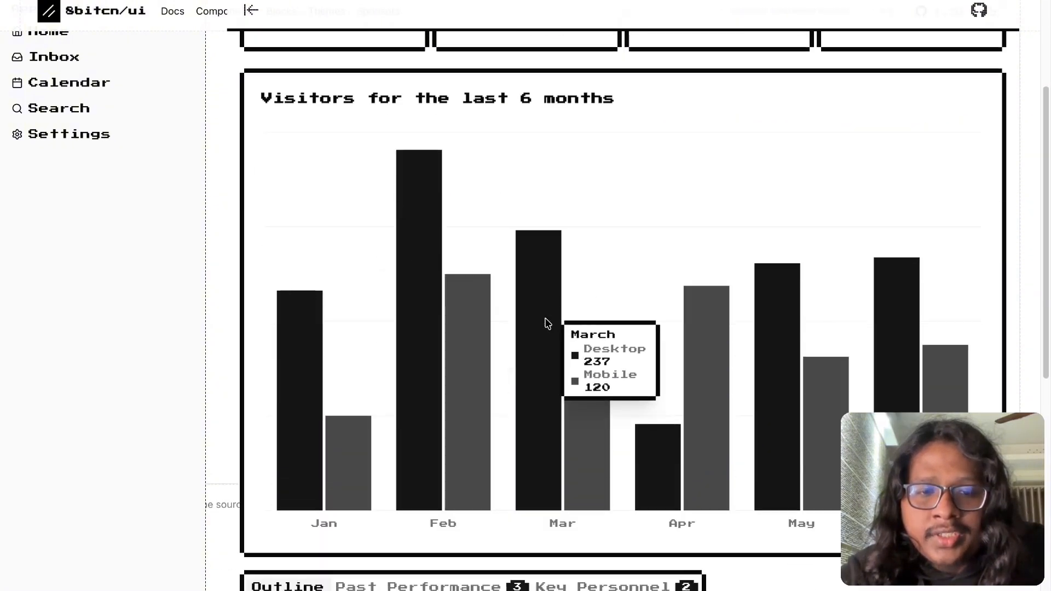
{"action": "scroll", "scroll_direction": "down", "scroll_amount": 3}
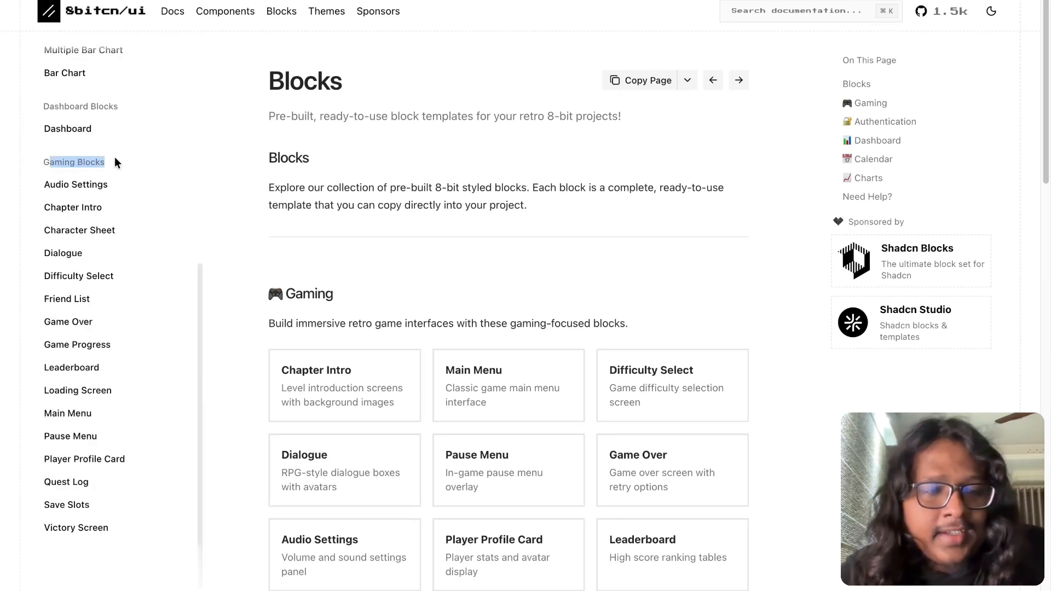
{"action": "mouse_move", "coordinate": [101, 216]}
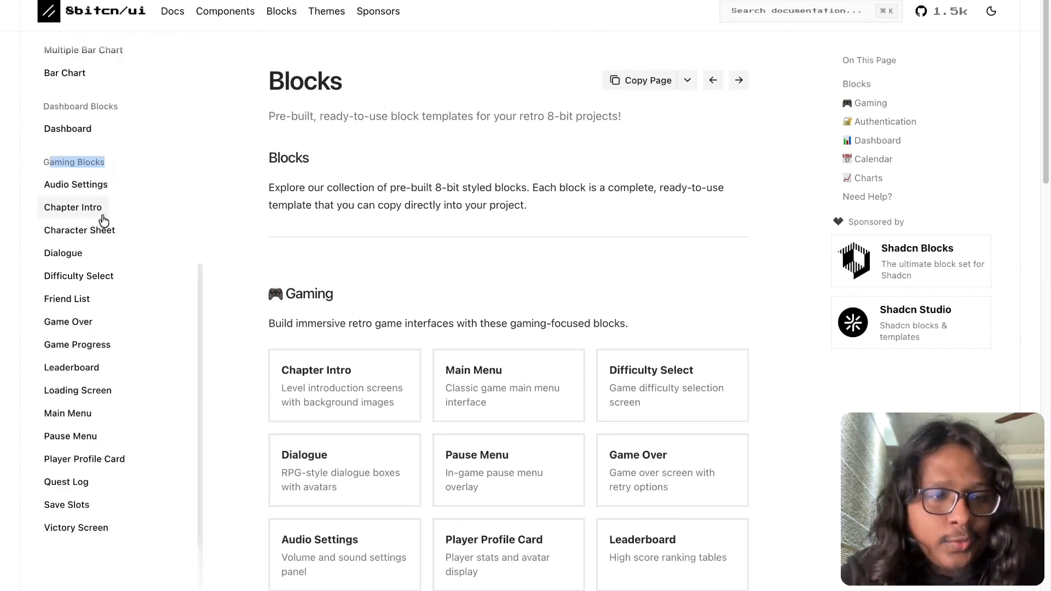
- Browse the Leaderboard and Player Profile Card gaming blocks, then open Victory Screen
{"action": "left_click", "coordinate": [71, 368]}
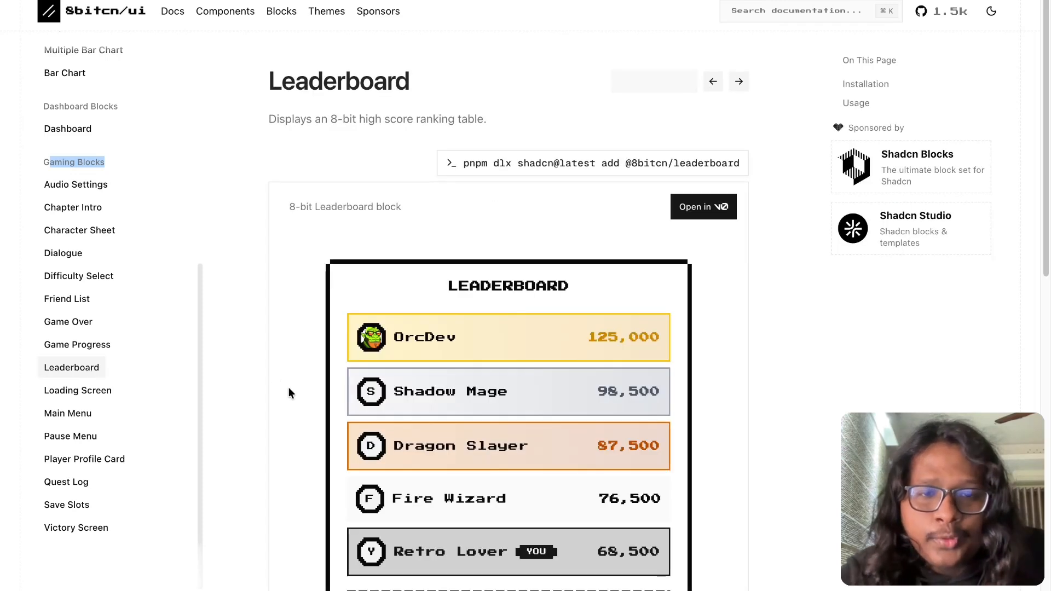
{"action": "scroll", "scroll_direction": "down", "scroll_amount": 3}
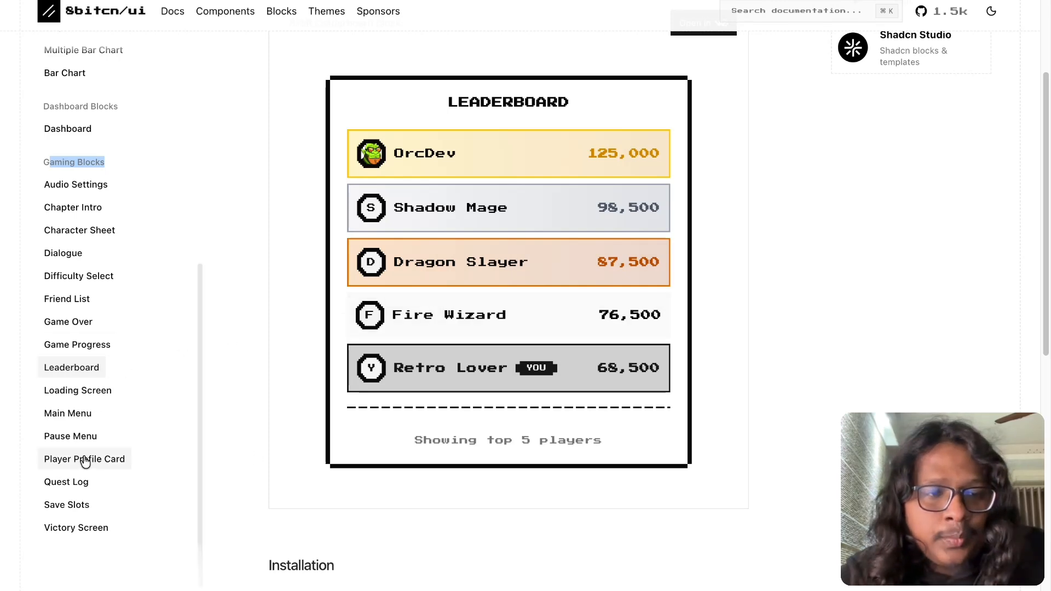
{"action": "left_click", "coordinate": [84, 459]}
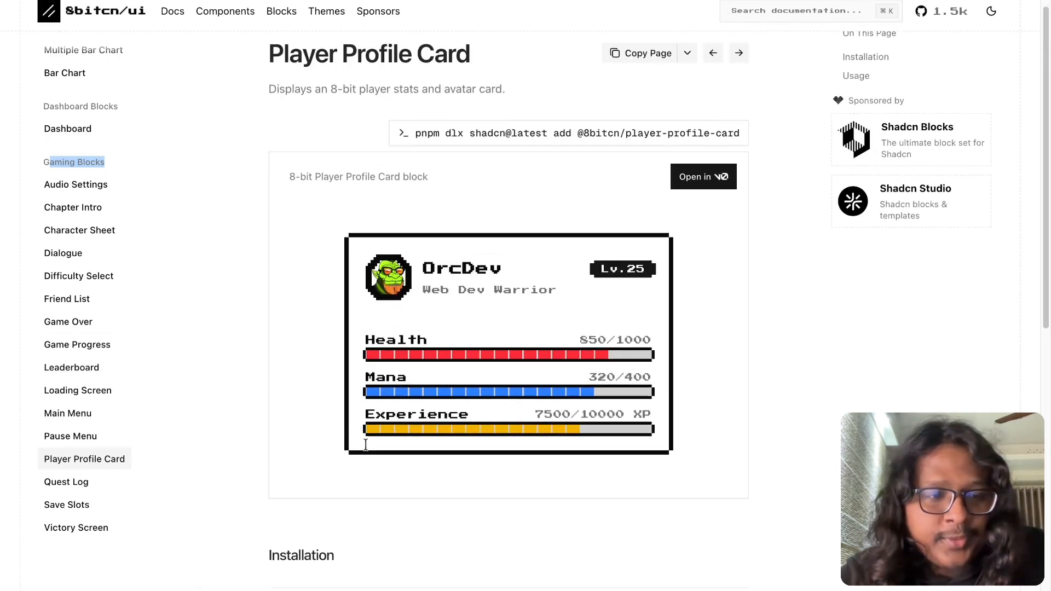
{"action": "left_click", "coordinate": [75, 528]}
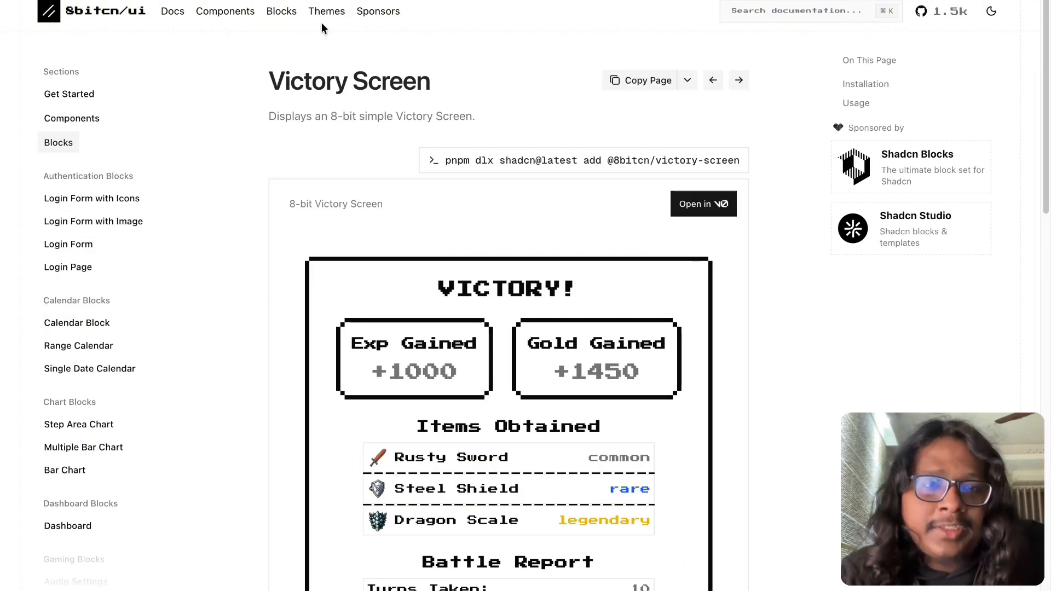
- Preview the 8bitcn/ui themes page in the orange Rusty-Byte colour theme
{"action": "left_click", "coordinate": [327, 11]}
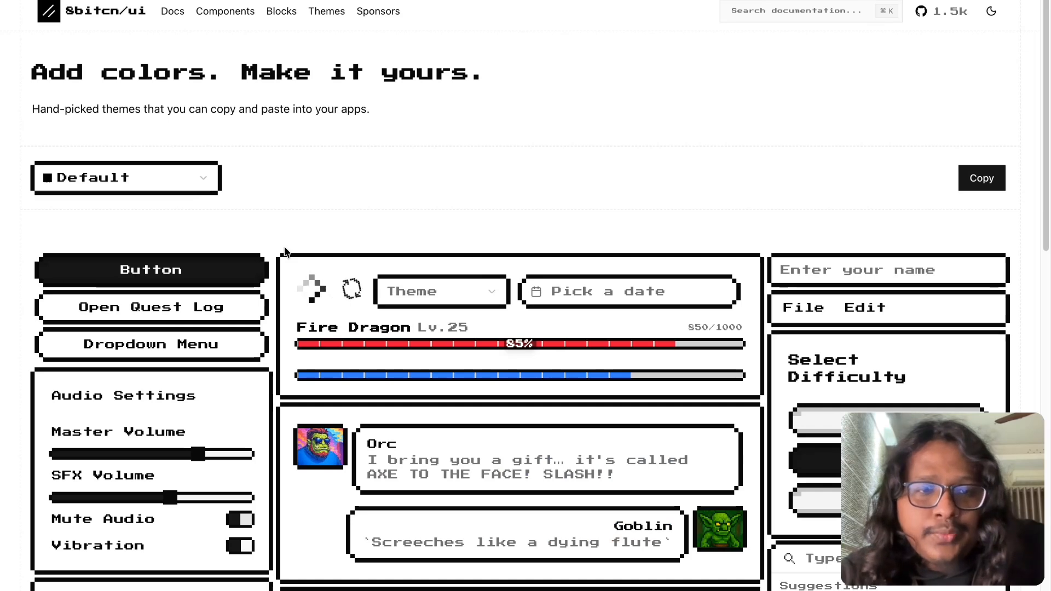
{"action": "mouse_move", "coordinate": [182, 184]}
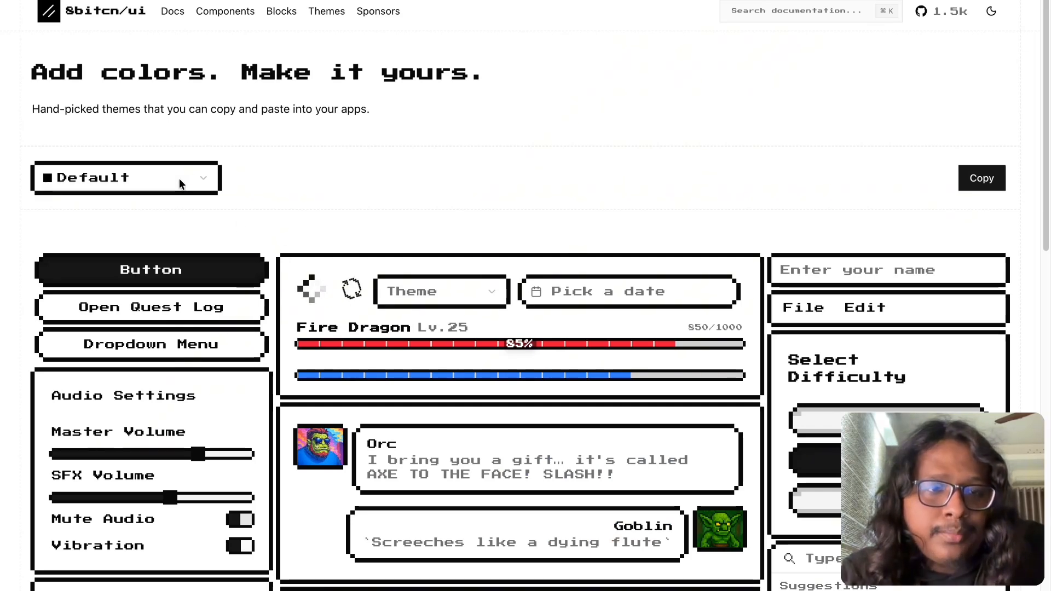
{"action": "left_click", "coordinate": [126, 177]}
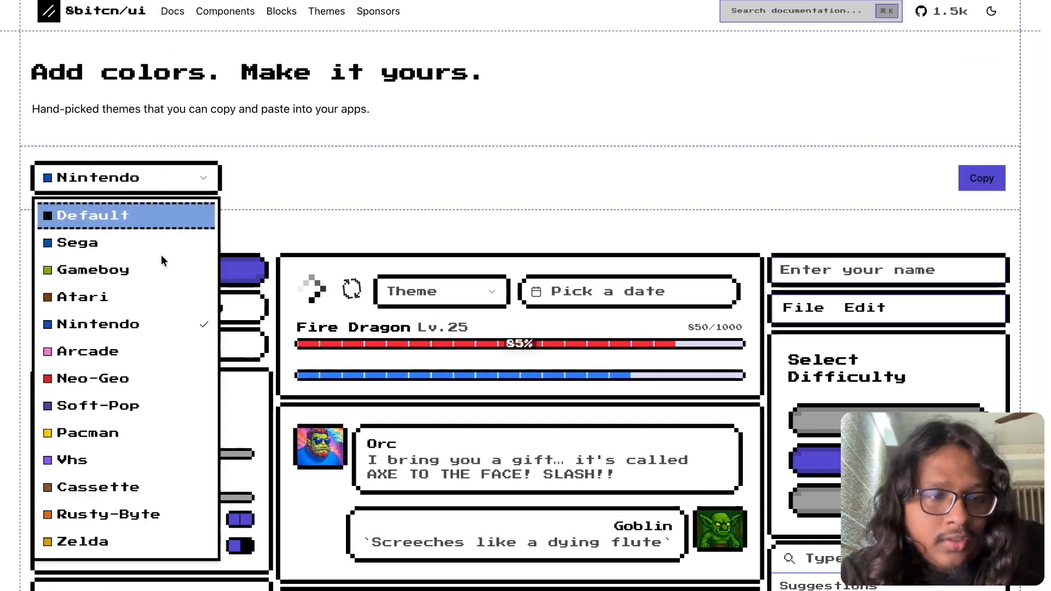
{"action": "mouse_move", "coordinate": [80, 541]}
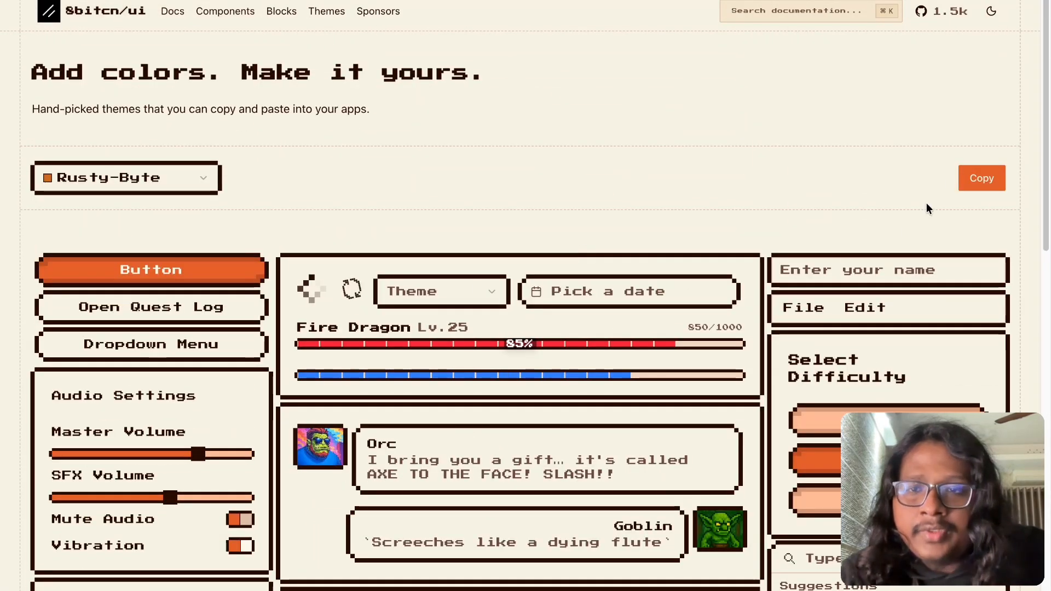
{"action": "left_click", "coordinate": [981, 178]}
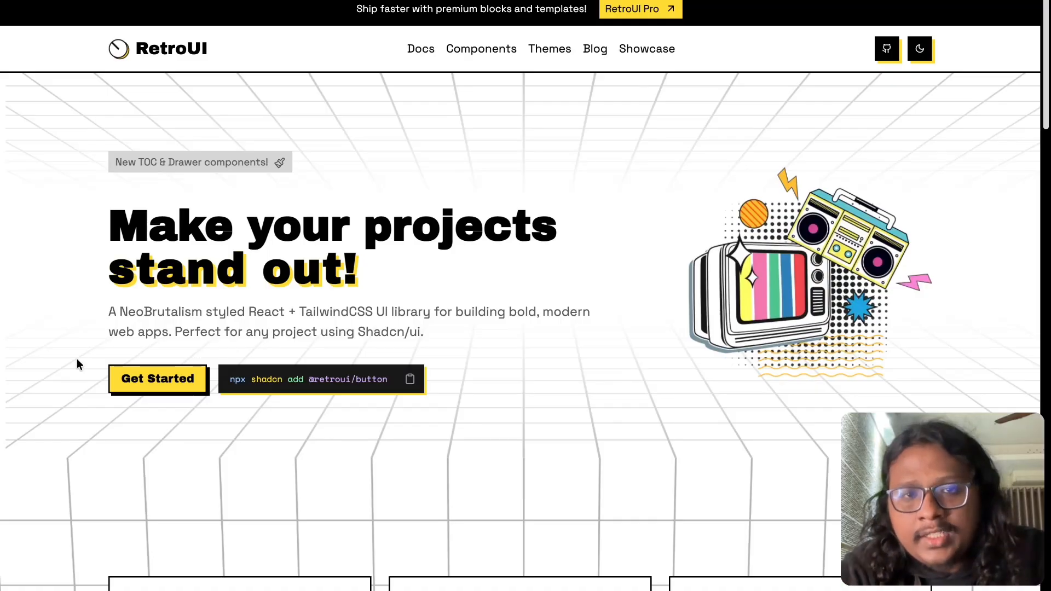
{"action": "mouse_move", "coordinate": [110, 218]}
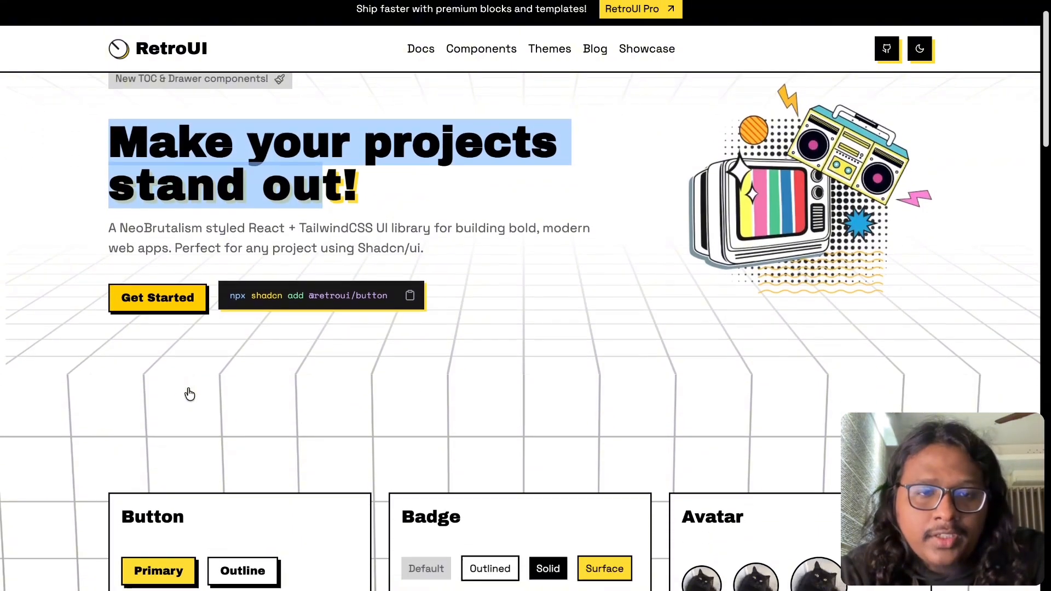
- Scroll RetroUI's homepage down to the Button, Badge, Avatar, Accordion, Input and Alert cards
{"action": "scroll", "scroll_direction": "down", "scroll_amount": 3}
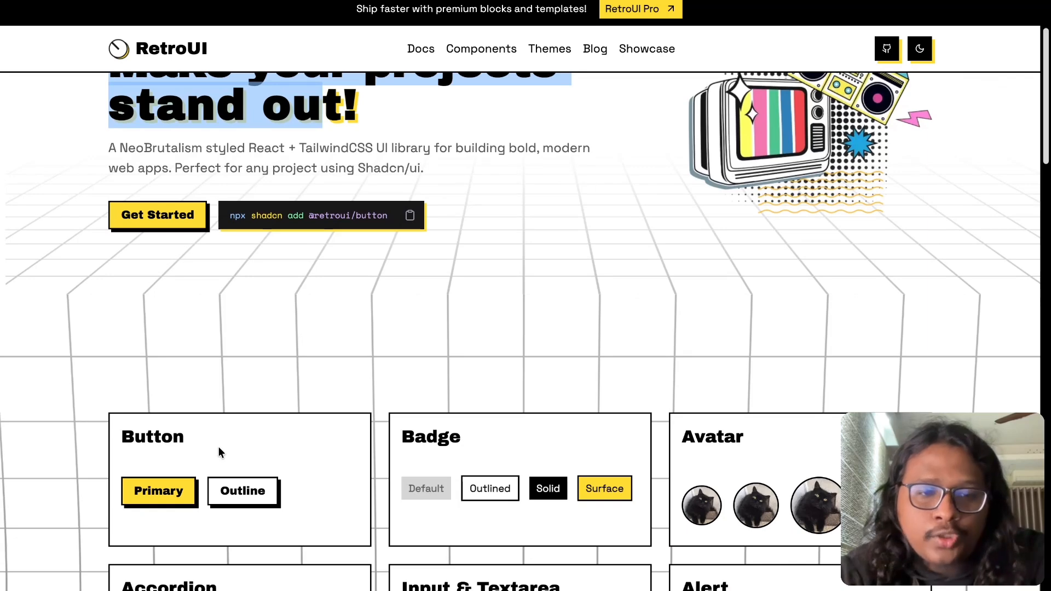
{"action": "scroll", "scroll_direction": "down", "scroll_amount": 3}
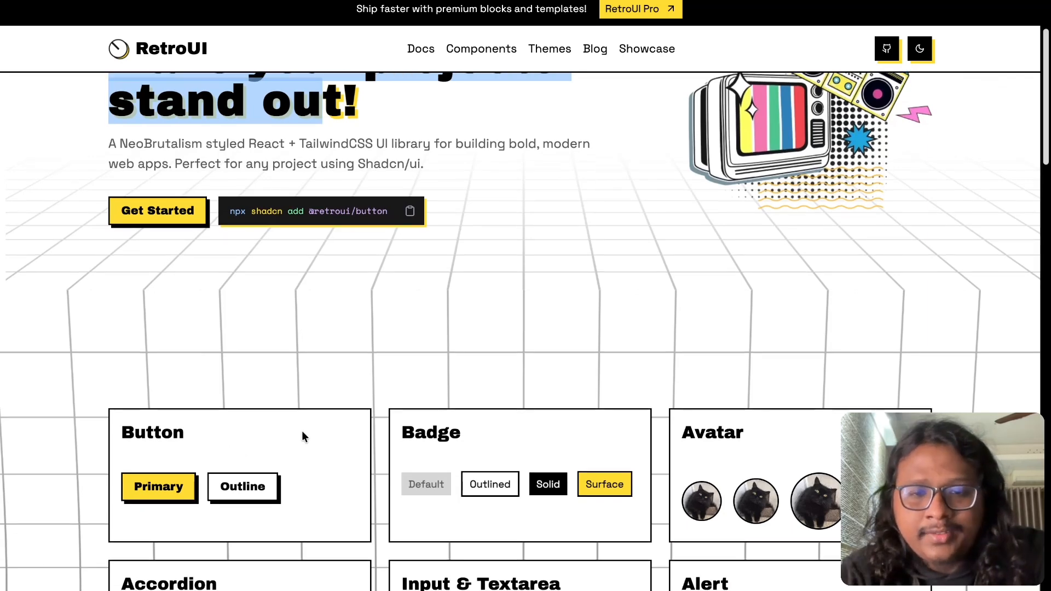
{"action": "scroll", "scroll_direction": "down", "scroll_amount": 3}
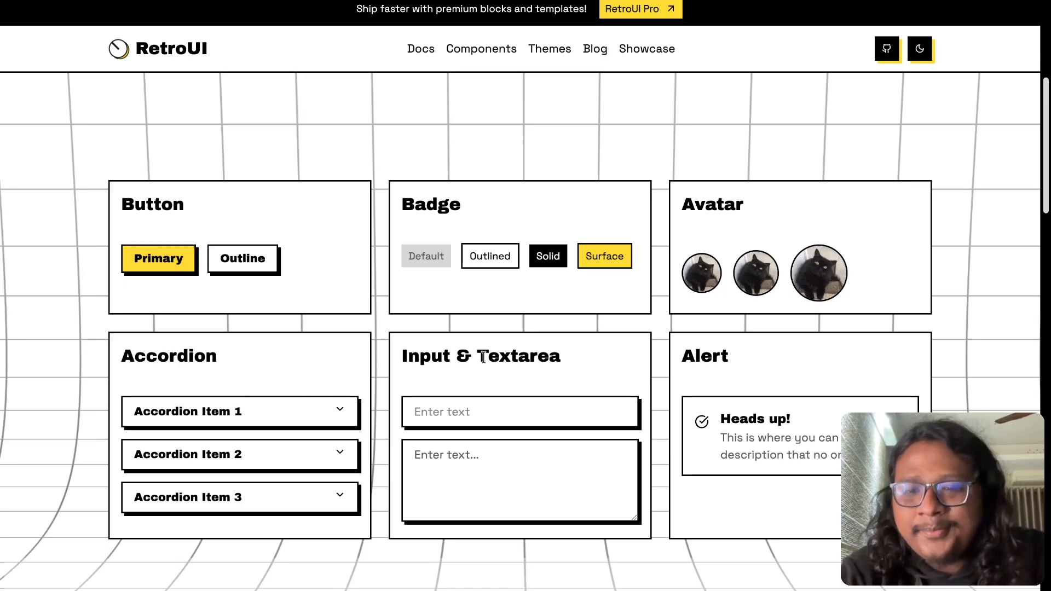
{"action": "scroll", "scroll_direction": "down", "scroll_amount": 3}
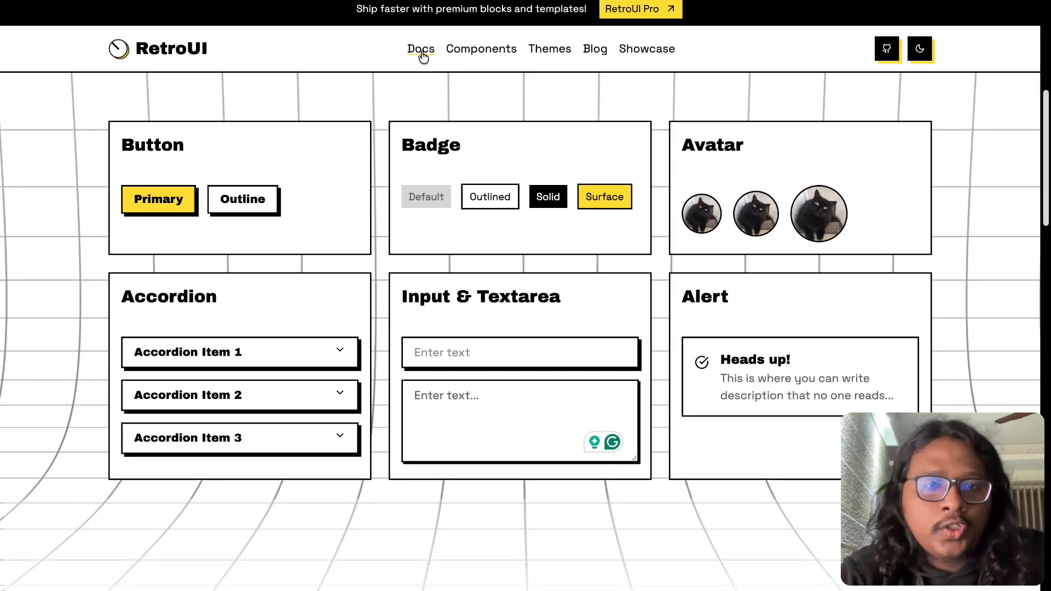
- Open RetroUI's Button docs and toggle the example between code and preview
{"action": "left_click", "coordinate": [421, 48]}
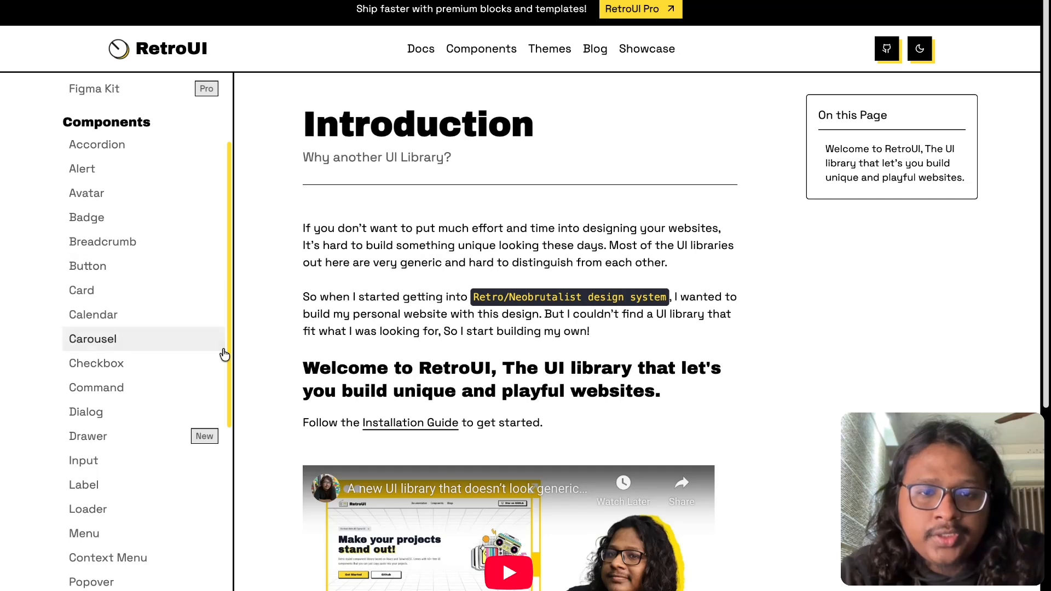
{"action": "left_click", "coordinate": [87, 265]}
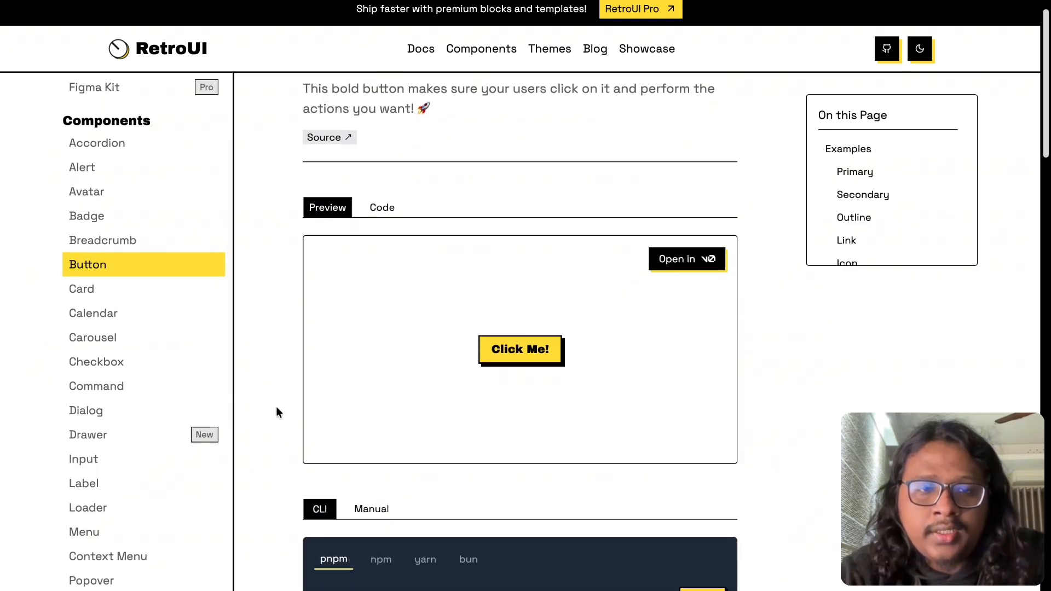
{"action": "left_click", "coordinate": [381, 207]}
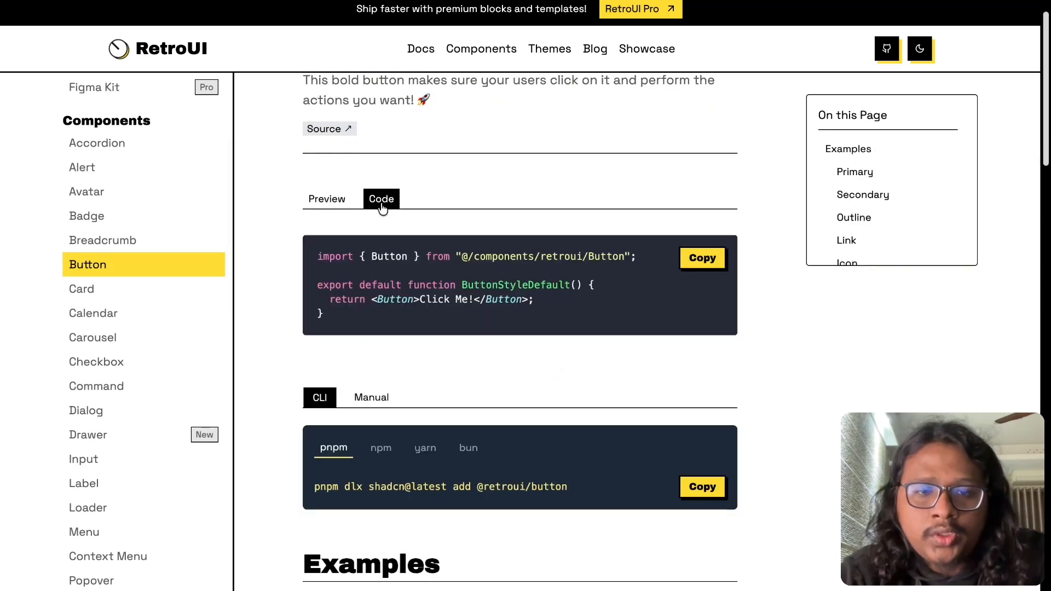
{"action": "left_click", "coordinate": [328, 102]}
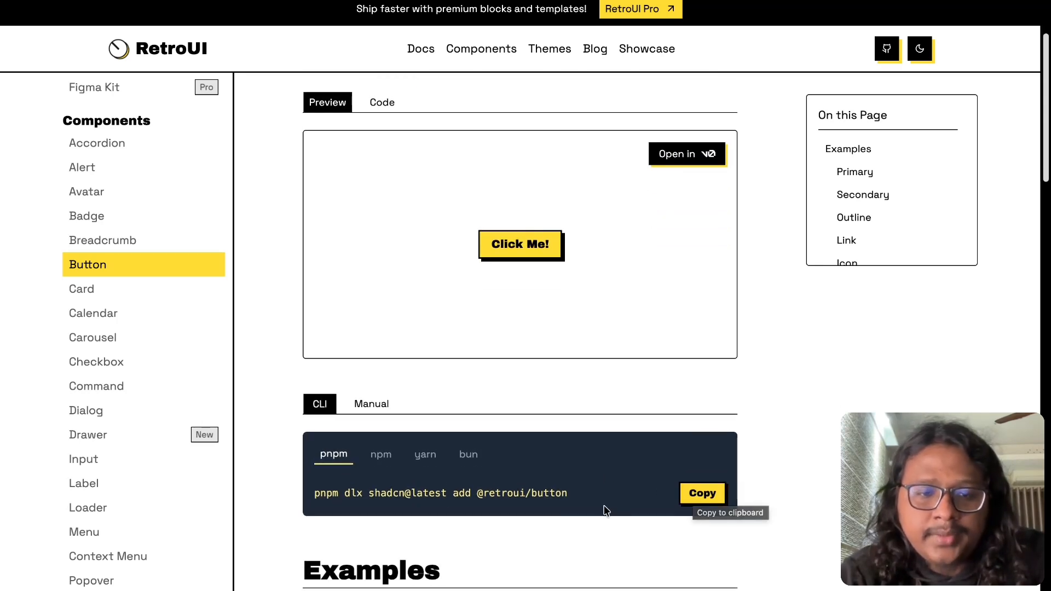
- Show the With Icon example's code and copy it
{"action": "scroll", "scroll_direction": "down", "scroll_amount": 3}
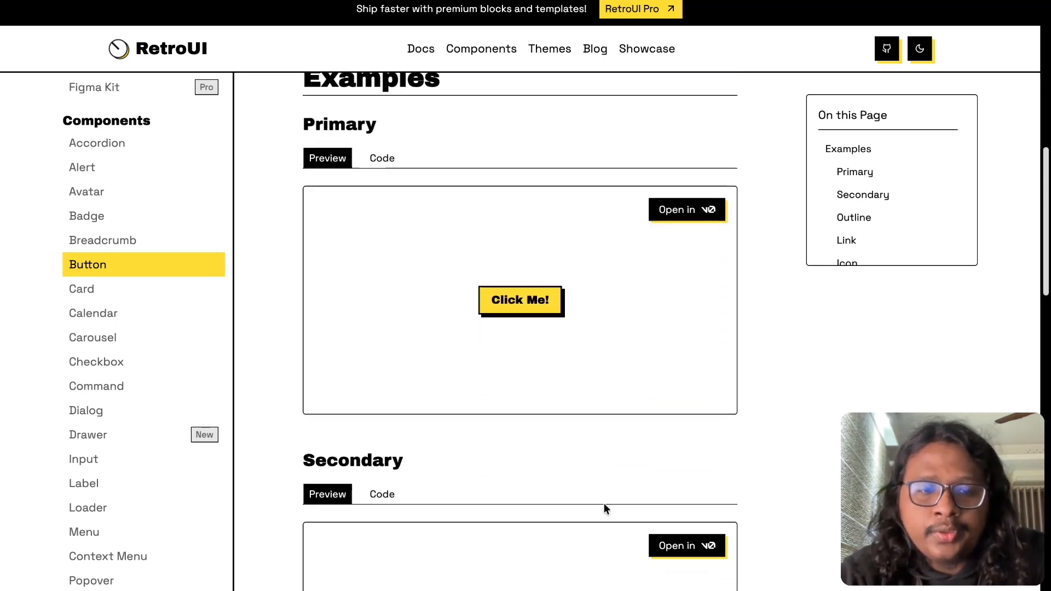
{"action": "scroll", "scroll_direction": "down", "scroll_amount": 3}
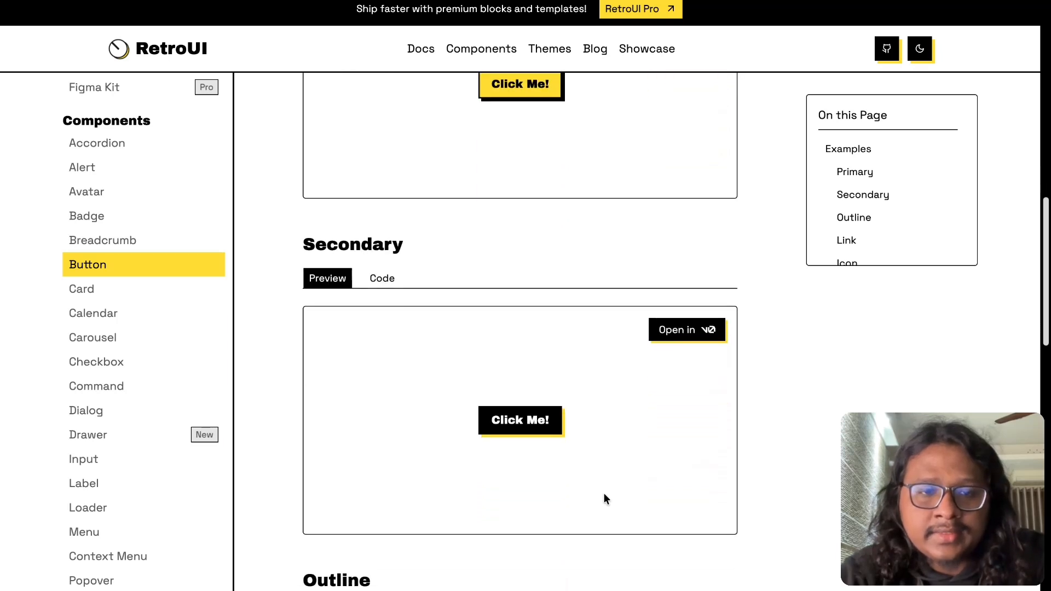
{"action": "scroll", "scroll_direction": "down", "scroll_amount": 3}
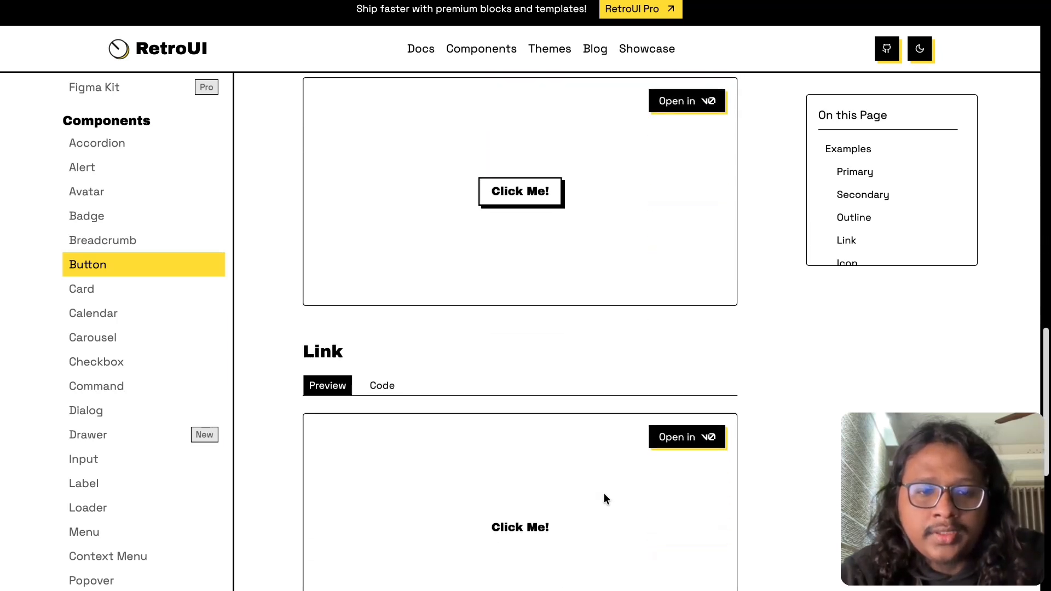
{"action": "scroll", "scroll_direction": "down", "scroll_amount": 3}
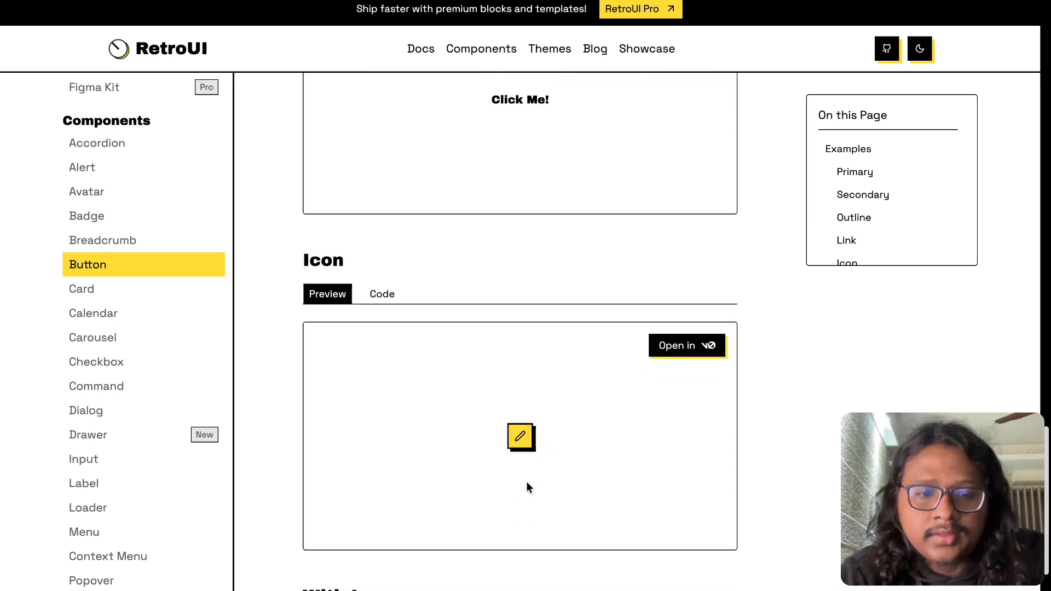
{"action": "scroll", "scroll_direction": "down", "scroll_amount": 3}
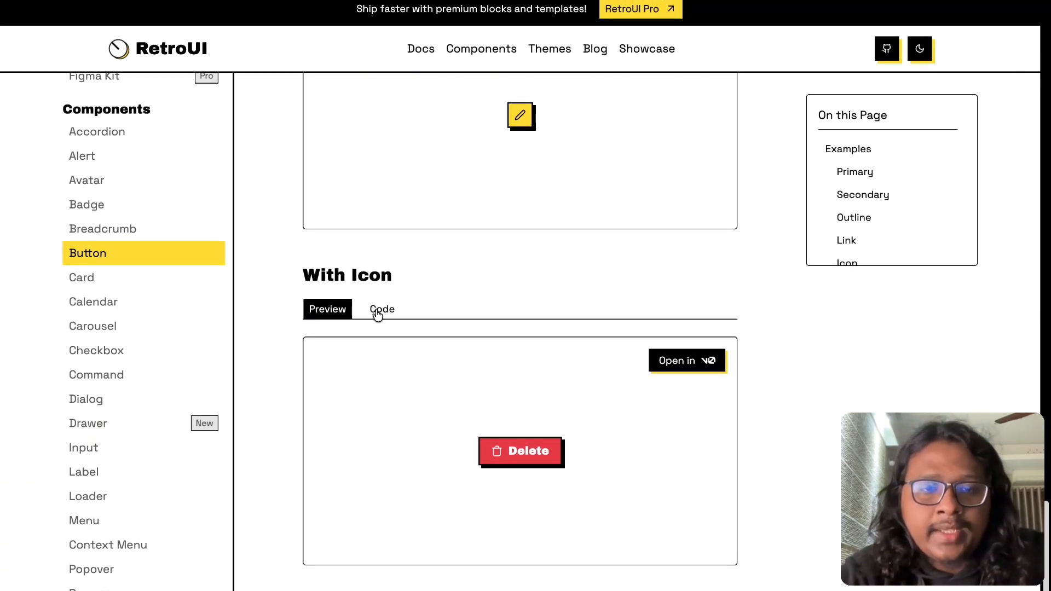
{"action": "left_click", "coordinate": [381, 309]}
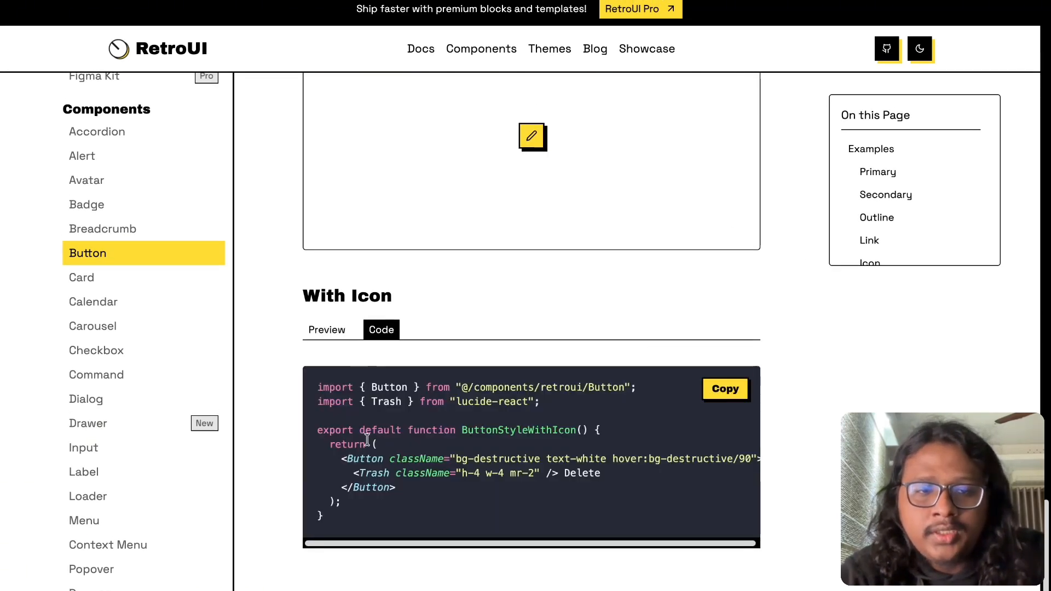
{"action": "left_click", "coordinate": [724, 389]}
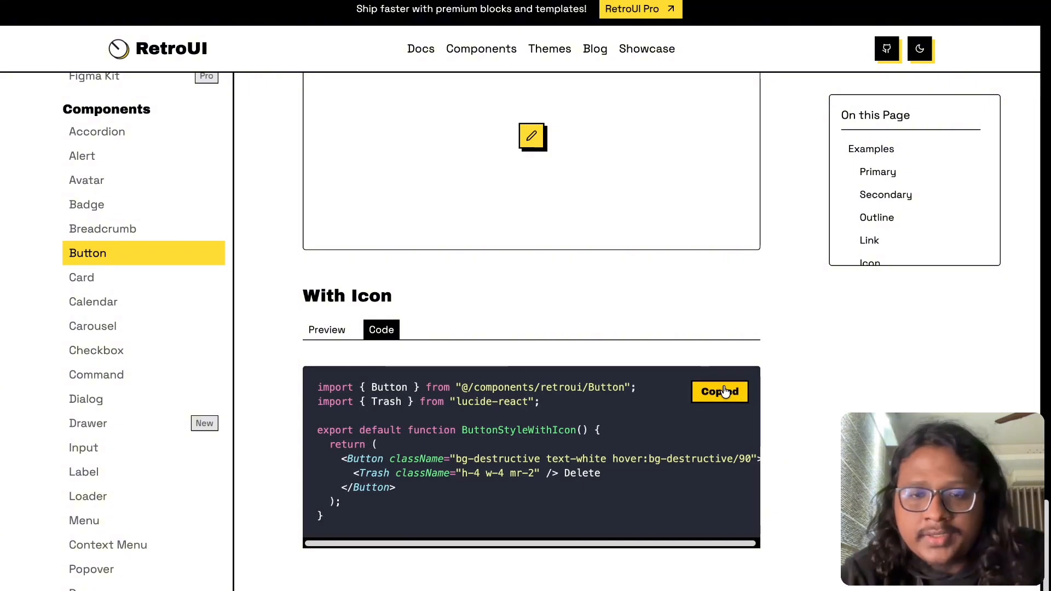
{"action": "scroll", "scroll_direction": "down", "scroll_amount": 3}
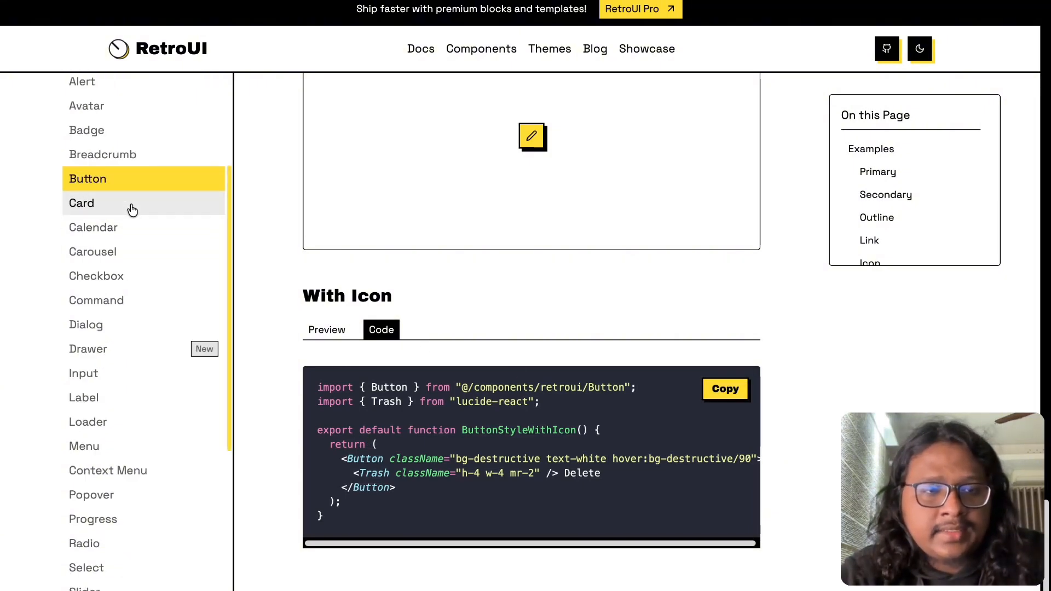
{"action": "left_click", "coordinate": [81, 203]}
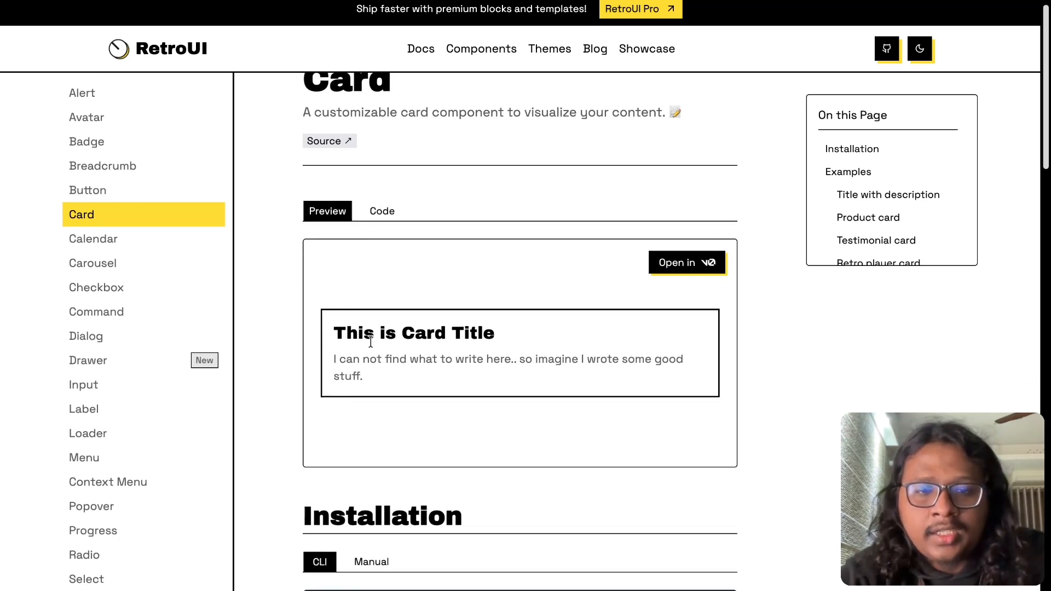
{"action": "scroll", "scroll_direction": "down", "scroll_amount": 3}
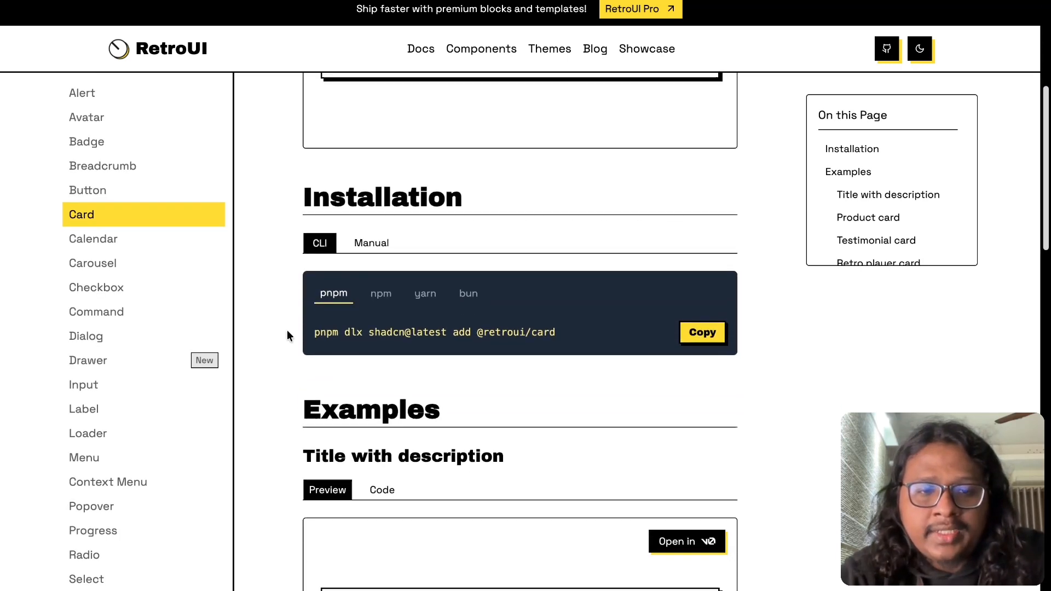
{"action": "scroll", "scroll_direction": "down", "scroll_amount": 3}
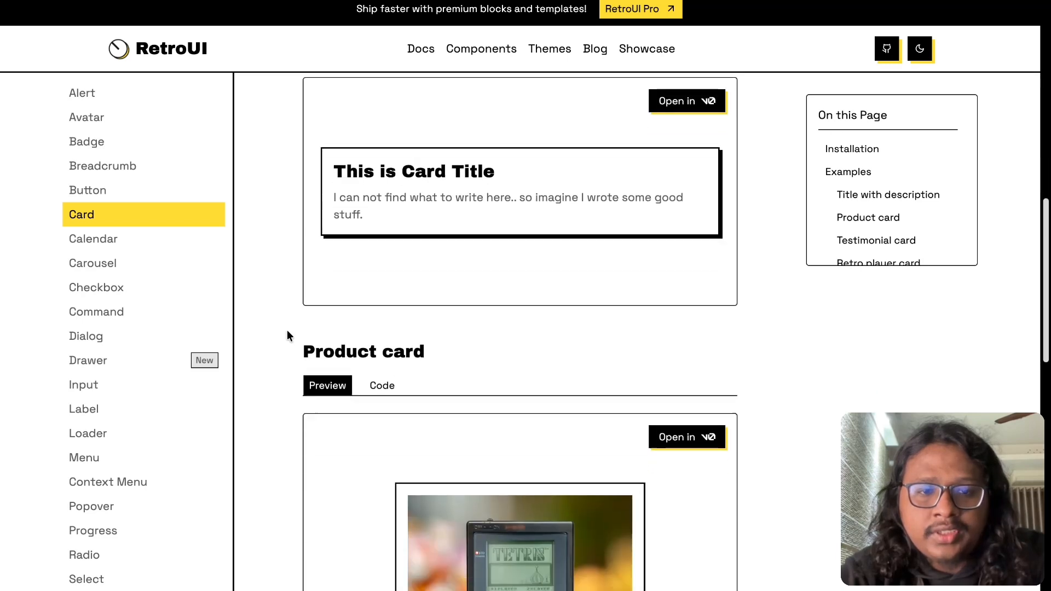
{"action": "scroll", "scroll_direction": "down", "scroll_amount": 3}
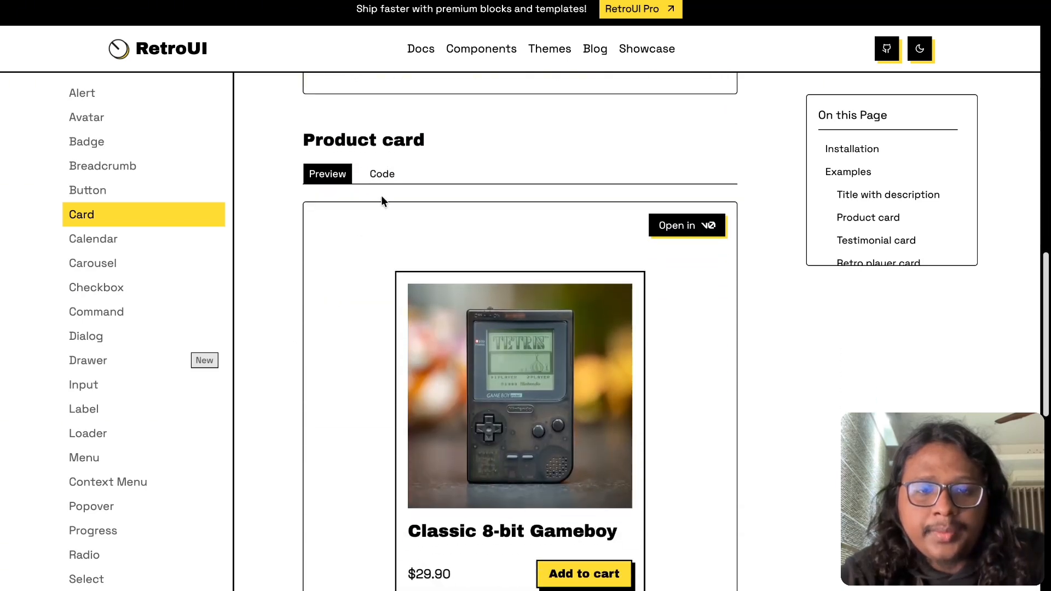
{"action": "scroll", "scroll_direction": "down", "scroll_amount": 3}
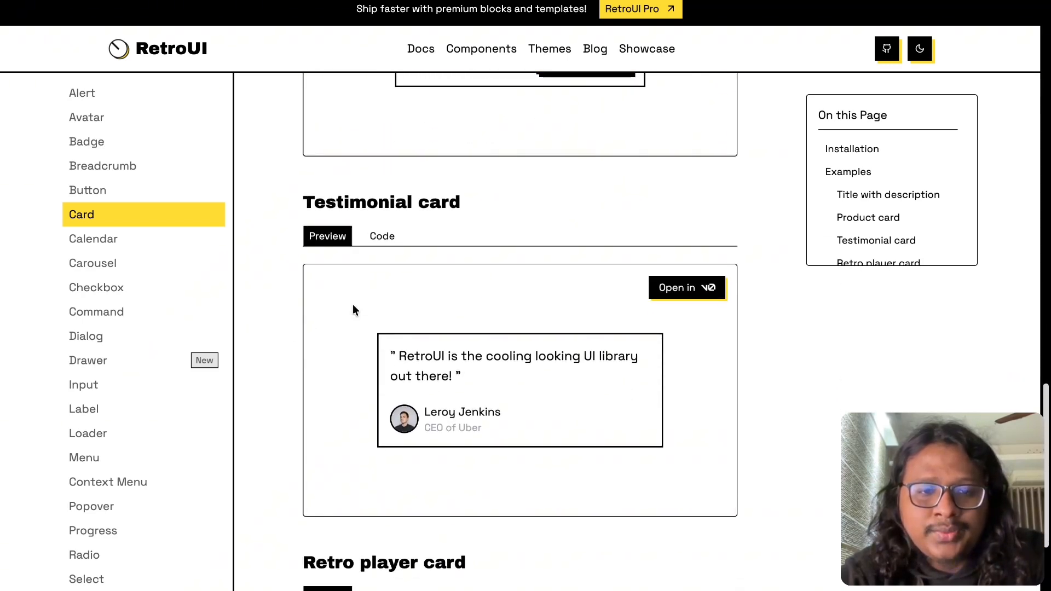
{"action": "scroll", "scroll_direction": "down", "scroll_amount": 3}
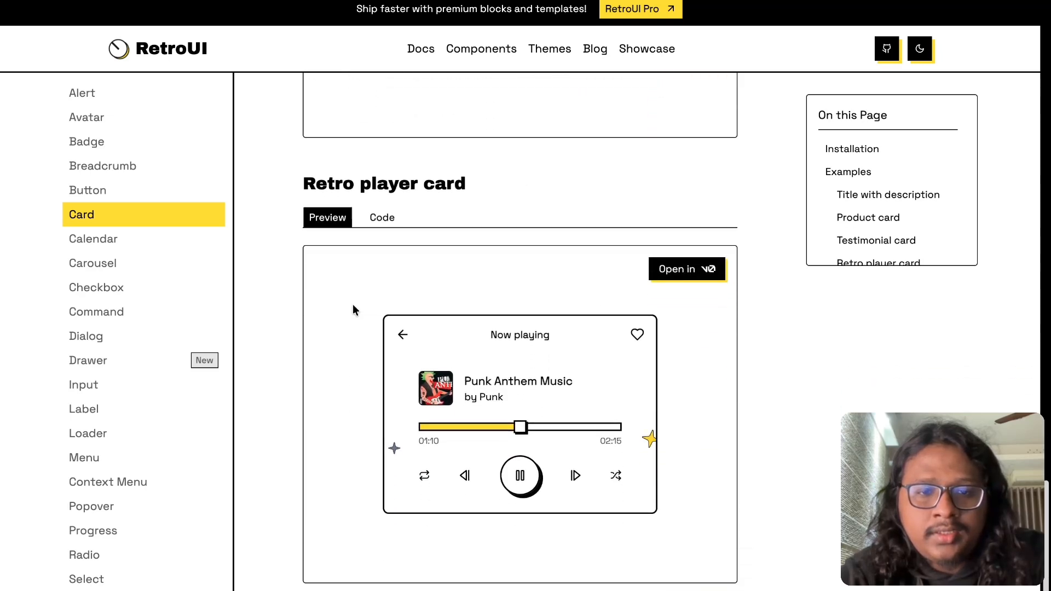
{"action": "scroll", "scroll_direction": "down", "scroll_amount": 3}
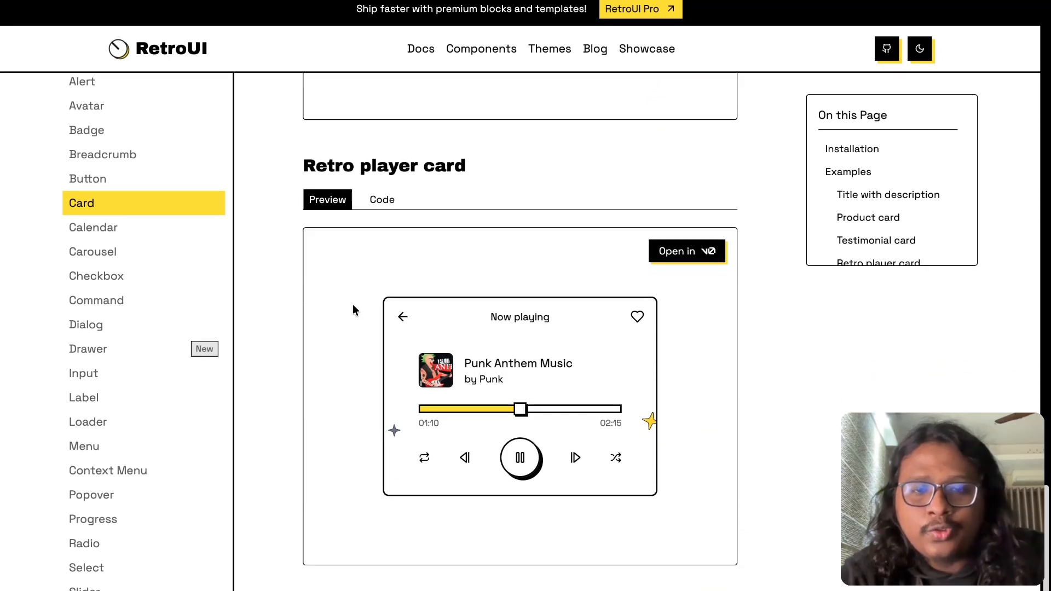
{"action": "mouse_move", "coordinate": [273, 351]}
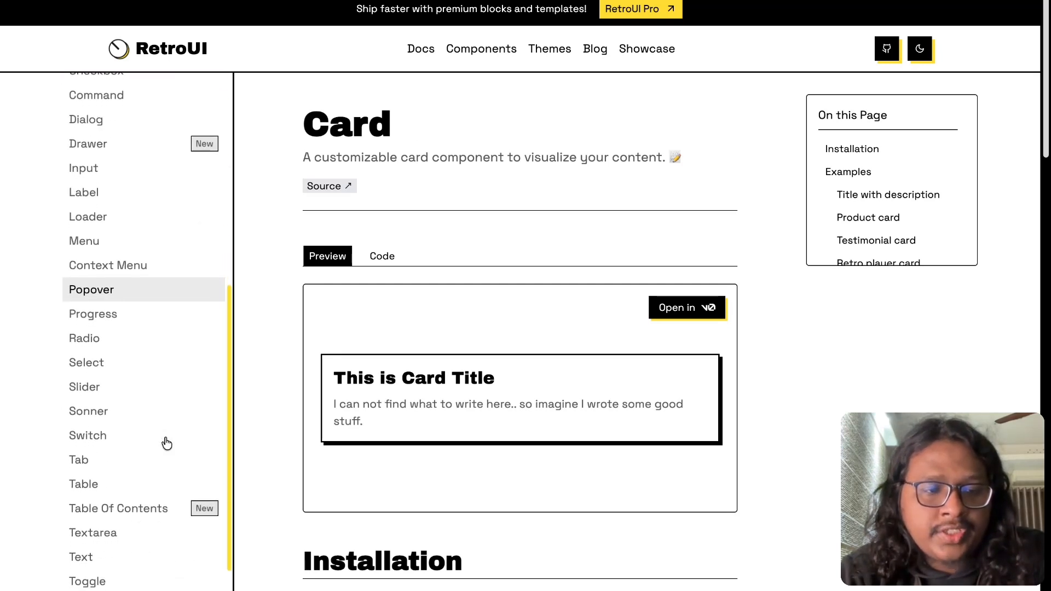
{"action": "scroll", "scroll_direction": "down", "scroll_amount": 3}
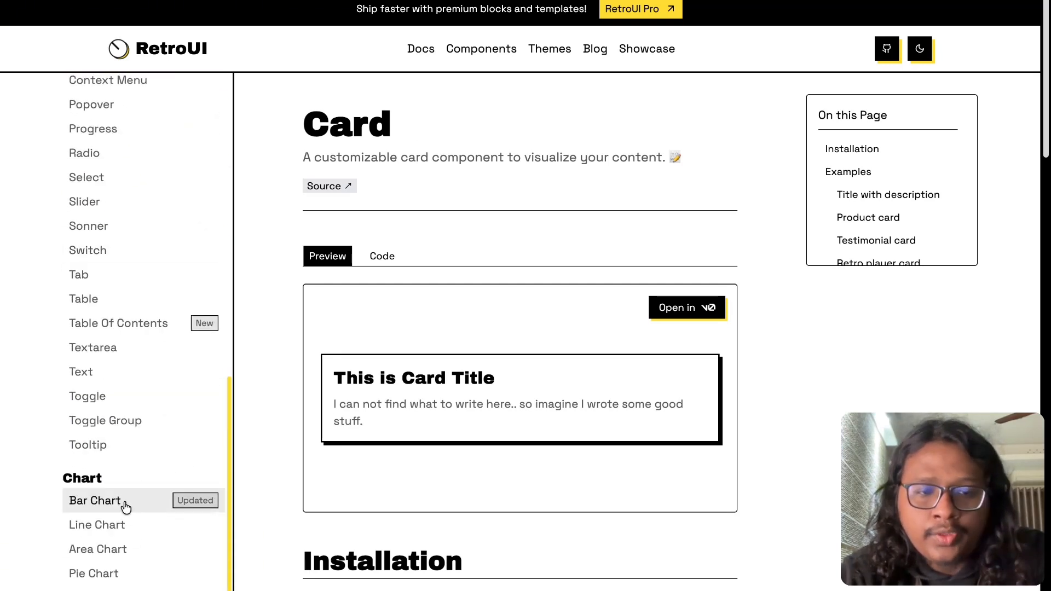
- Step through the Bar, Line and Area Chart docs to the Pie Chart page
{"action": "left_click", "coordinate": [95, 499]}
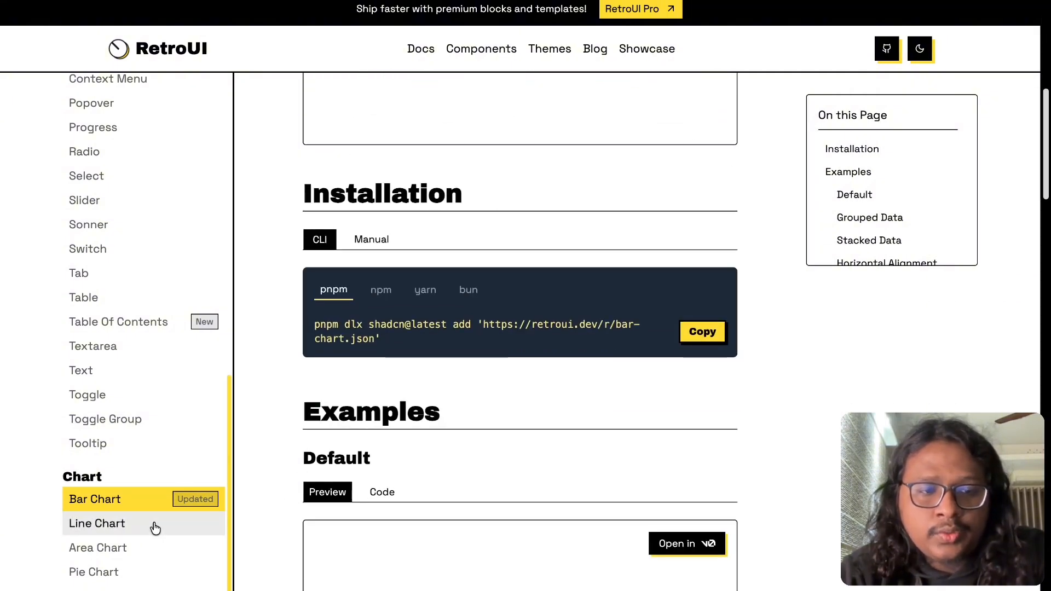
{"action": "left_click", "coordinate": [96, 523]}
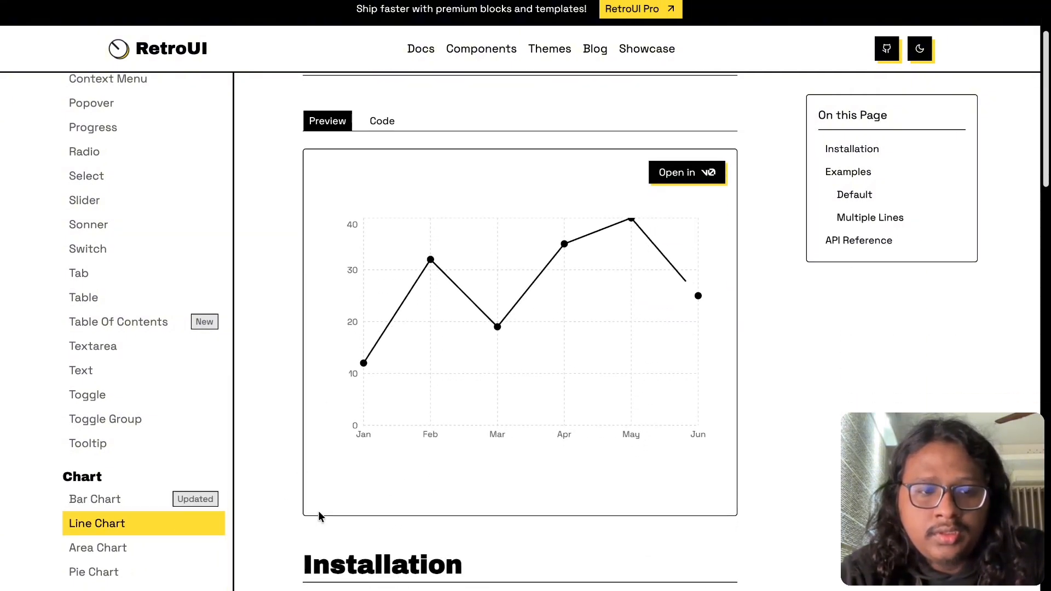
{"action": "left_click", "coordinate": [97, 547]}
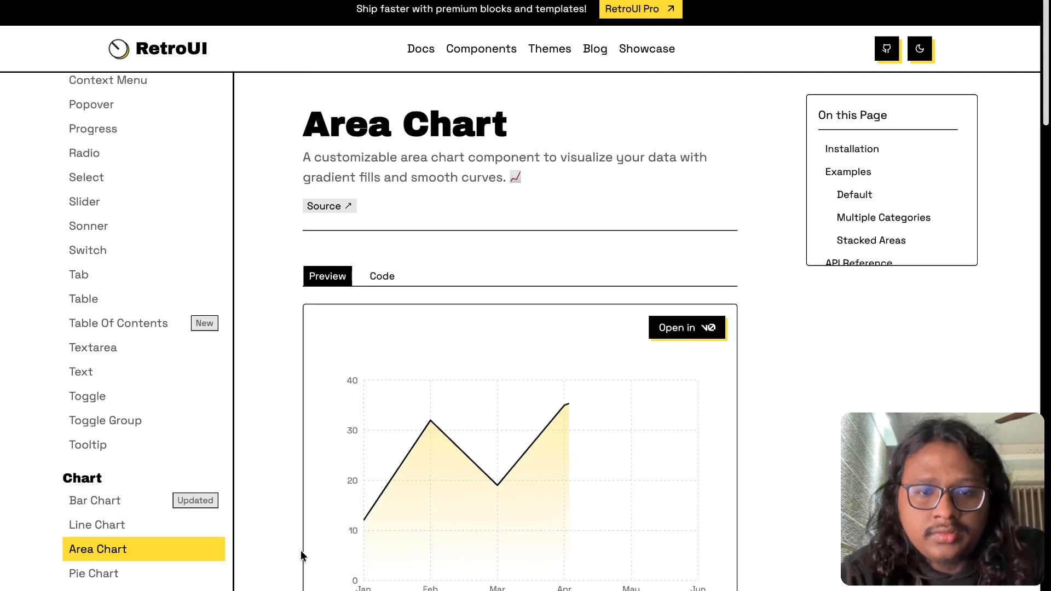
{"action": "scroll", "scroll_direction": "down", "scroll_amount": 3}
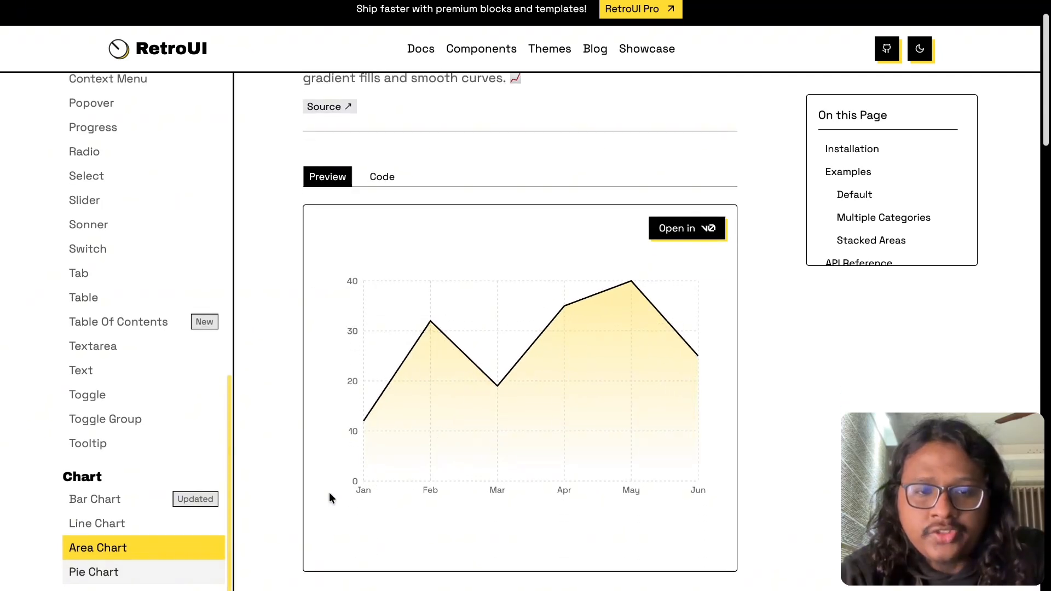
{"action": "left_click", "coordinate": [93, 572]}
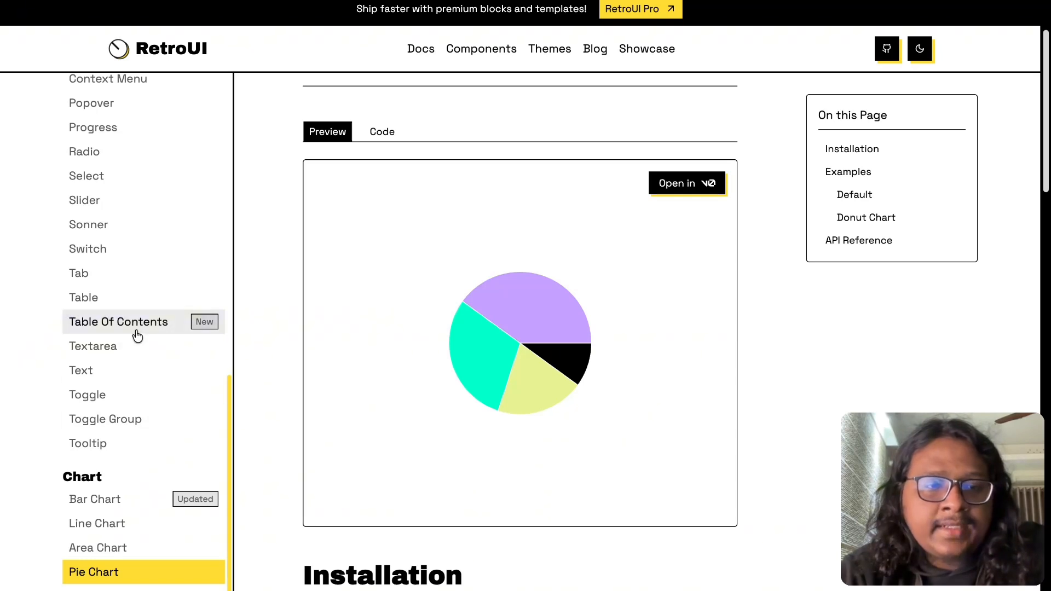
- Open the Table Of Contents docs and show the Adjust depth example's code
{"action": "left_click", "coordinate": [118, 322]}
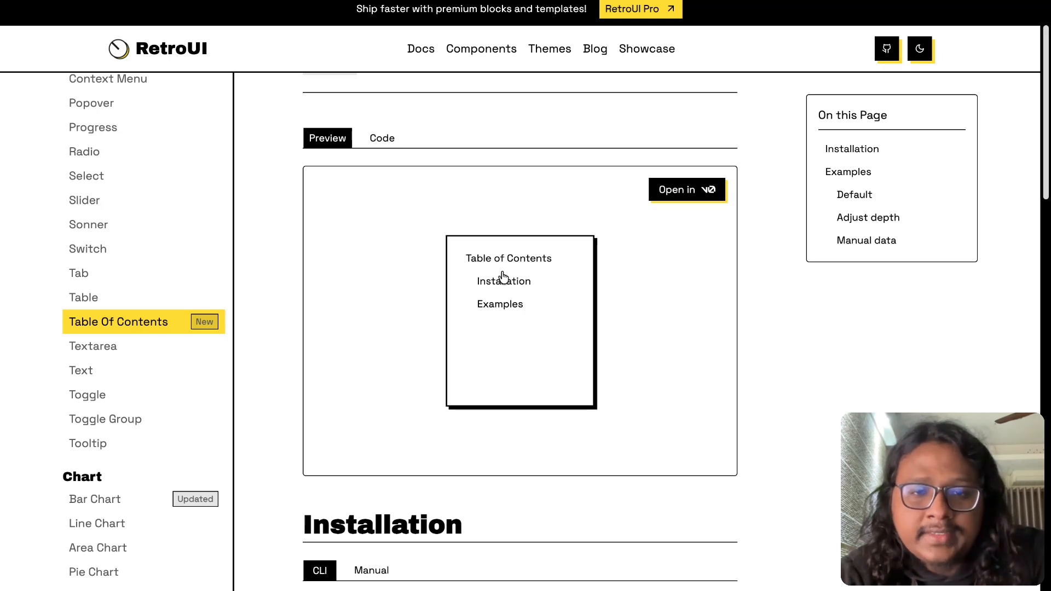
{"action": "scroll", "scroll_direction": "down", "scroll_amount": 3}
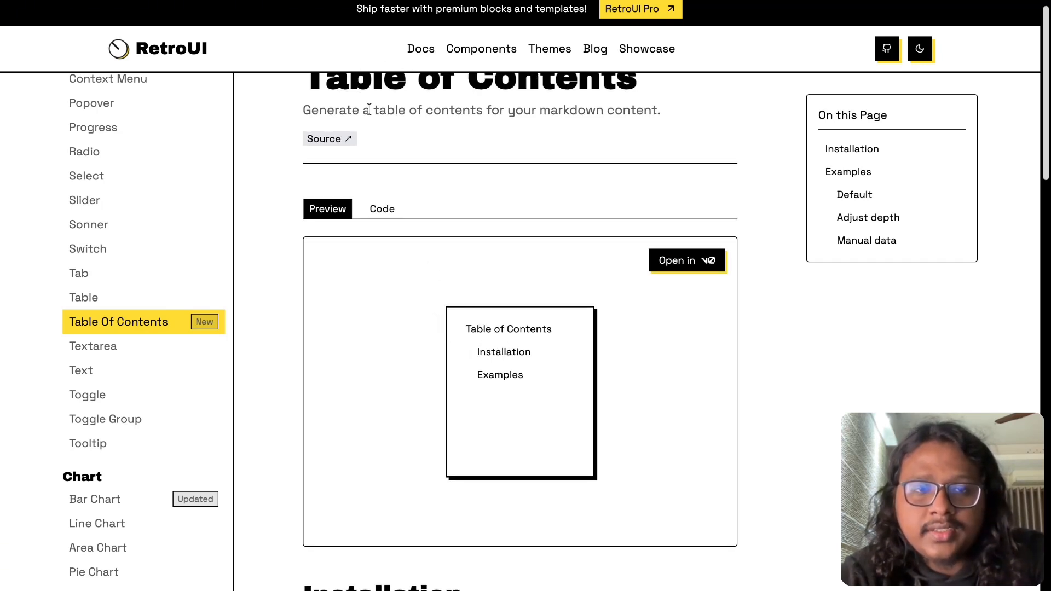
{"action": "scroll", "scroll_direction": "down", "scroll_amount": 3}
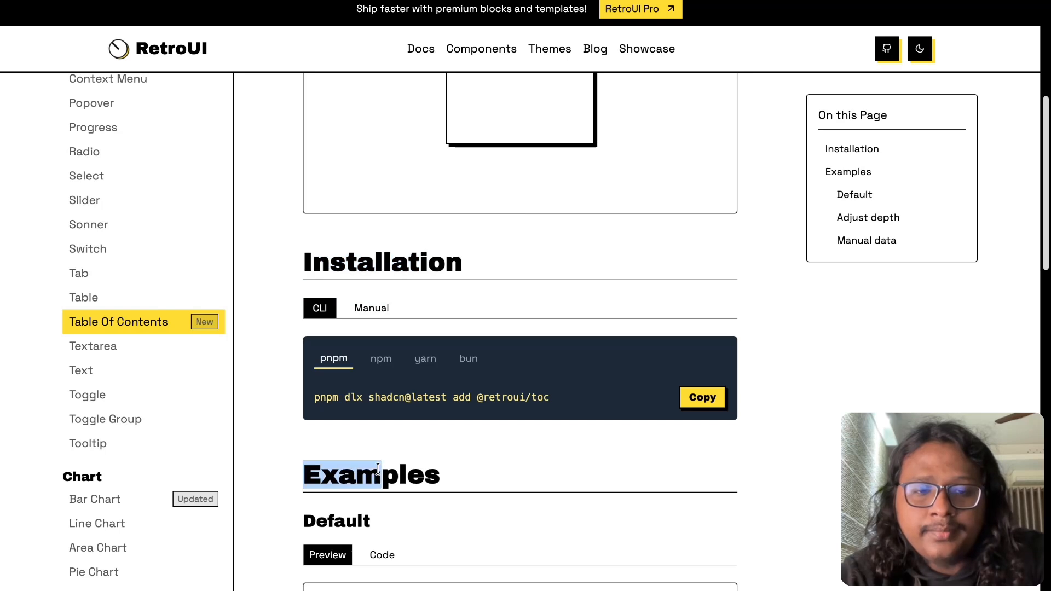
{"action": "scroll", "scroll_direction": "down", "scroll_amount": 3}
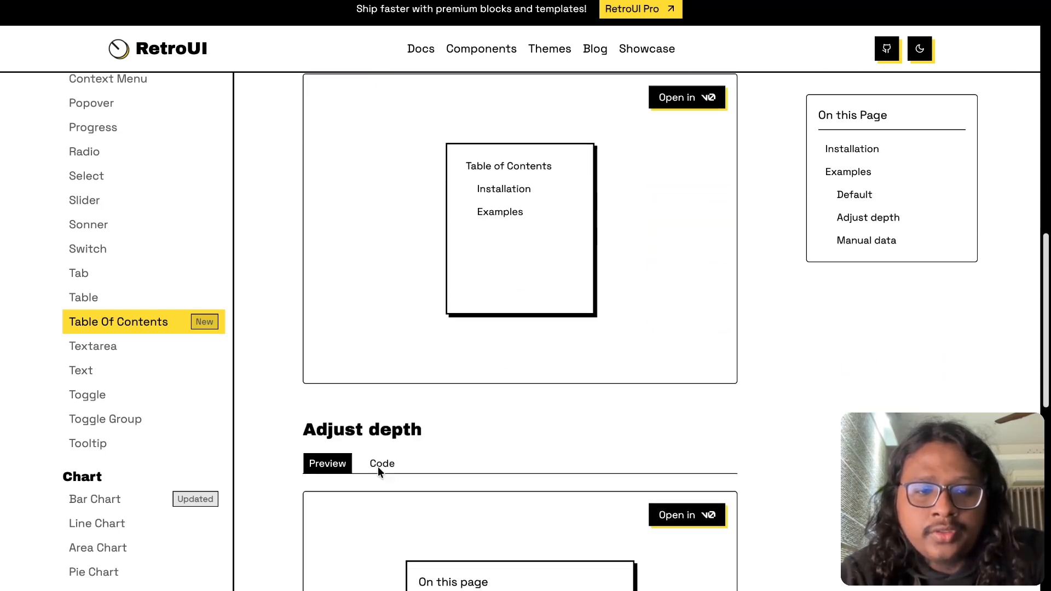
{"action": "scroll", "scroll_direction": "down", "scroll_amount": 3}
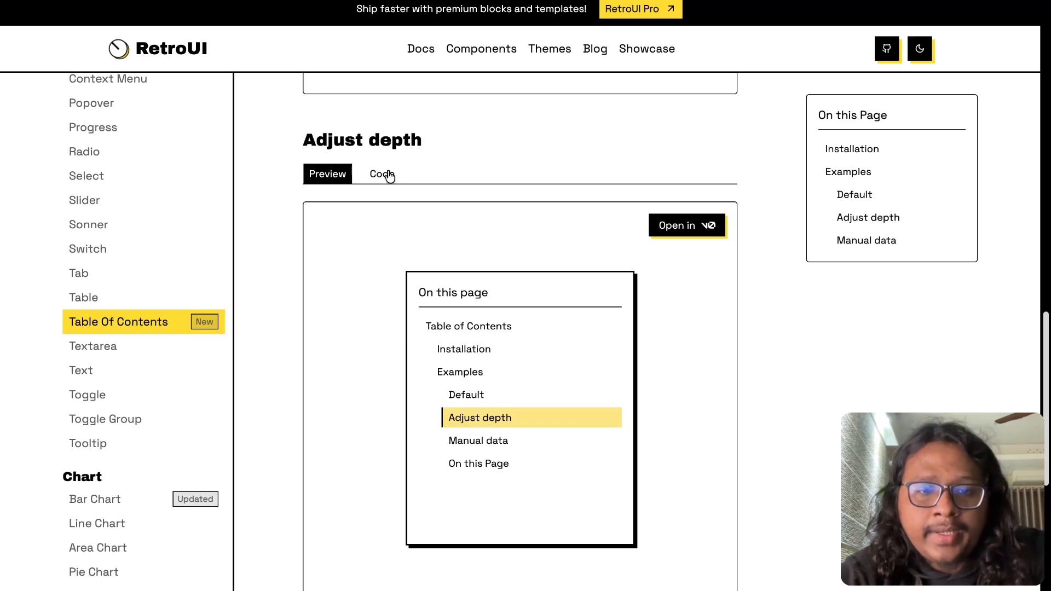
{"action": "left_click", "coordinate": [381, 174]}
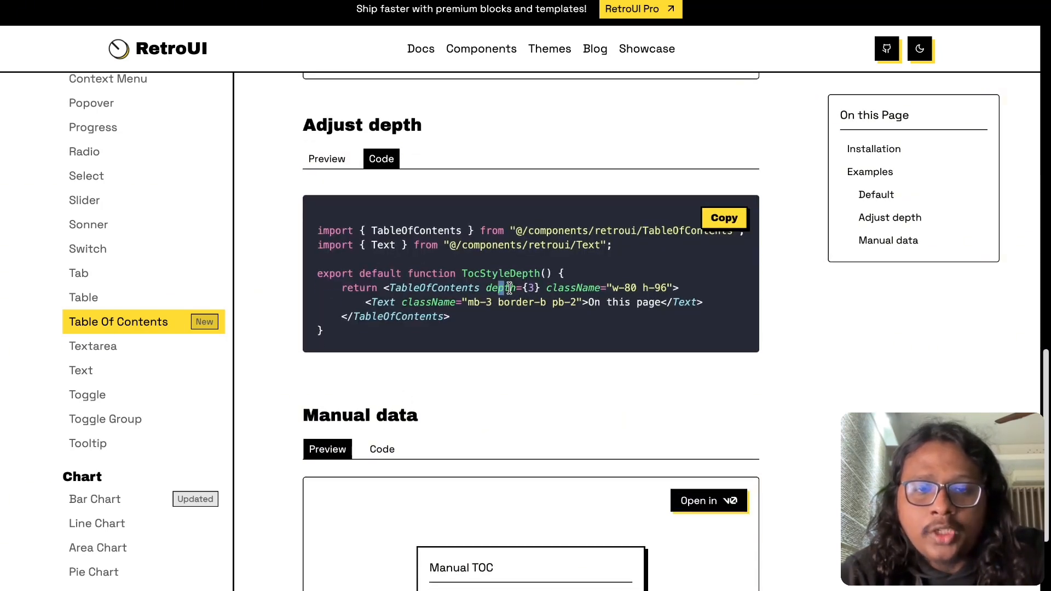
{"action": "scroll", "scroll_direction": "down", "scroll_amount": 3}
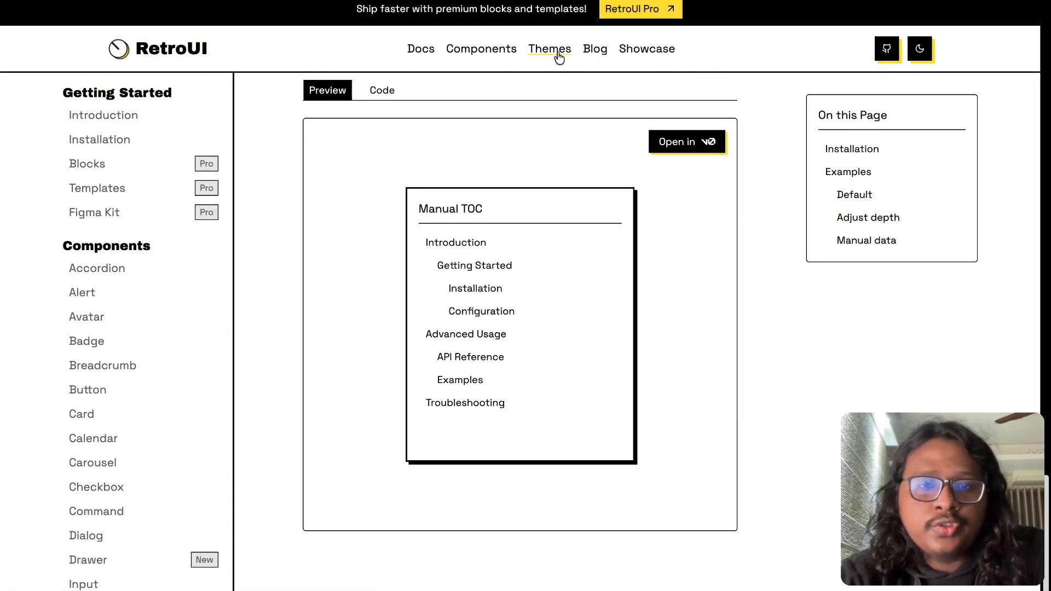
- Preview themes Purple, then Lime, settling on Lavender with Rounded style
{"action": "left_click", "coordinate": [549, 48]}
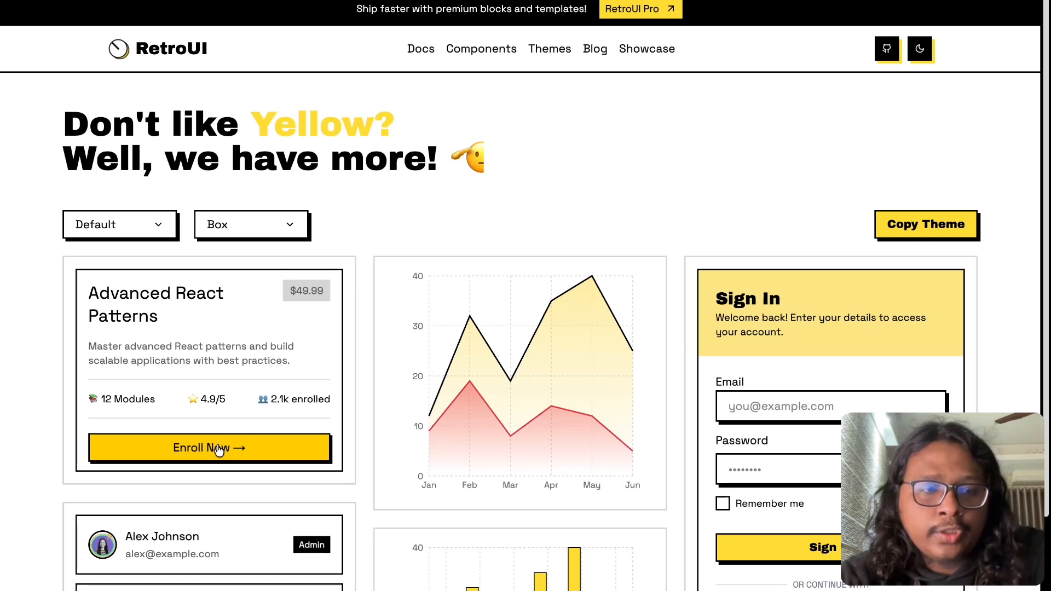
{"action": "left_click", "coordinate": [120, 223]}
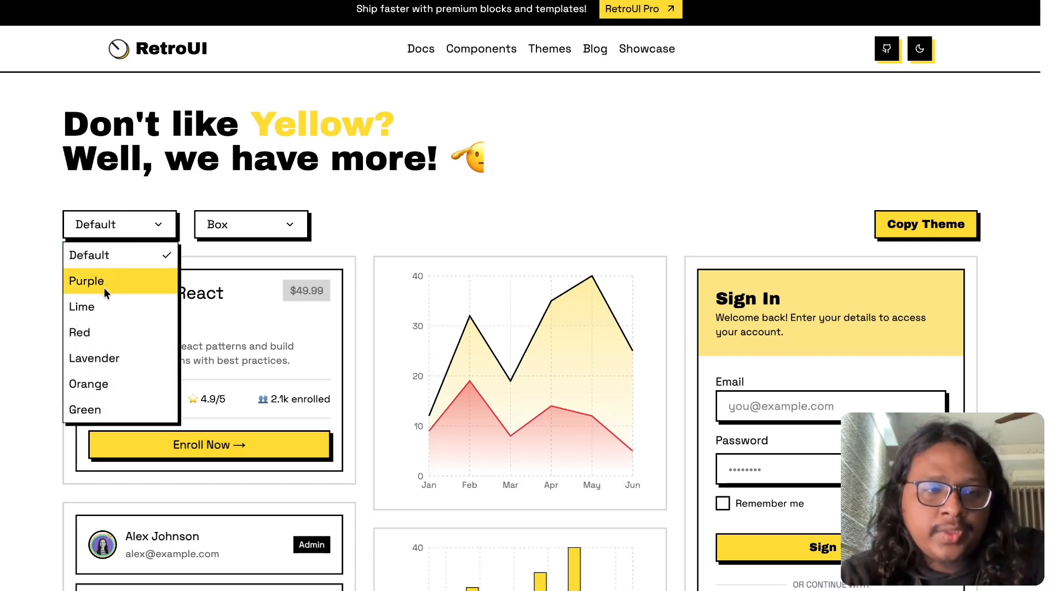
{"action": "left_click", "coordinate": [86, 280]}
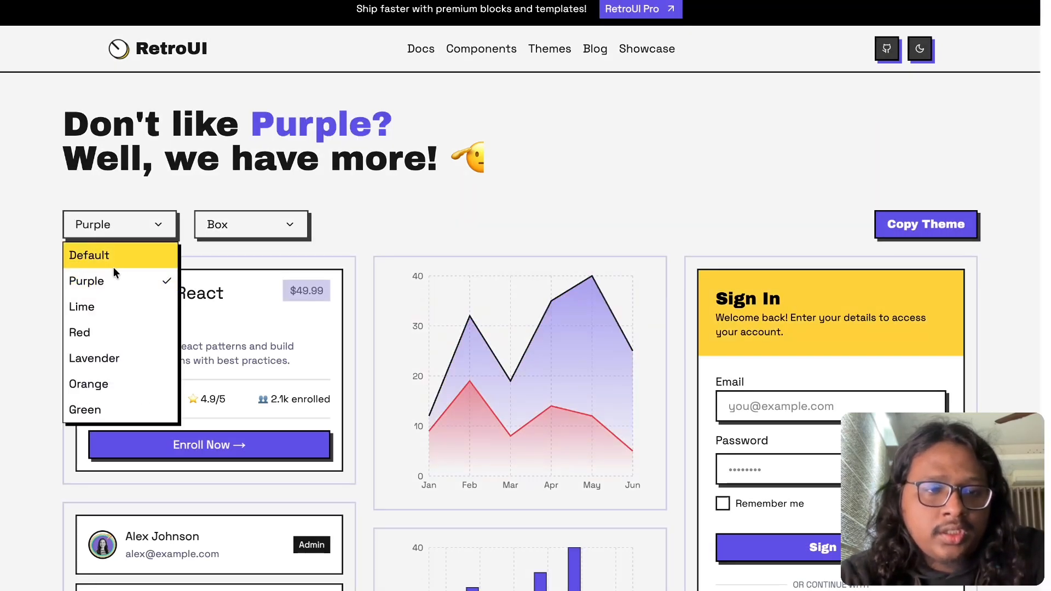
{"action": "left_click", "coordinate": [81, 307]}
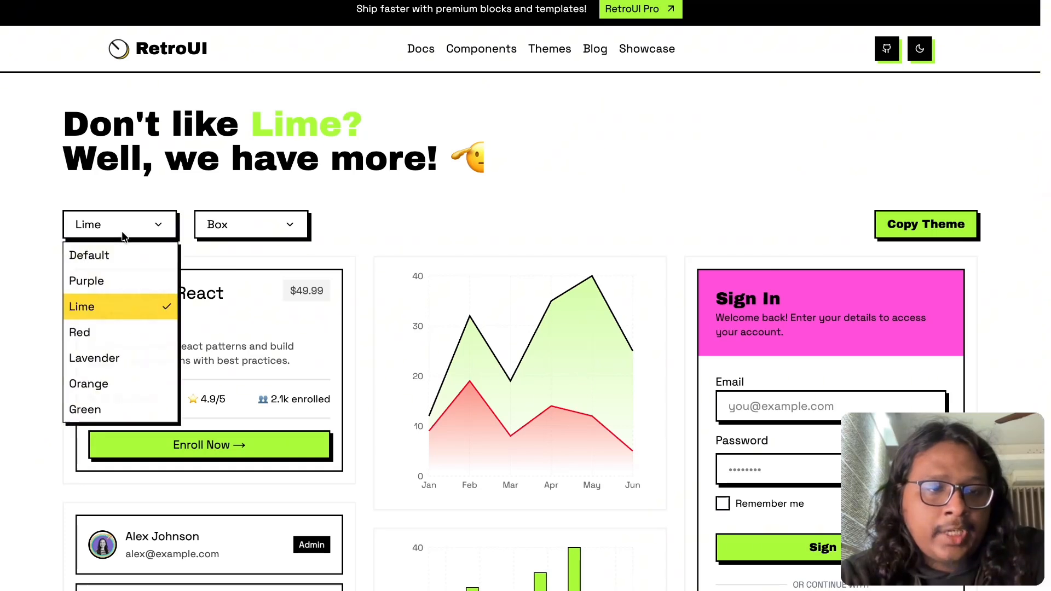
{"action": "left_click", "coordinate": [94, 357]}
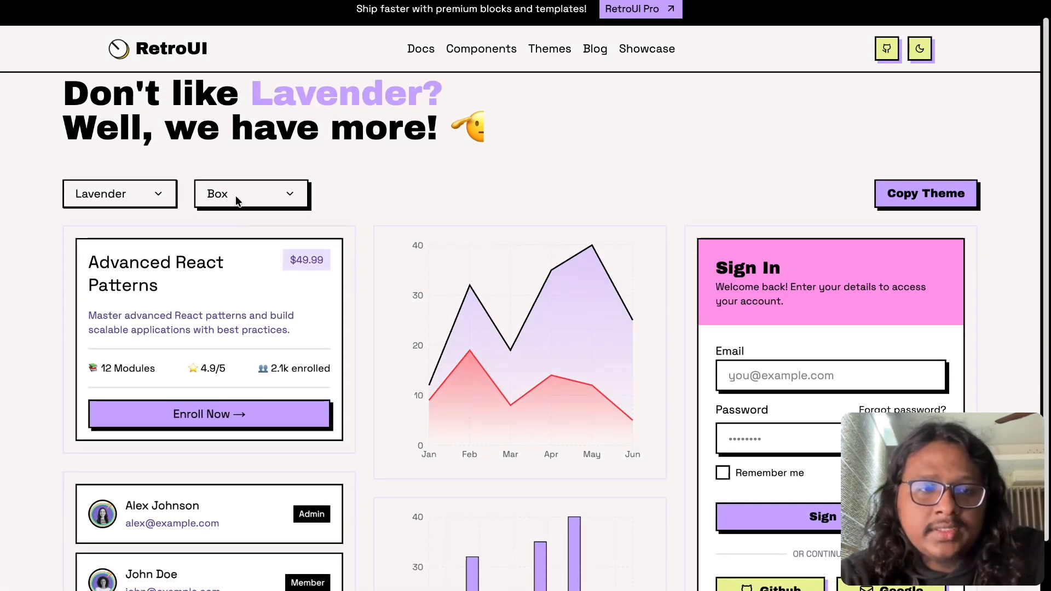
{"action": "left_click", "coordinate": [251, 194]}
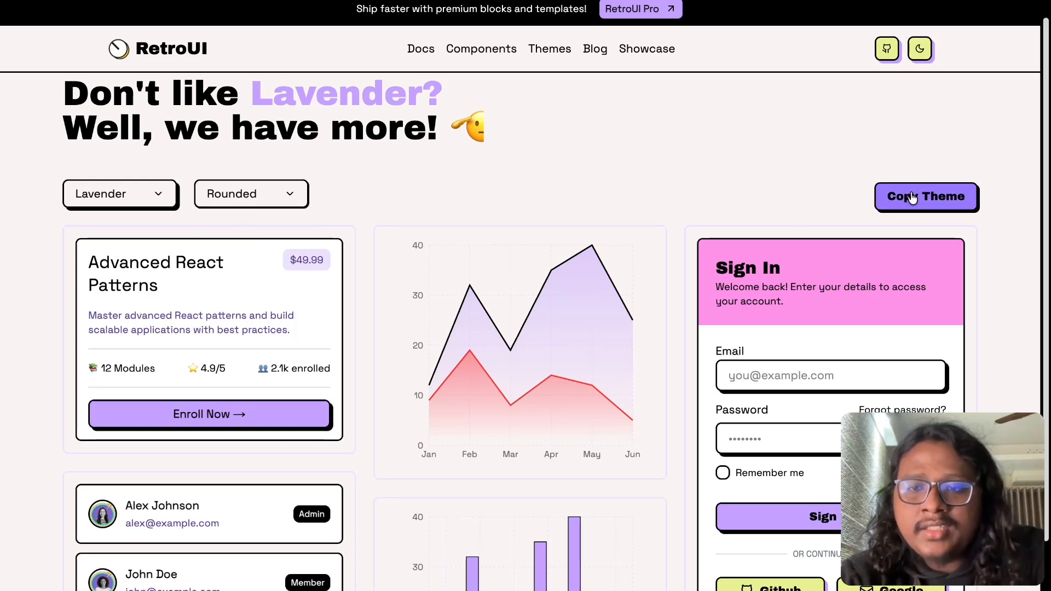
- View the Lavender theme's CSS code, close it, and scroll the previews
{"action": "left_click", "coordinate": [926, 196]}
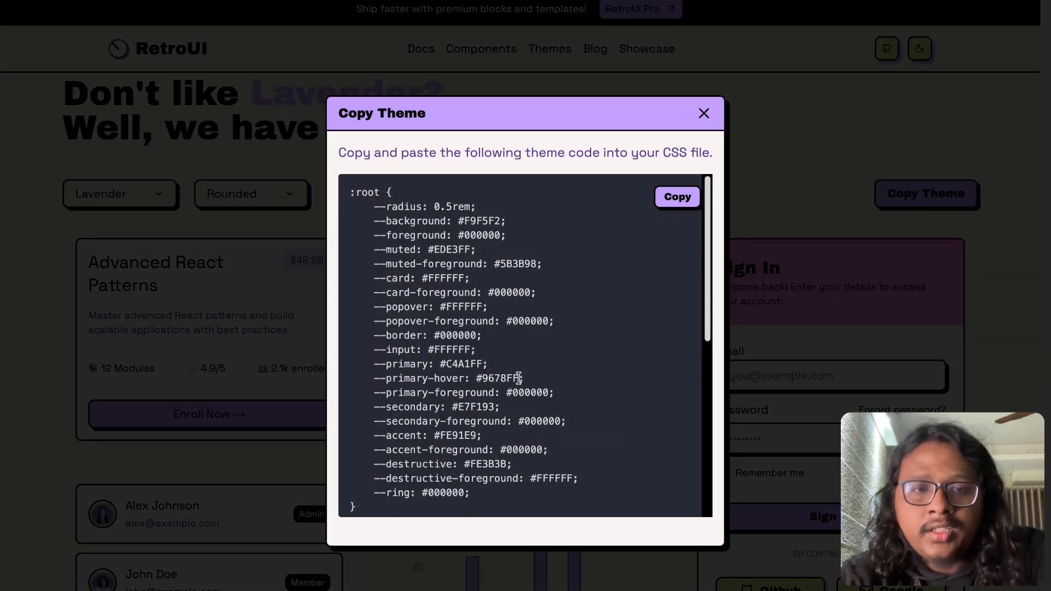
{"action": "left_click", "coordinate": [703, 112]}
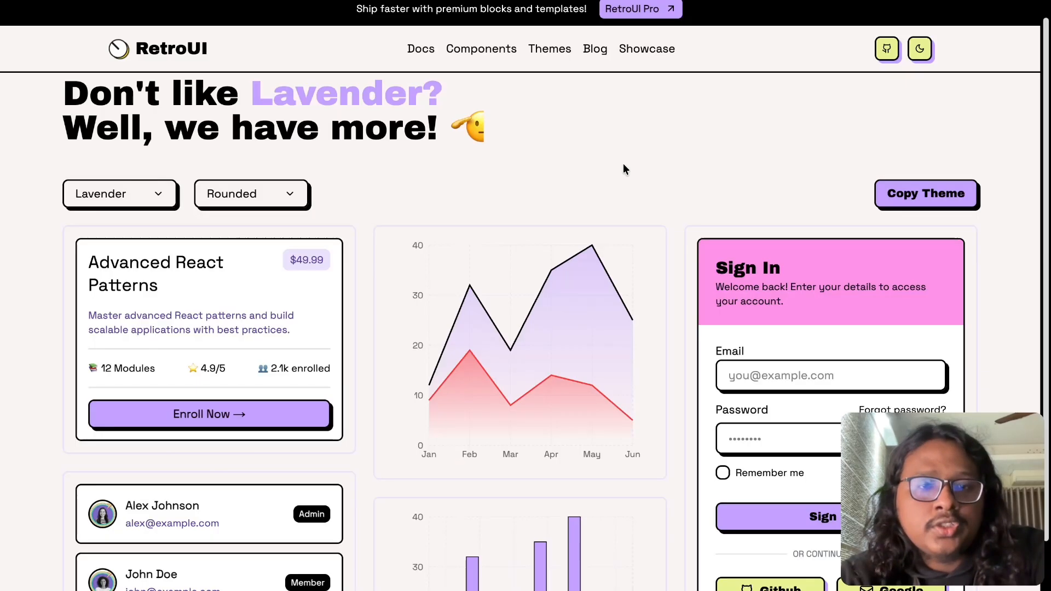
{"action": "scroll", "scroll_direction": "down", "scroll_amount": 3}
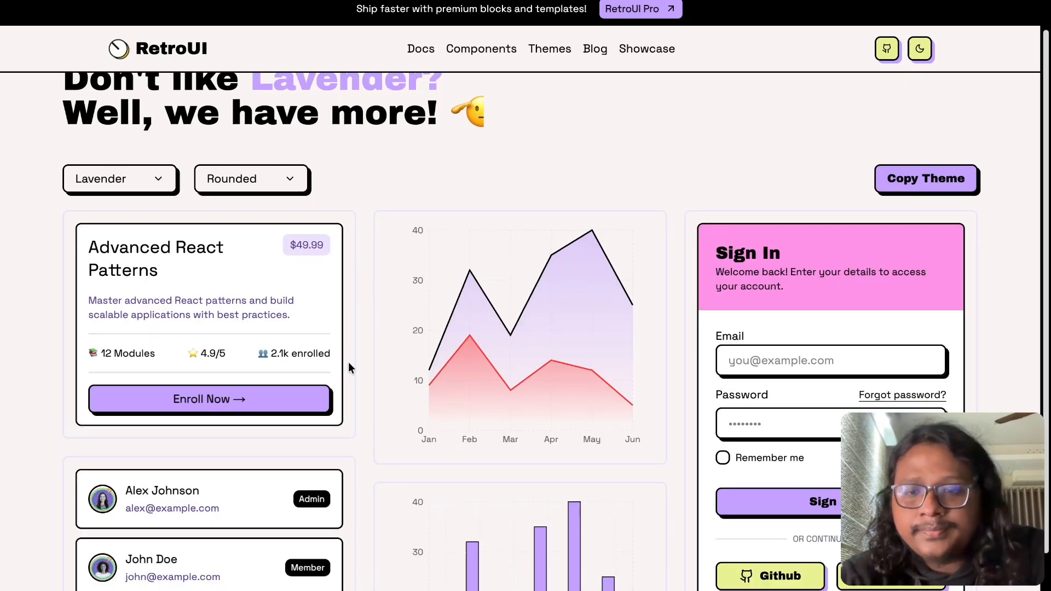
{"action": "scroll", "scroll_direction": "down", "scroll_amount": 3}
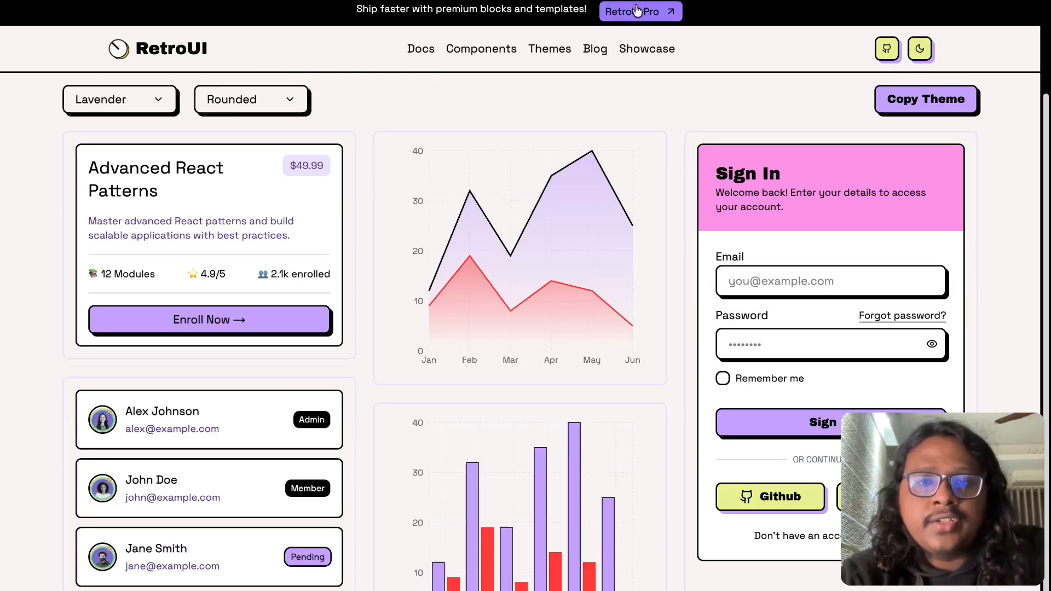
- Visit RetroUI Pro's templates and open the Multipage SaaS Template live preview
{"action": "left_click", "coordinate": [639, 12]}
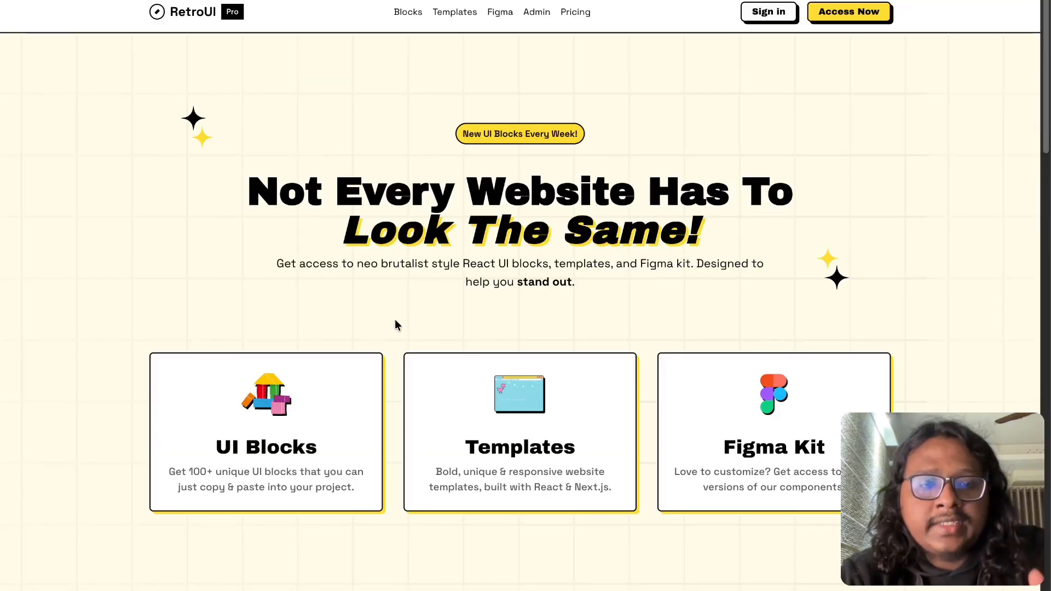
{"action": "mouse_move", "coordinate": [233, 469]}
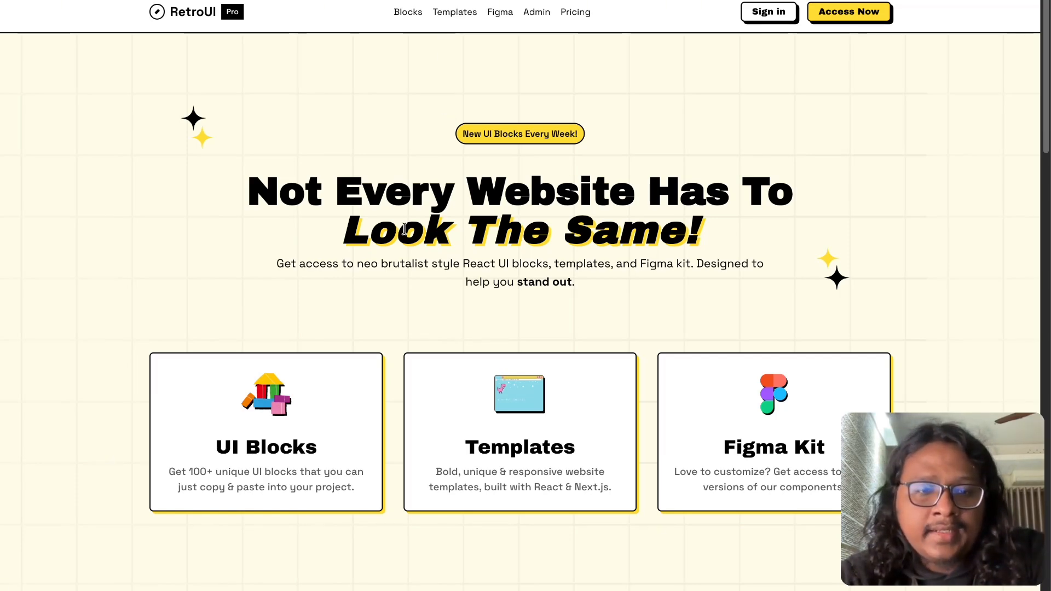
{"action": "scroll", "scroll_direction": "down", "scroll_amount": 3}
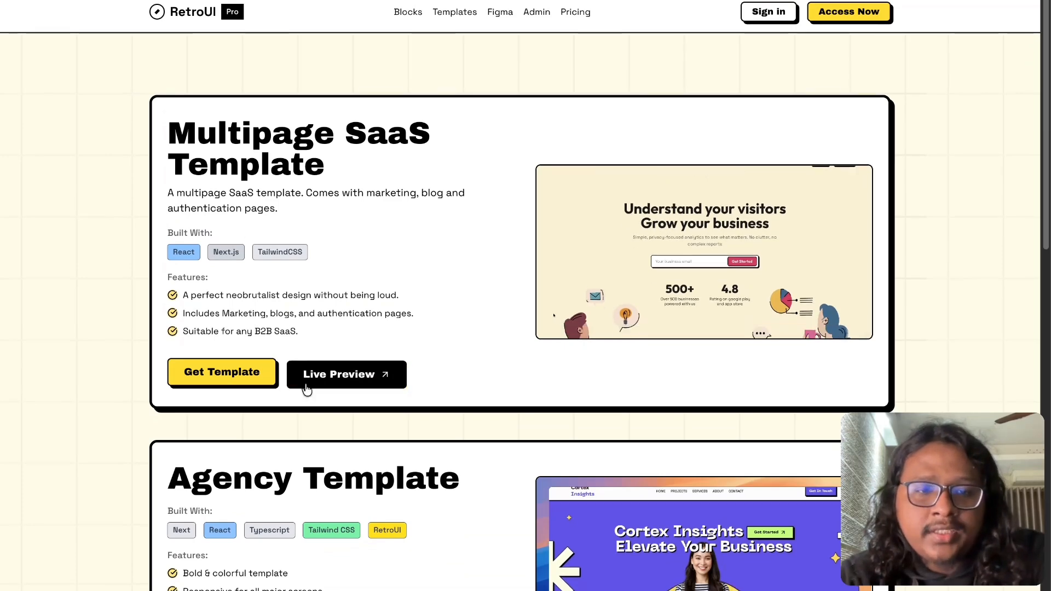
{"action": "left_click", "coordinate": [574, 12]}
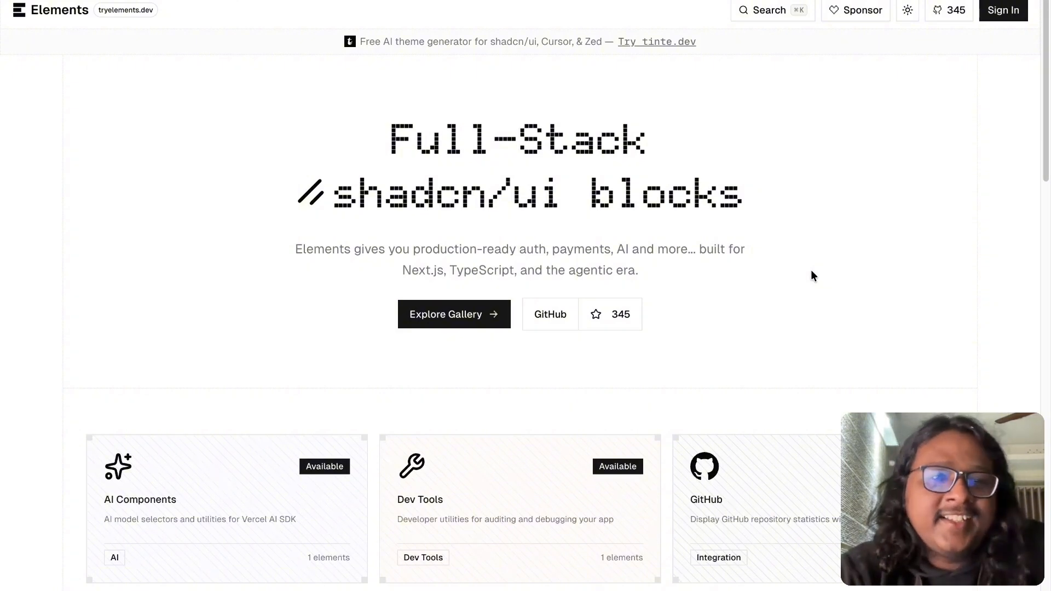
{"action": "mouse_move", "coordinate": [611, 267]}
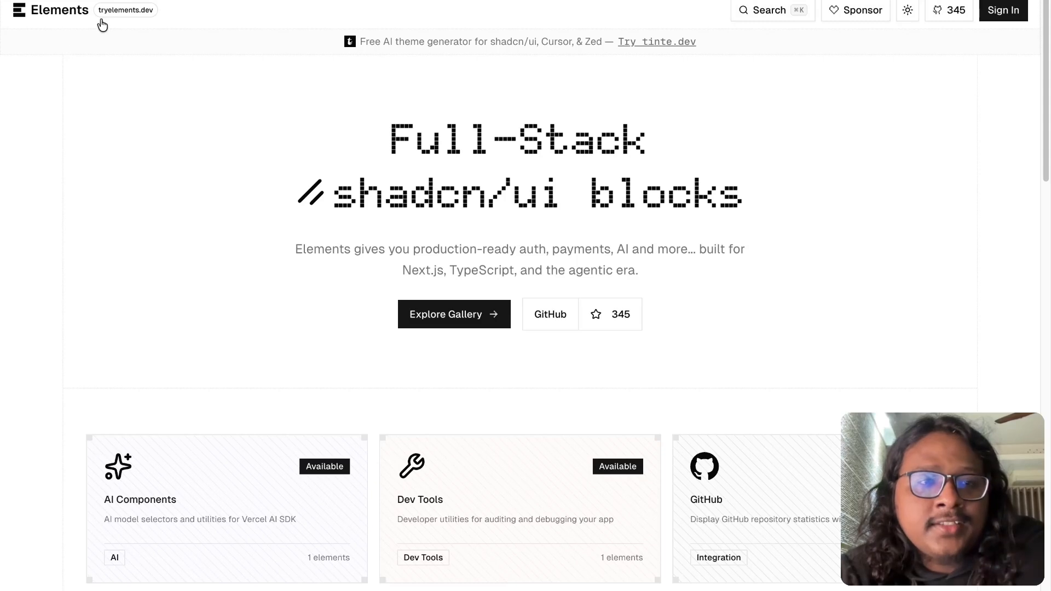
{"action": "mouse_move", "coordinate": [245, 264]}
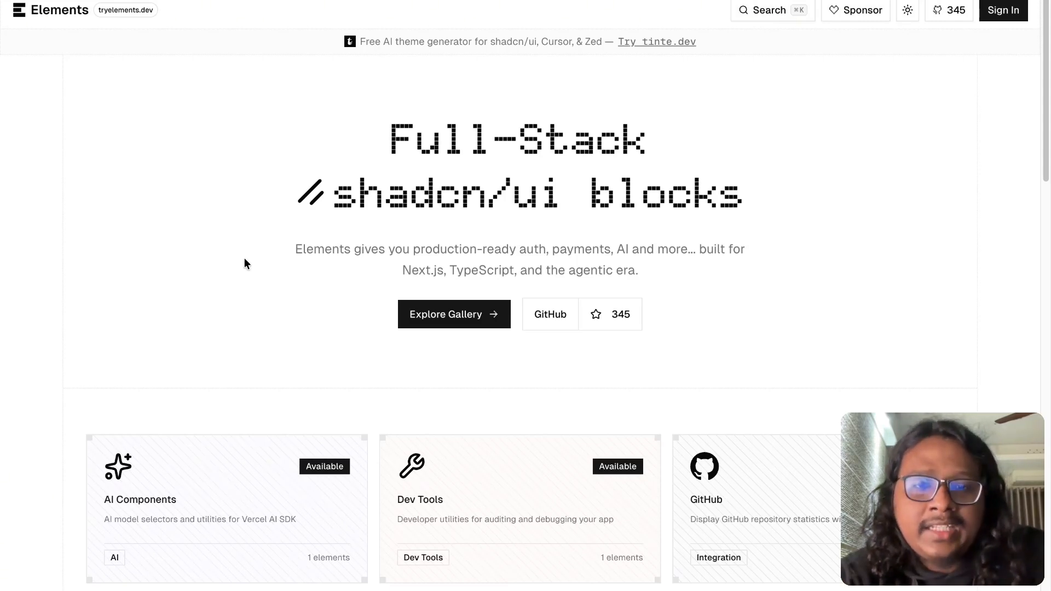
- Scroll the Elements homepage through provider cards, from AI Components and Polar to upcoming Supabase and Better Auth
{"action": "scroll", "scroll_direction": "down", "scroll_amount": 3}
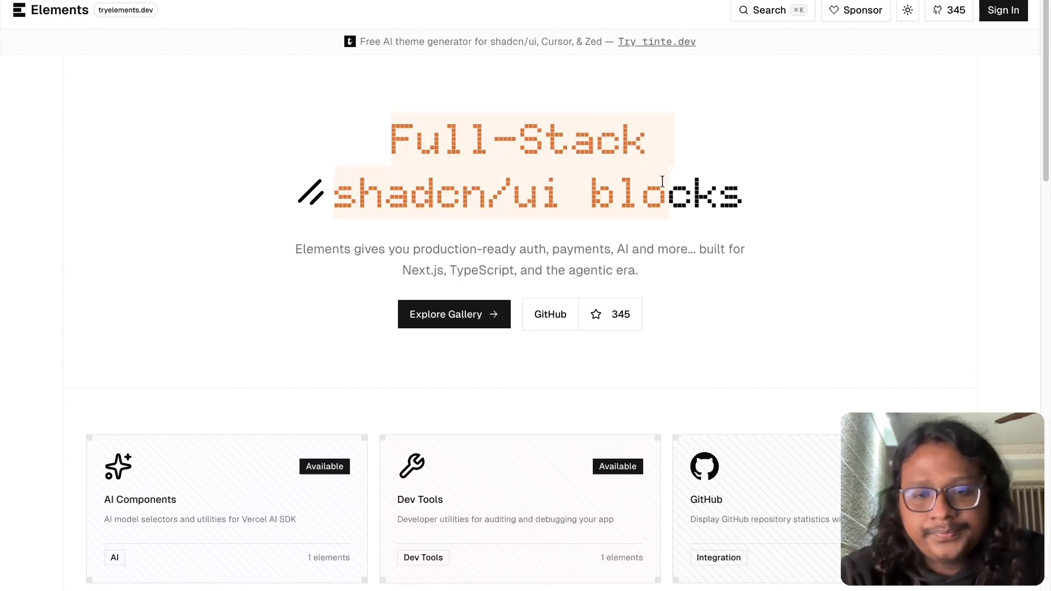
{"action": "scroll", "scroll_direction": "down", "scroll_amount": 3}
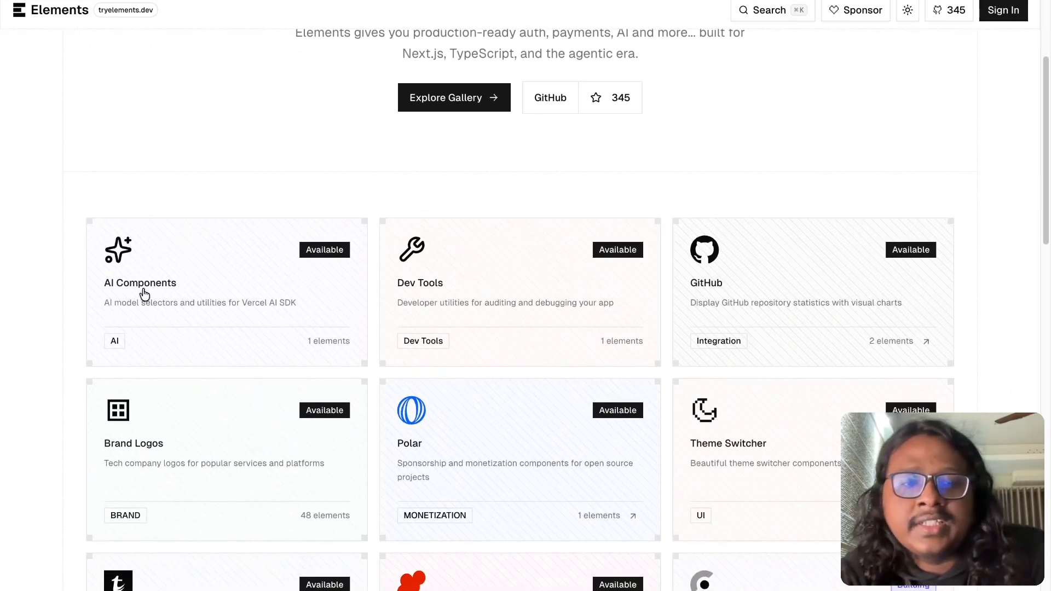
{"action": "mouse_move", "coordinate": [203, 329]}
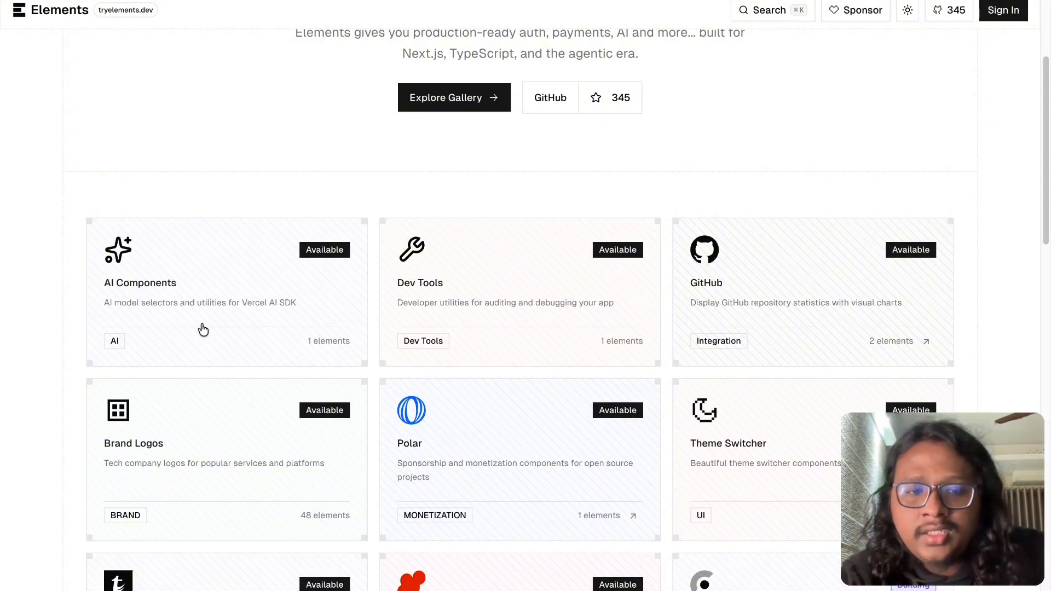
{"action": "scroll", "scroll_direction": "down", "scroll_amount": 3}
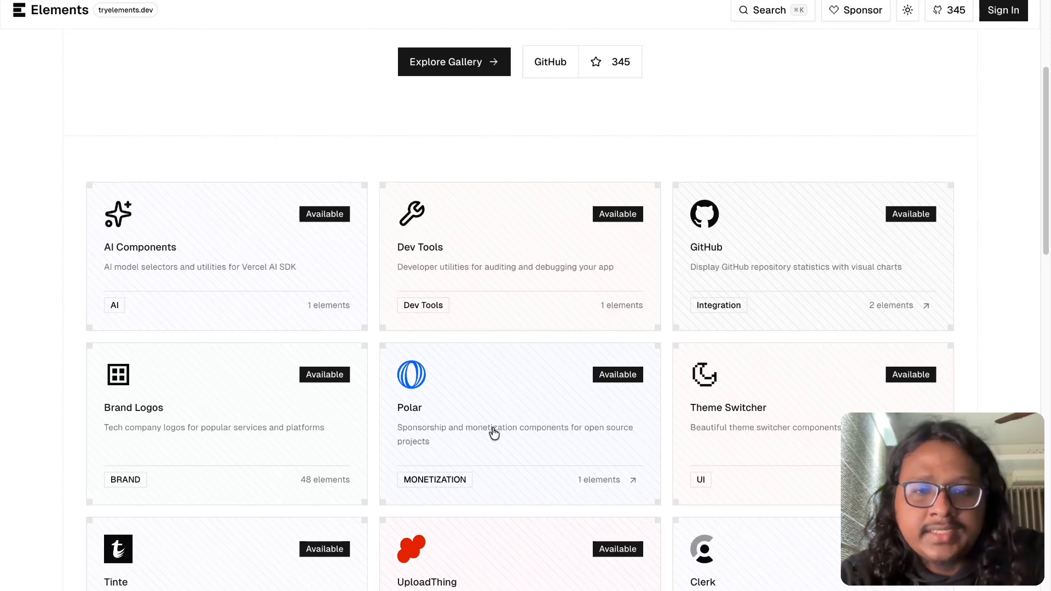
{"action": "scroll", "scroll_direction": "down", "scroll_amount": 3}
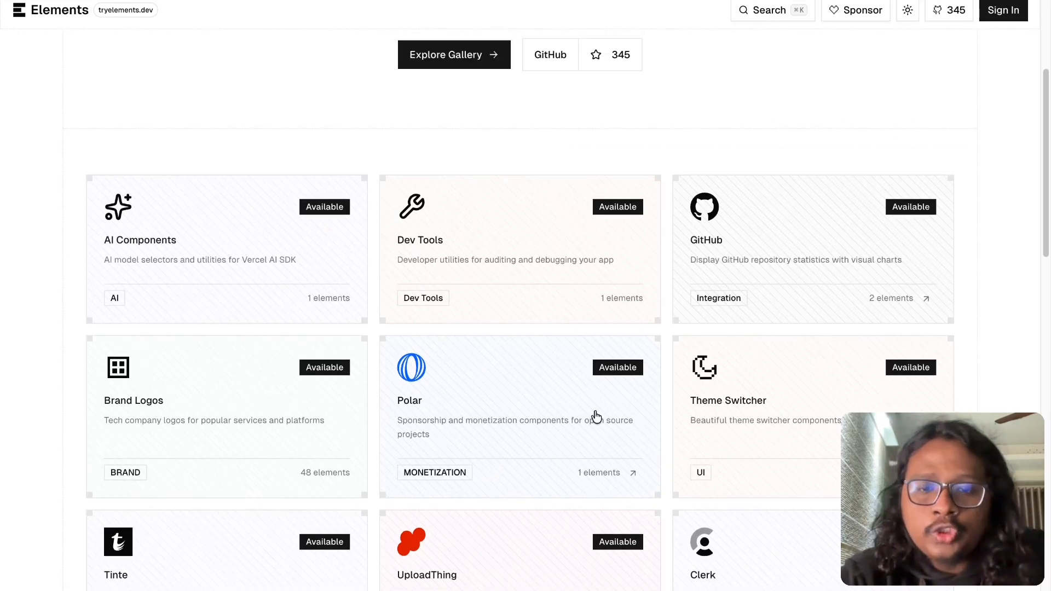
{"action": "scroll", "scroll_direction": "down", "scroll_amount": 3}
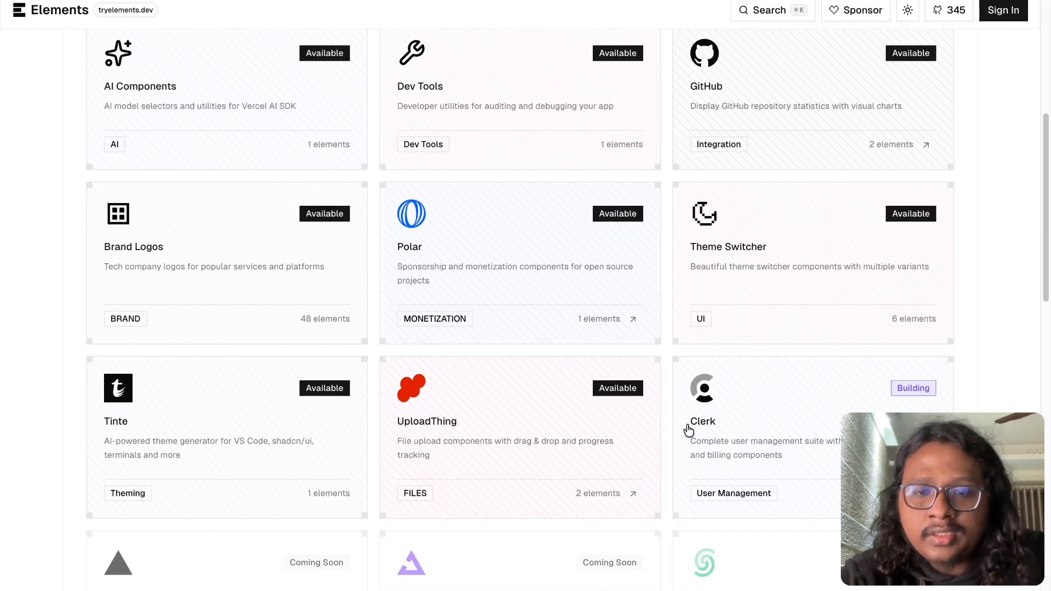
{"action": "scroll", "scroll_direction": "down", "scroll_amount": 3}
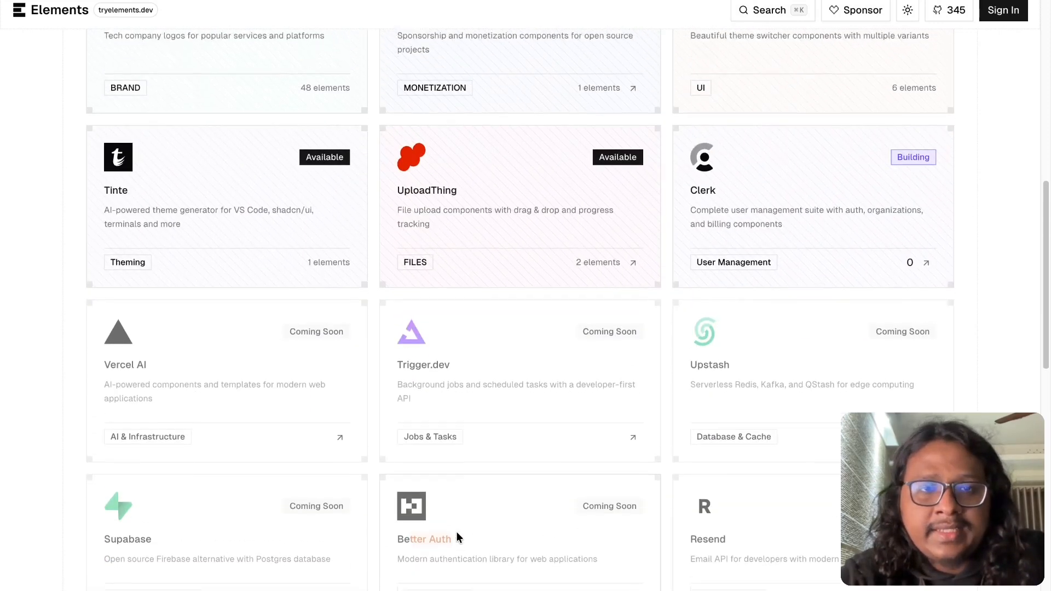
{"action": "scroll", "scroll_direction": "up", "scroll_amount": 3}
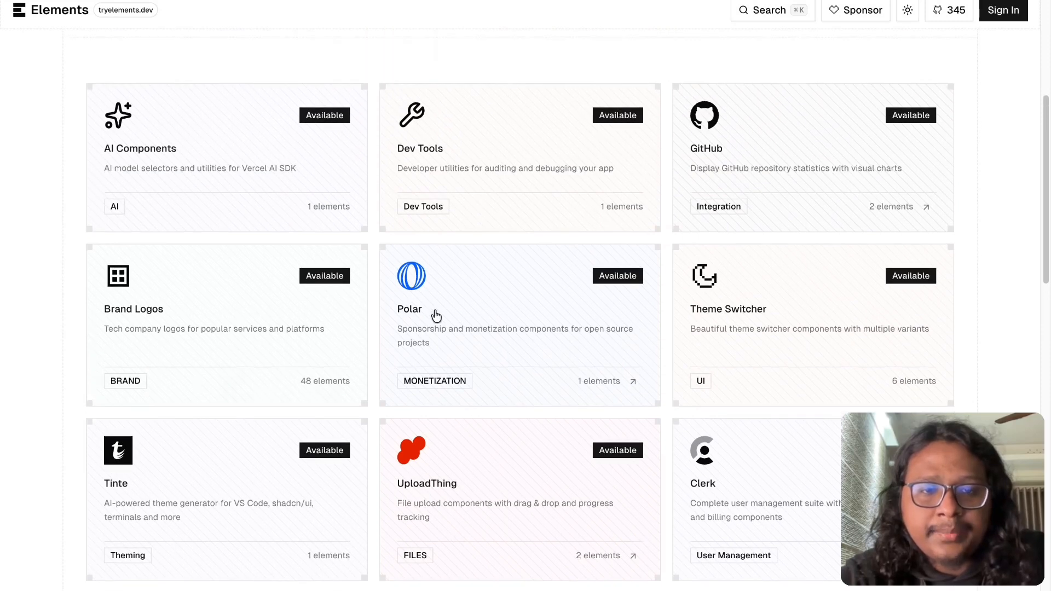
- Open the Polar card and scroll to its Supporter, Sponsor and Partner tier preview
{"action": "left_click", "coordinate": [410, 309]}
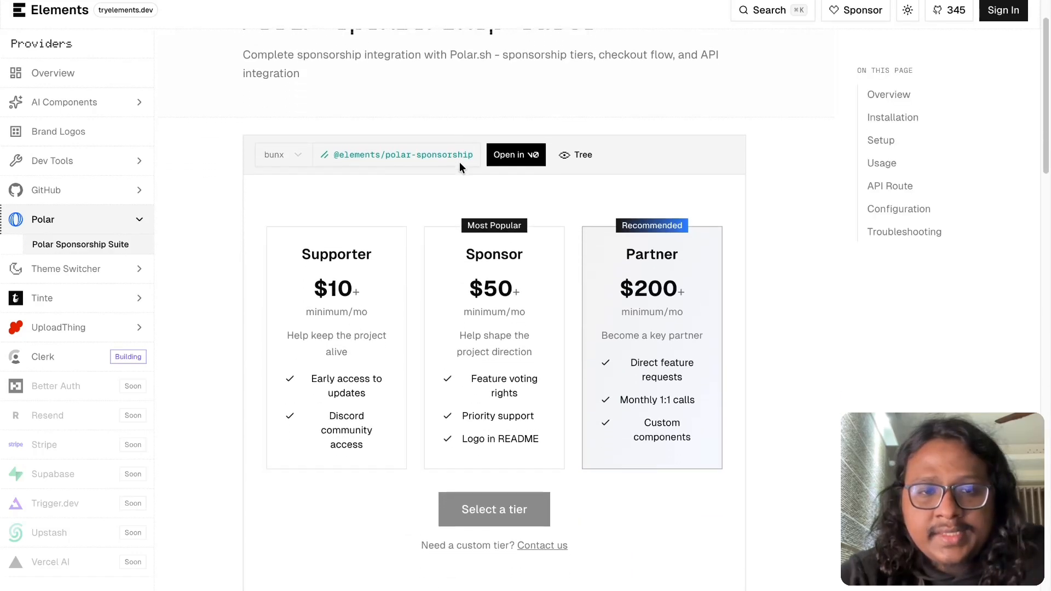
{"action": "scroll", "scroll_direction": "down", "scroll_amount": 3}
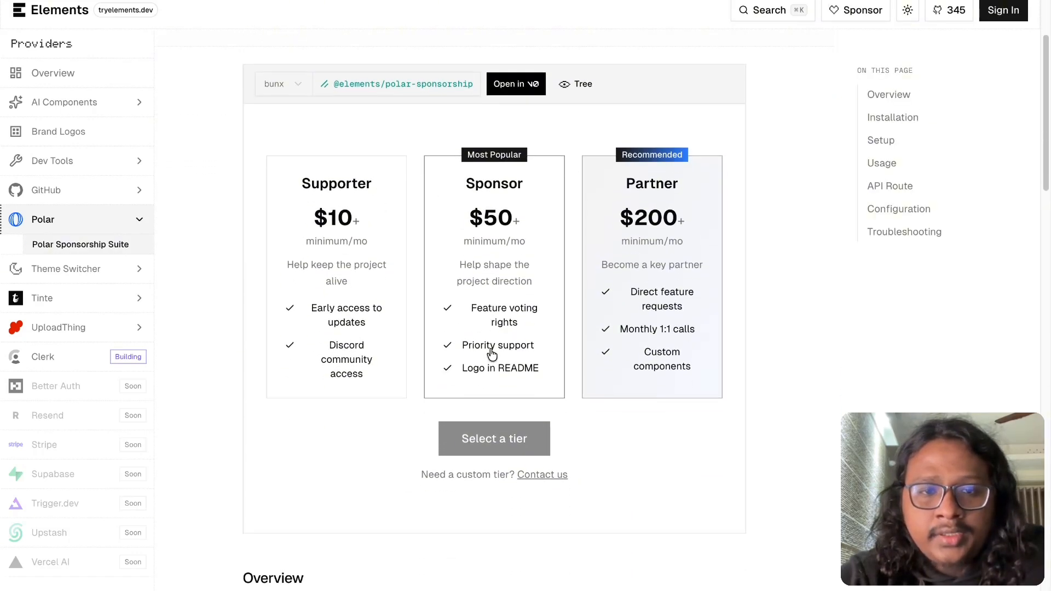
{"action": "mouse_move", "coordinate": [544, 315]}
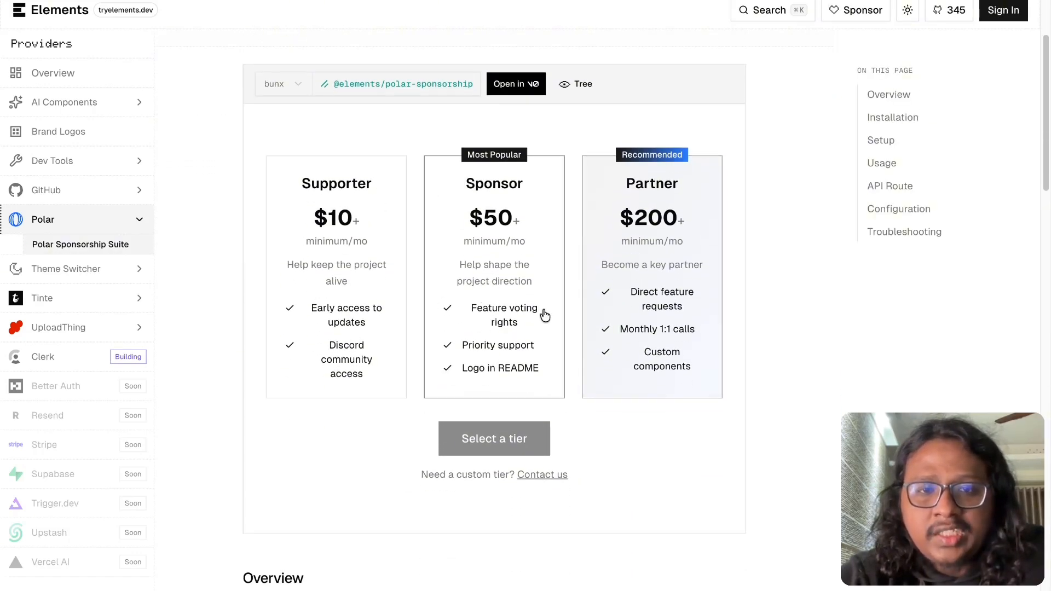
{"action": "mouse_move", "coordinate": [567, 86]}
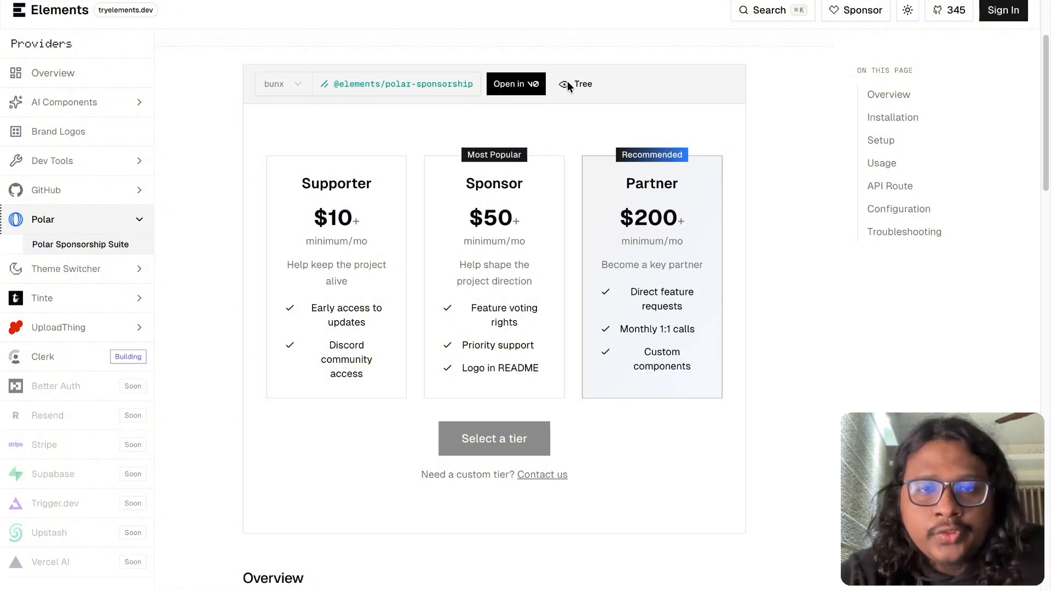
- Reveal the Polar file tree, browse sponsor-tiers-preview.tsx, and view the checkout route.ts code
{"action": "left_click", "coordinate": [575, 84]}
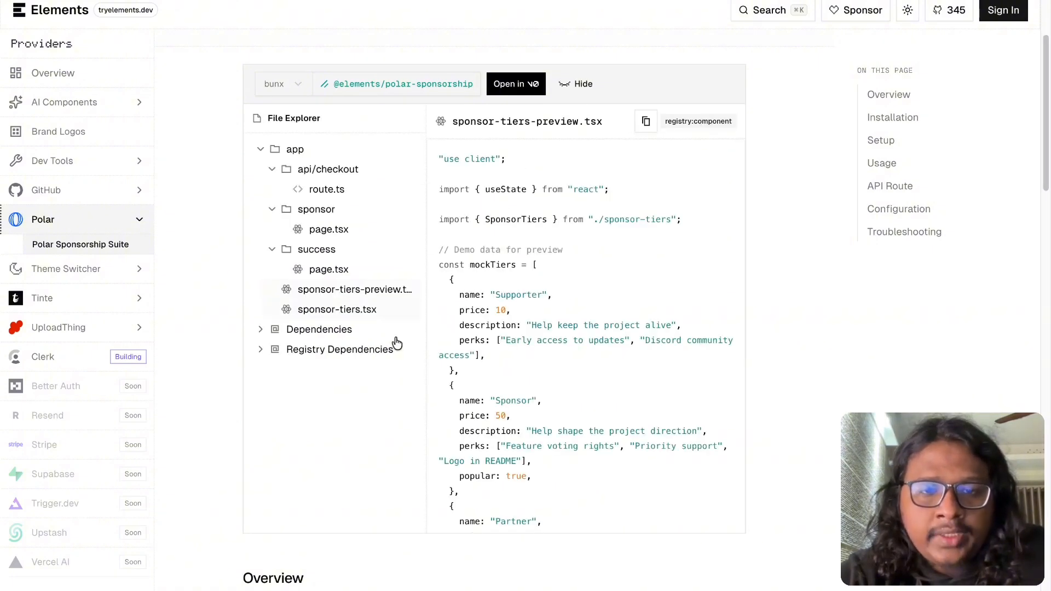
{"action": "scroll", "scroll_direction": "down", "scroll_amount": 3}
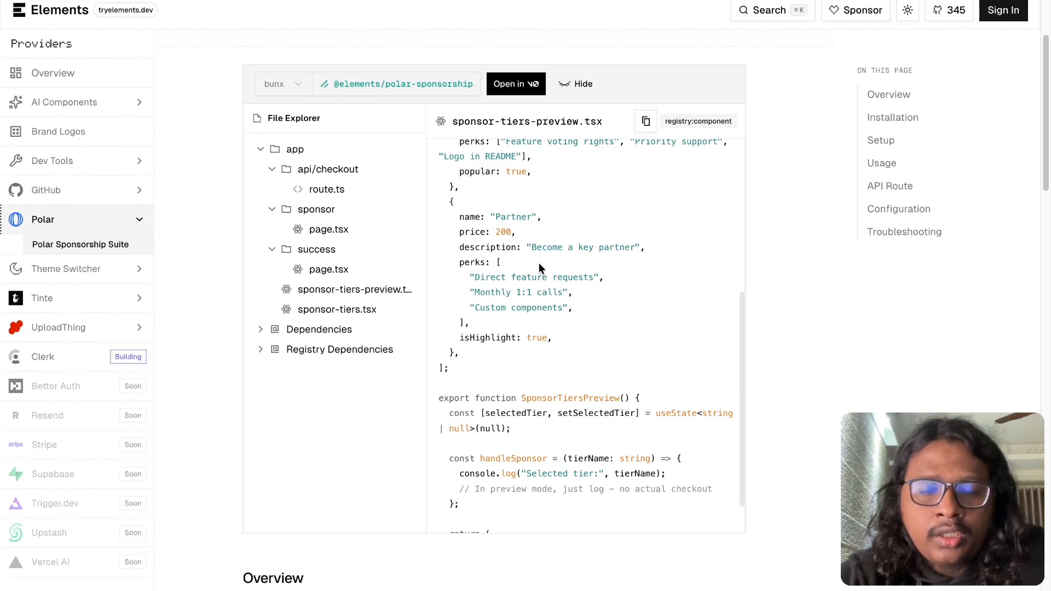
{"action": "scroll", "scroll_direction": "down", "scroll_amount": 3}
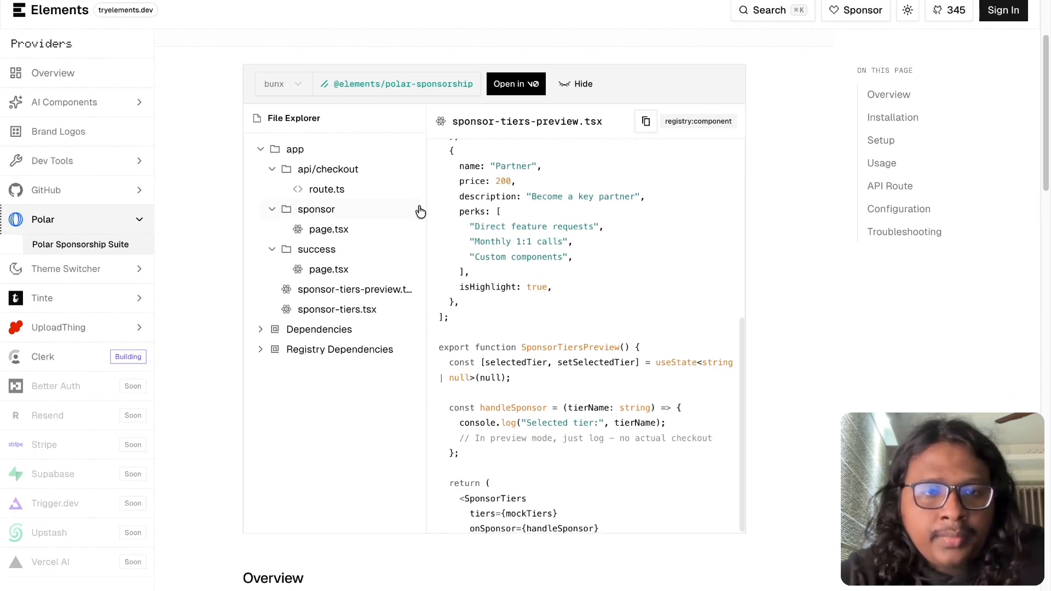
{"action": "left_click", "coordinate": [326, 189]}
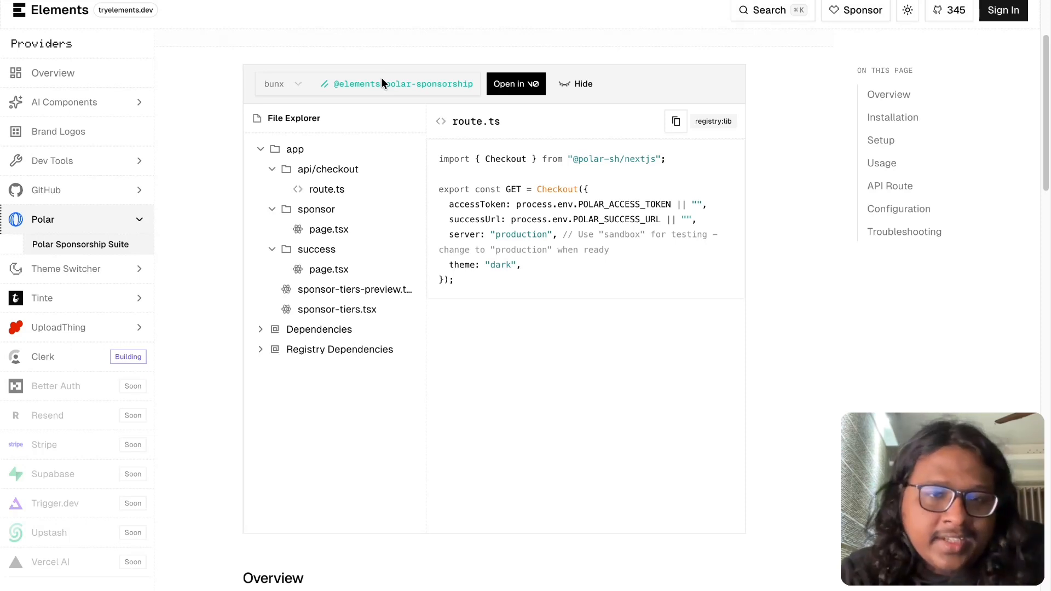
{"action": "mouse_move", "coordinate": [316, 213]}
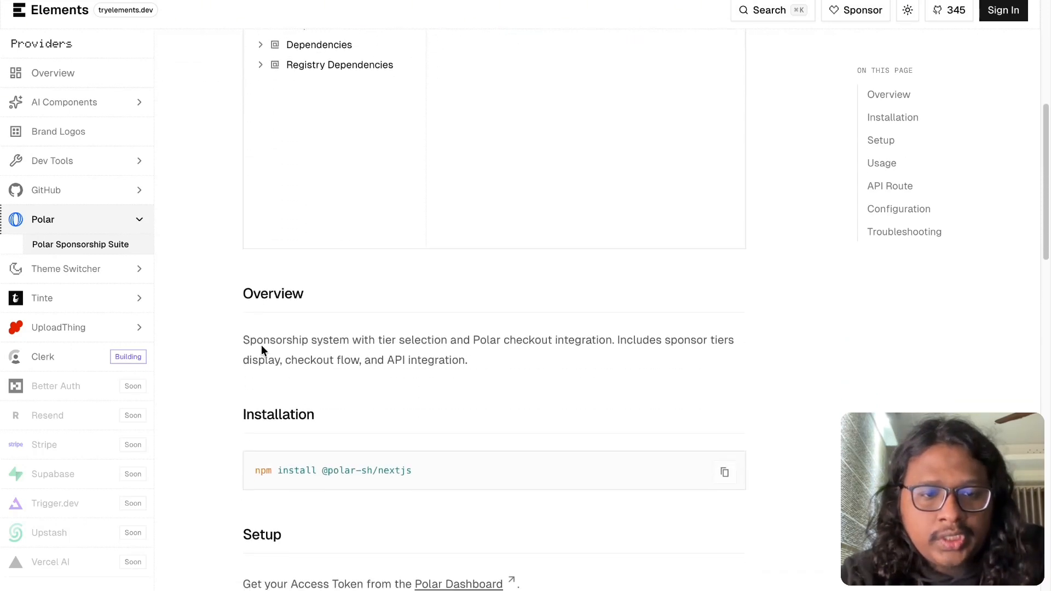
{"action": "scroll", "scroll_direction": "down", "scroll_amount": 3}
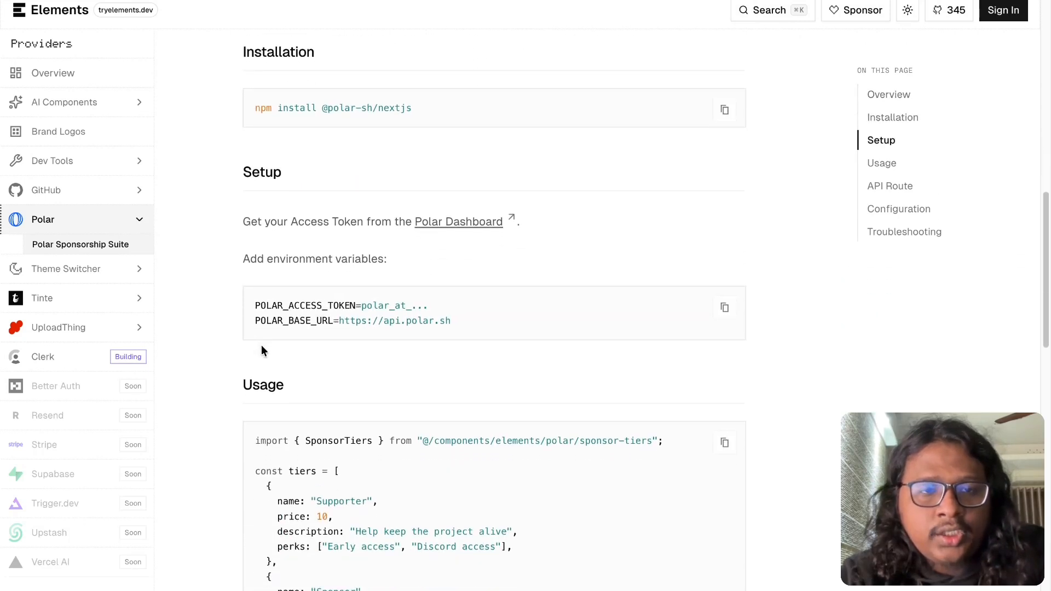
{"action": "scroll", "scroll_direction": "down", "scroll_amount": 3}
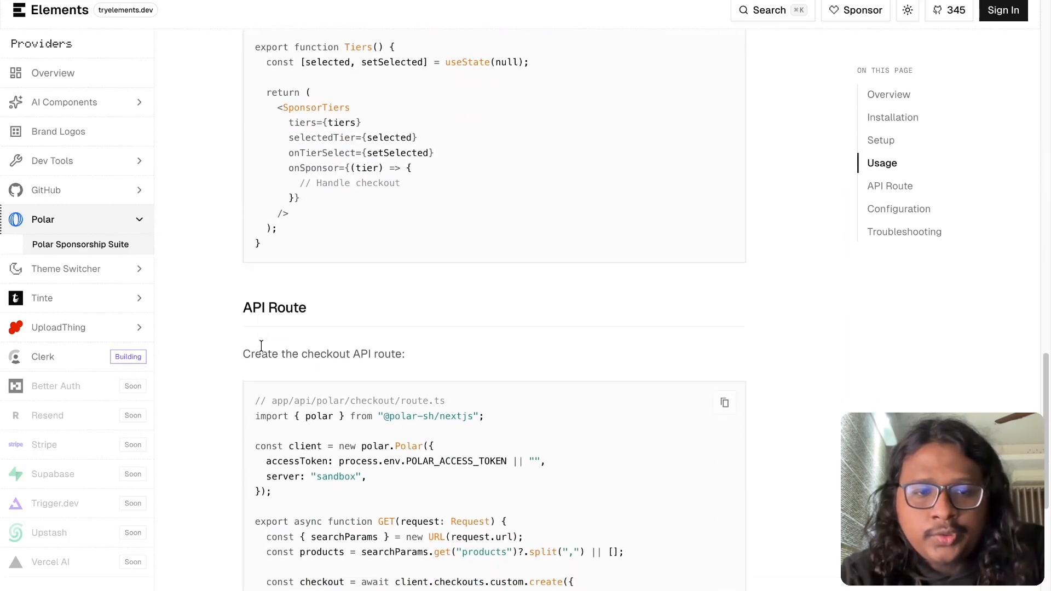
{"action": "scroll", "scroll_direction": "down", "scroll_amount": 3}
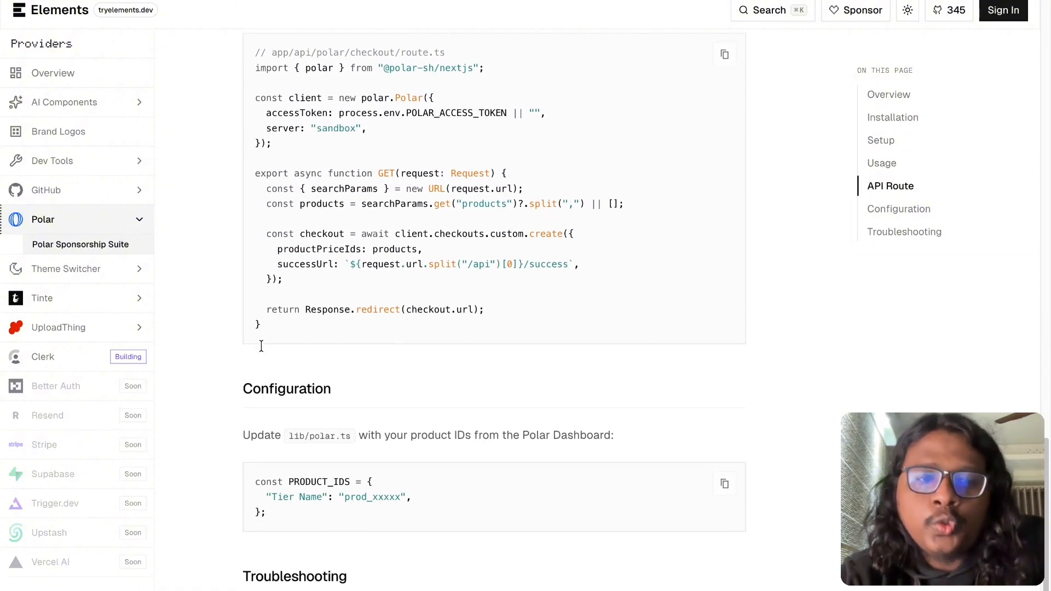
{"action": "scroll", "scroll_direction": "down", "scroll_amount": 3}
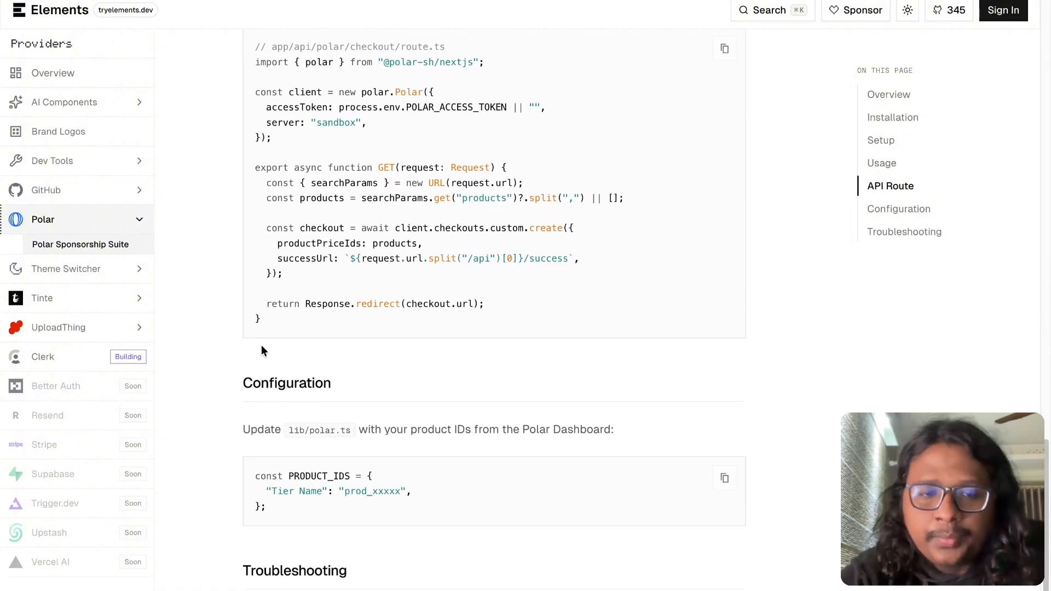
{"action": "scroll", "scroll_direction": "down", "scroll_amount": 3}
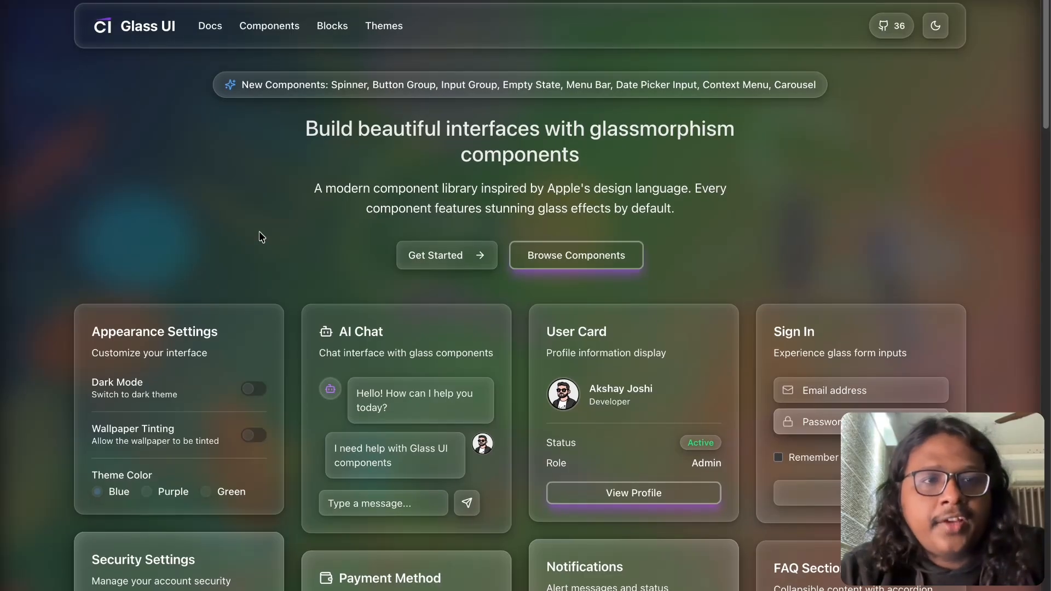
- Highlight the glassmorphism headline and switch on Wallpaper Tinting in the demo card
{"action": "double_click", "coordinate": [318, 128]}
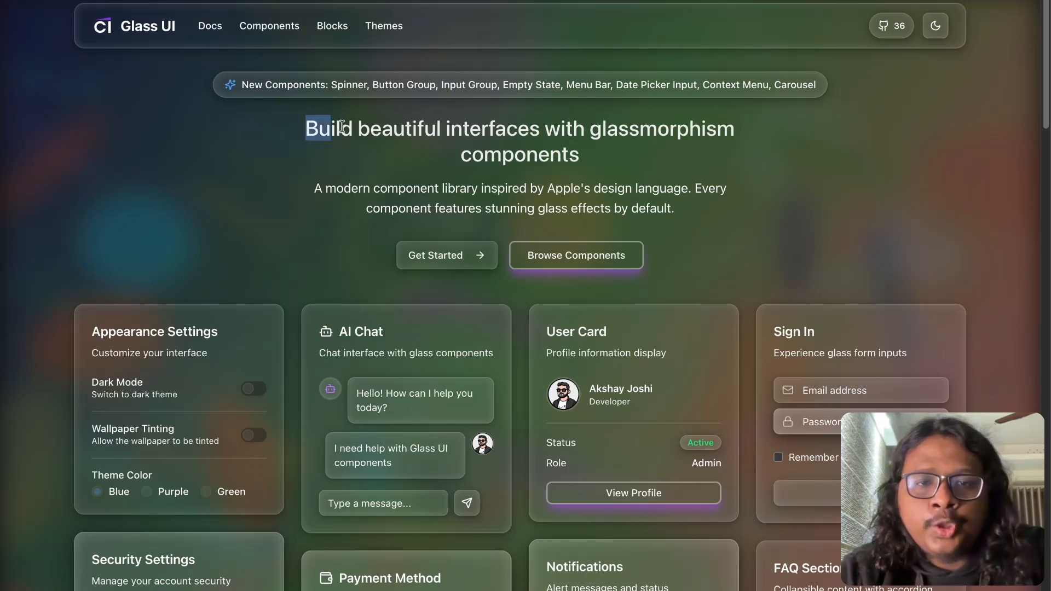
{"action": "left_click_drag", "start_coordinate": [305, 128], "coordinate": [578, 155]}
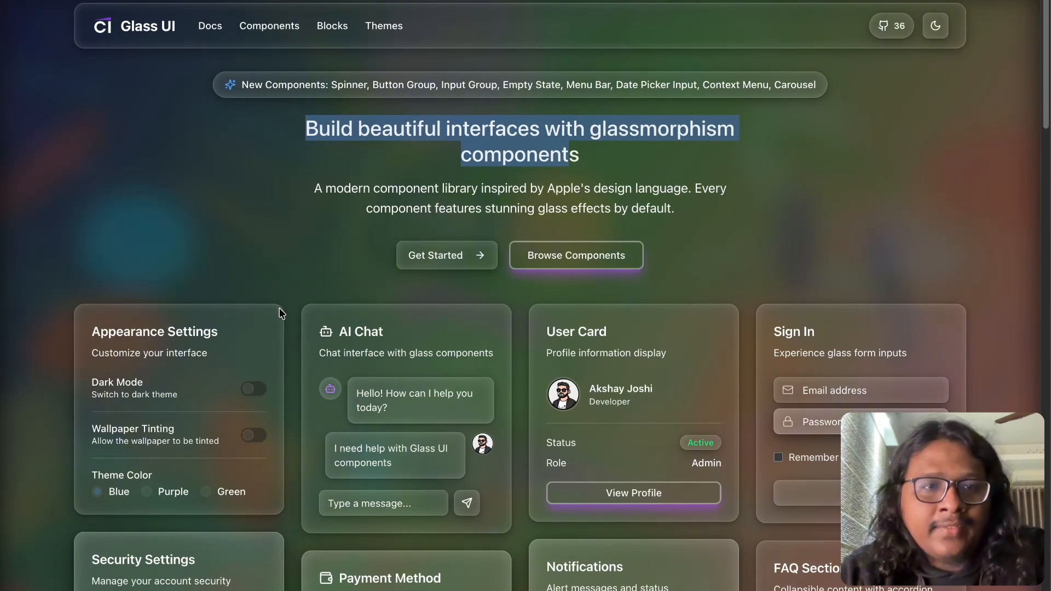
{"action": "scroll", "scroll_direction": "down", "scroll_amount": 3}
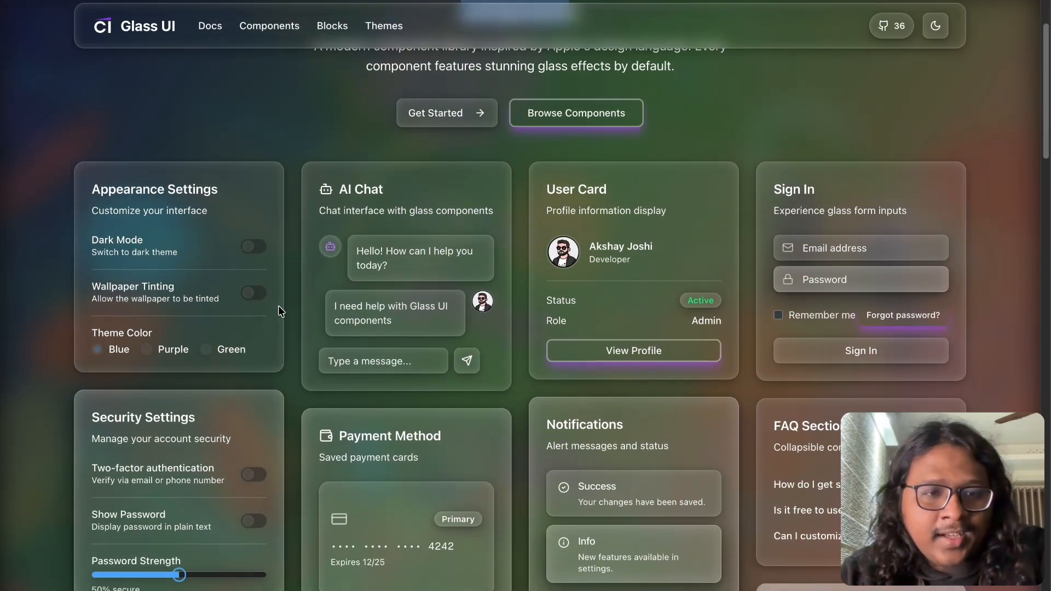
{"action": "left_click", "coordinate": [253, 292]}
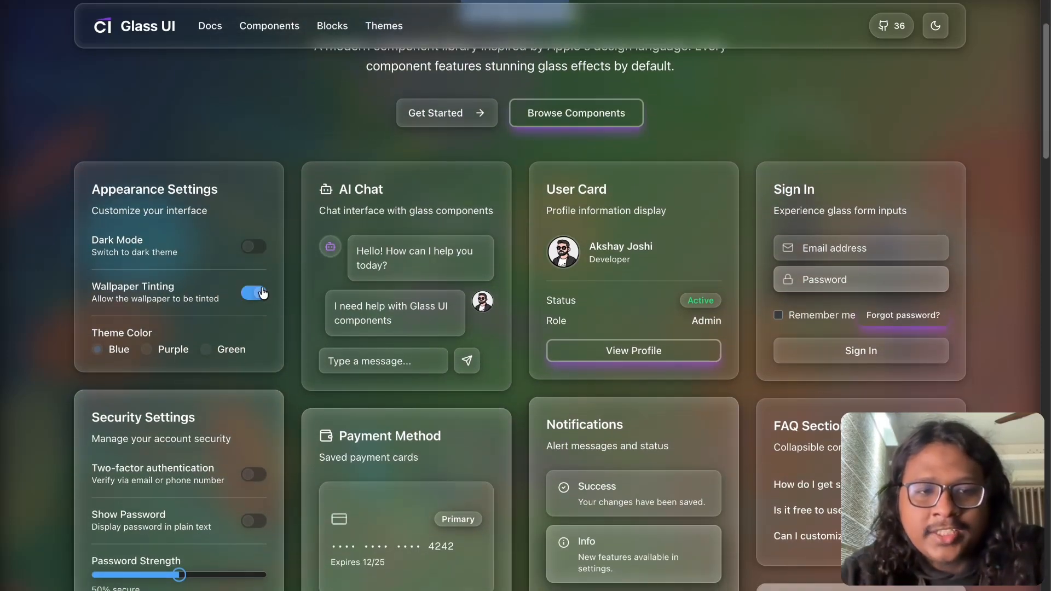
- Scroll through the showcase cards down to the Dashboard Preview revenue chart
{"action": "scroll", "scroll_direction": "down", "scroll_amount": 3}
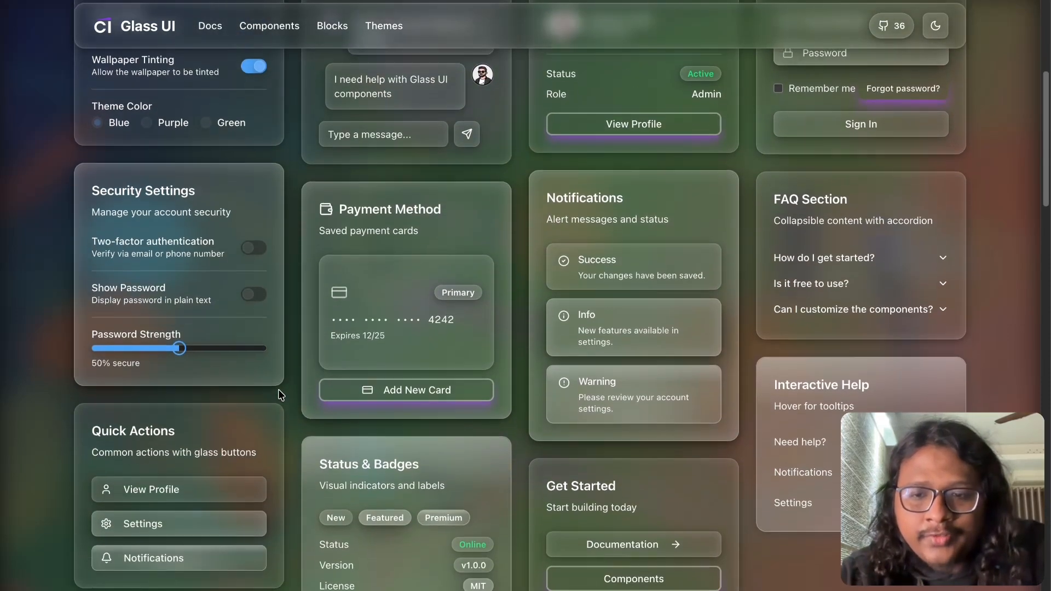
{"action": "scroll", "scroll_direction": "down", "scroll_amount": 3}
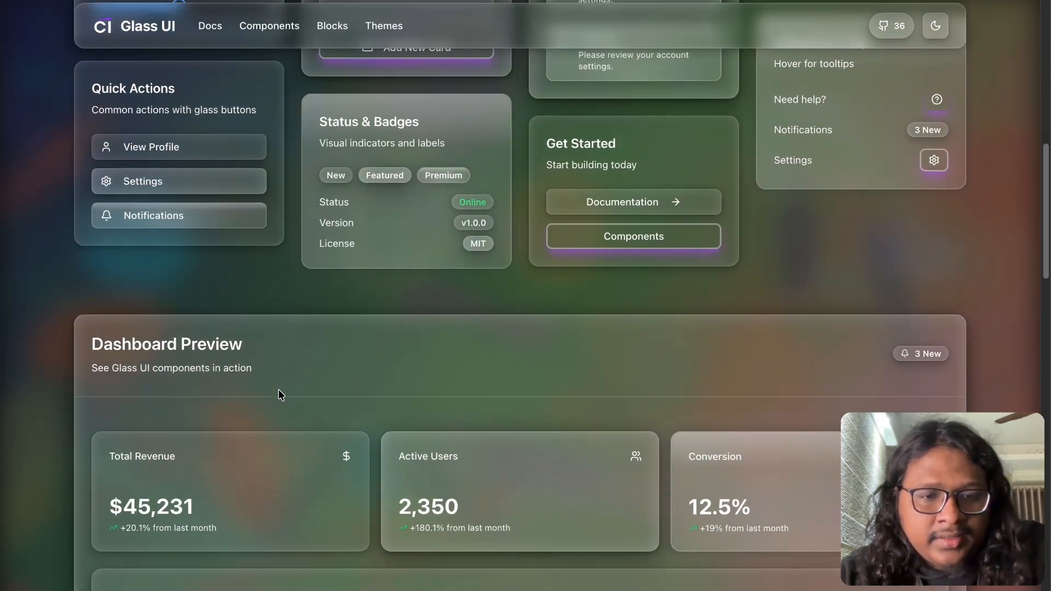
{"action": "scroll", "scroll_direction": "down", "scroll_amount": 3}
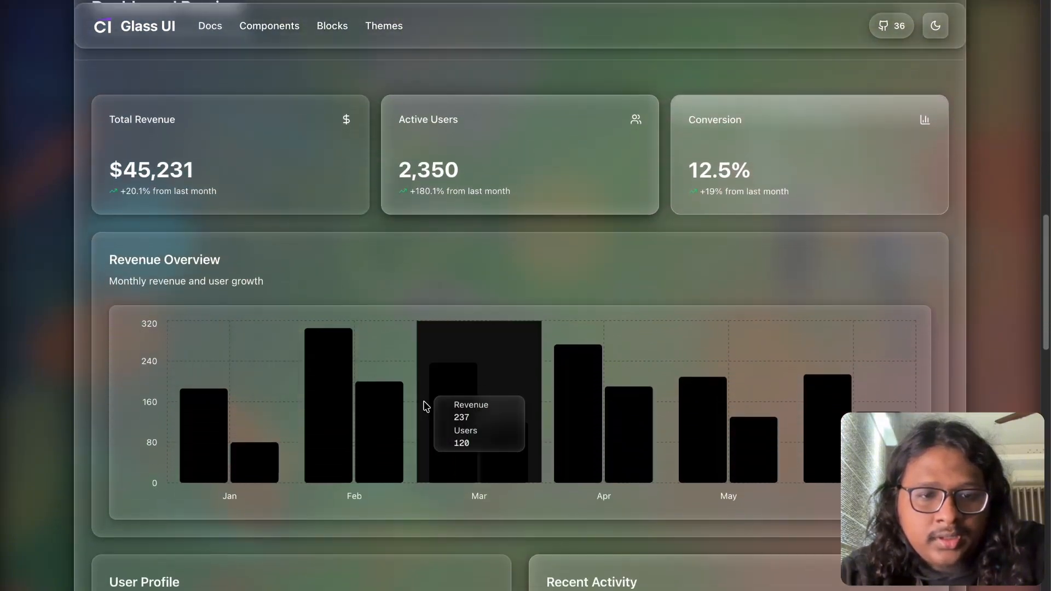
{"action": "left_click", "coordinate": [209, 26]}
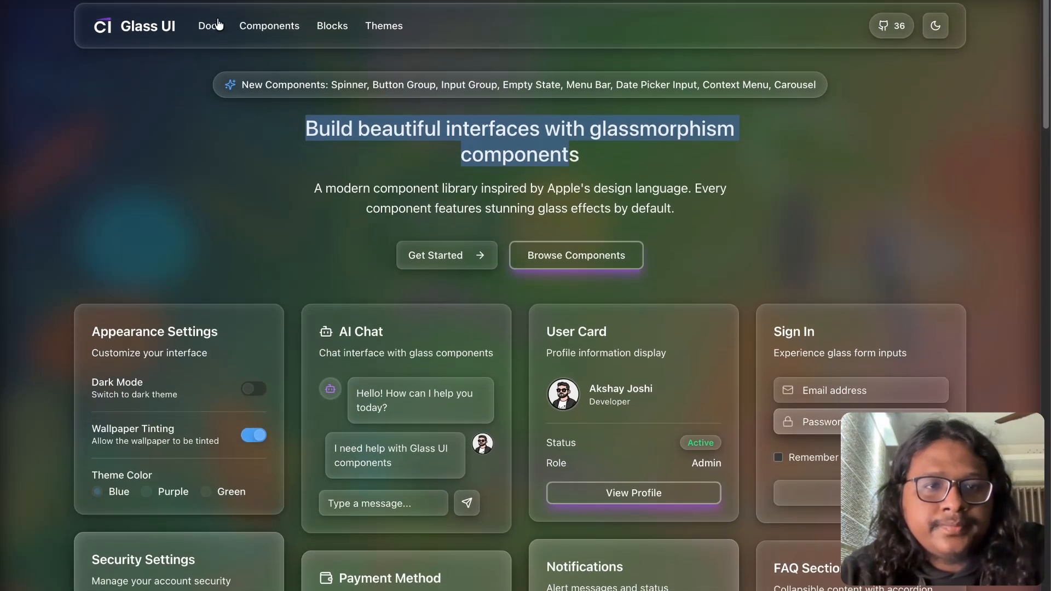
- Open the Glass UI Docs and scroll through the MCP setup section
{"action": "left_click", "coordinate": [210, 25]}
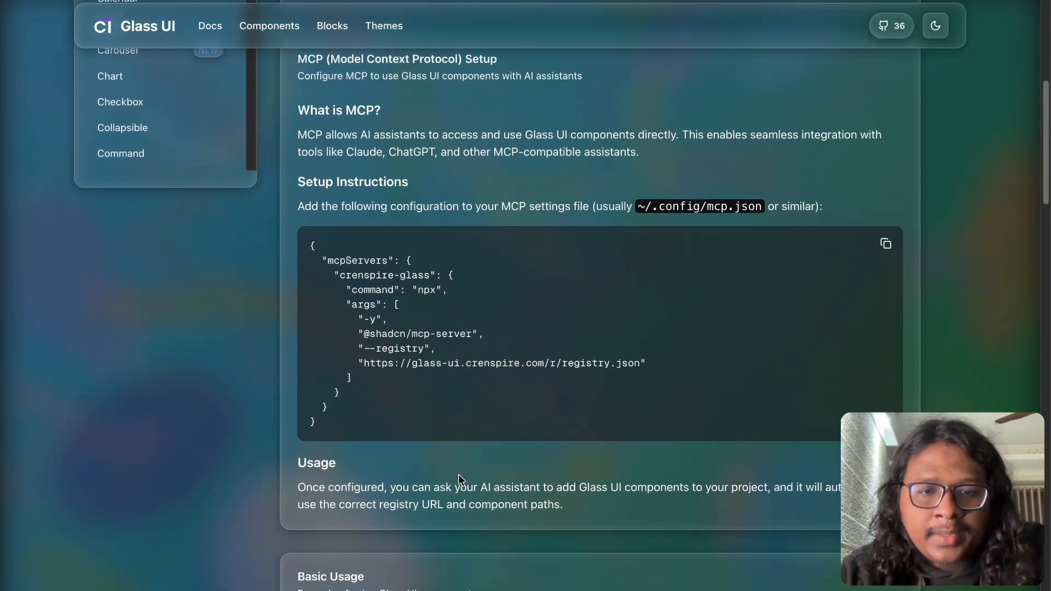
{"action": "scroll", "scroll_direction": "down", "scroll_amount": 3}
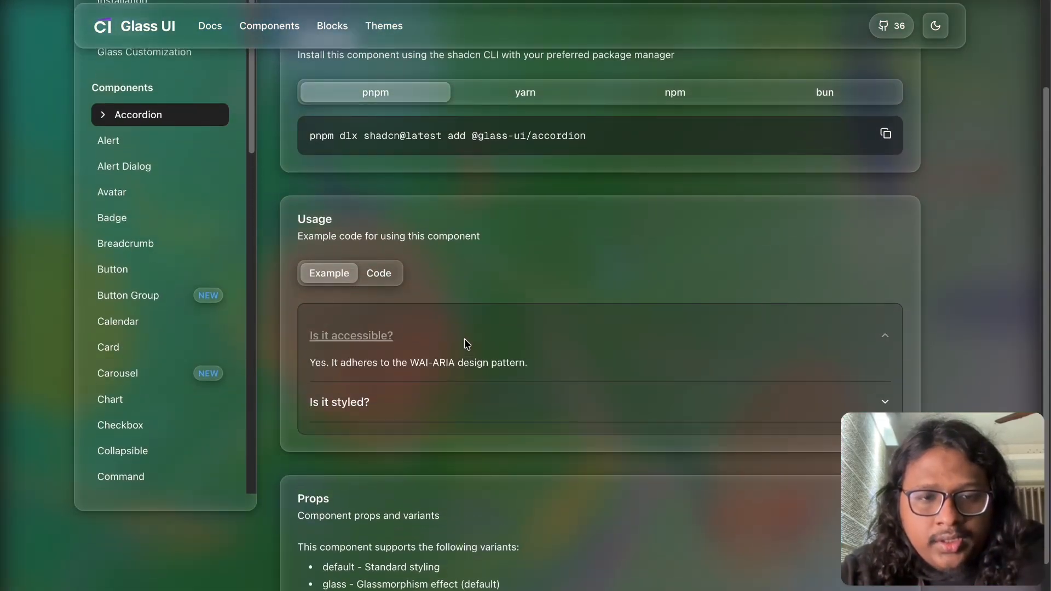
- Collapse the 'Is it accessible?' item, visit Button docs, then scroll the sidebar to Table
{"action": "left_click", "coordinate": [350, 335]}
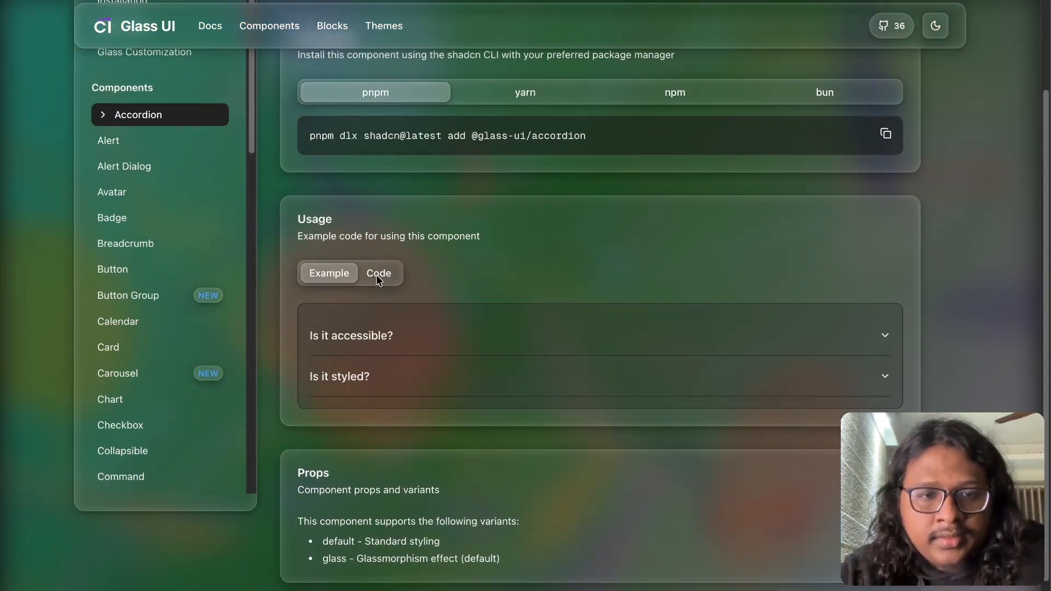
{"action": "left_click", "coordinate": [379, 273]}
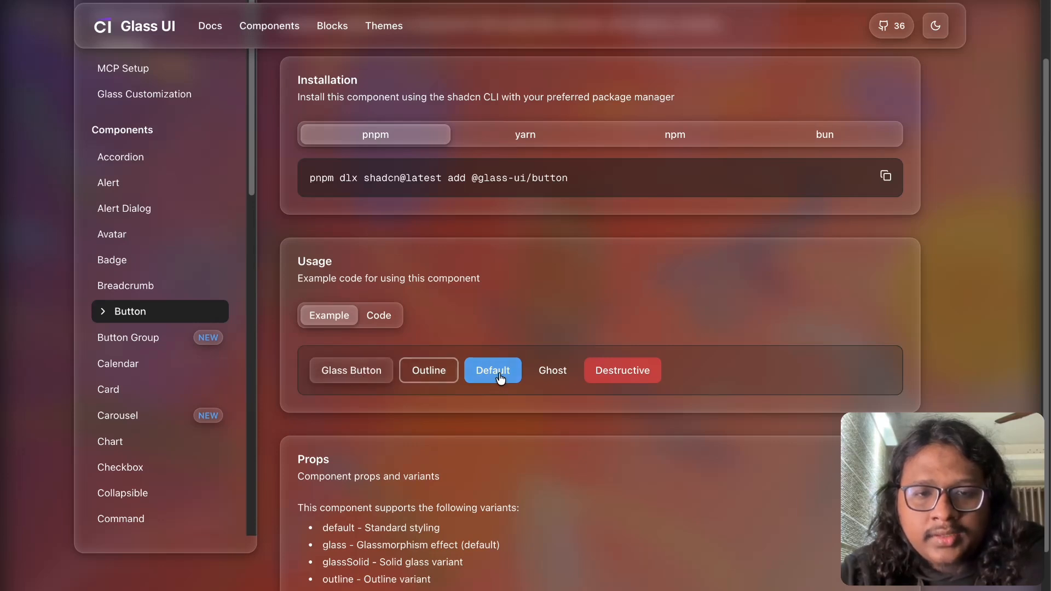
{"action": "scroll", "scroll_direction": "down", "scroll_amount": 3}
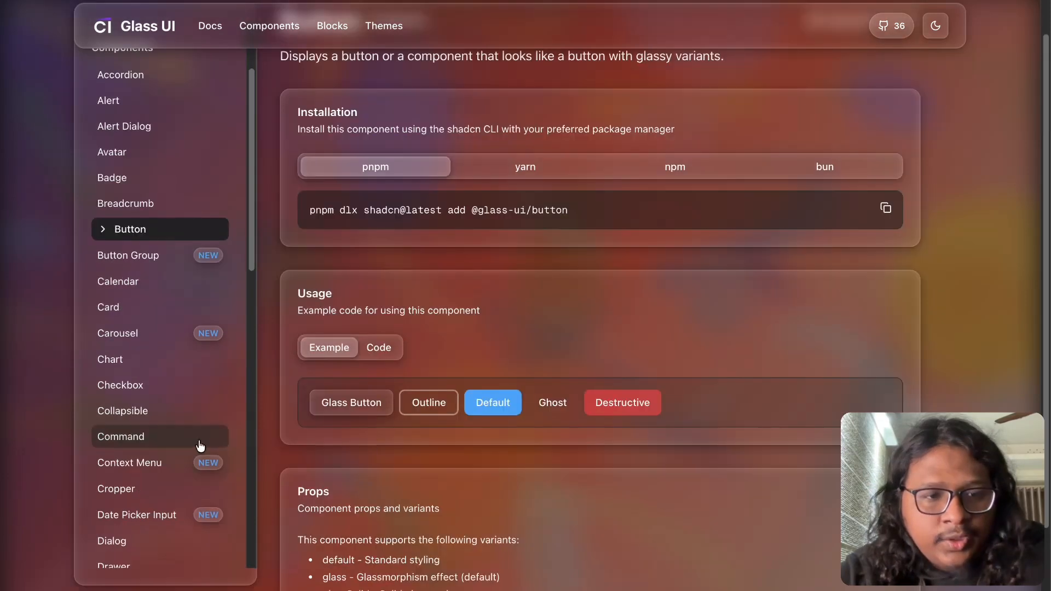
{"action": "scroll", "scroll_direction": "down", "scroll_amount": 3}
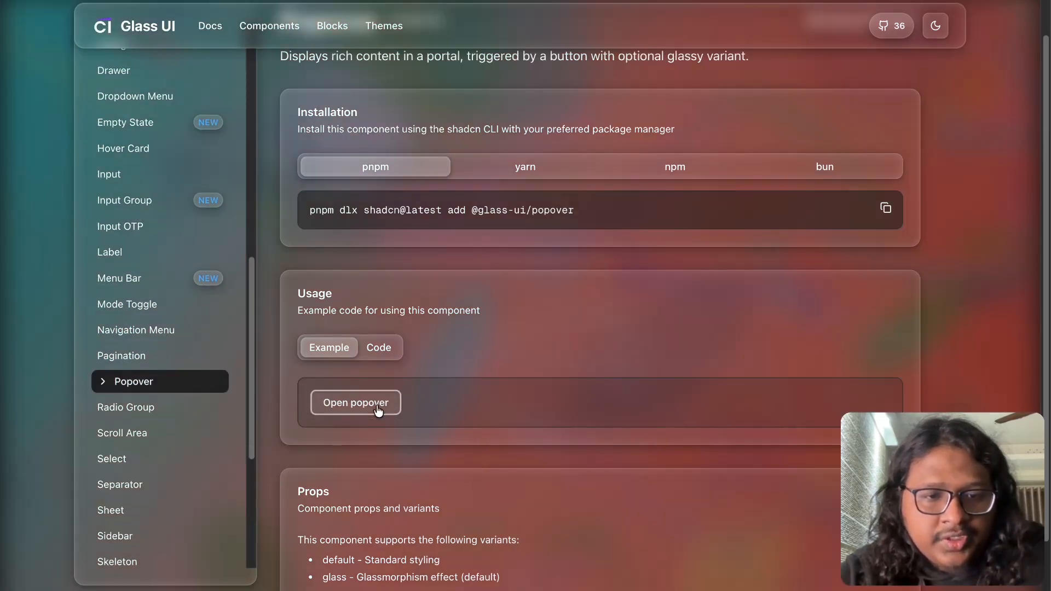
{"action": "scroll", "scroll_direction": "down", "scroll_amount": 3}
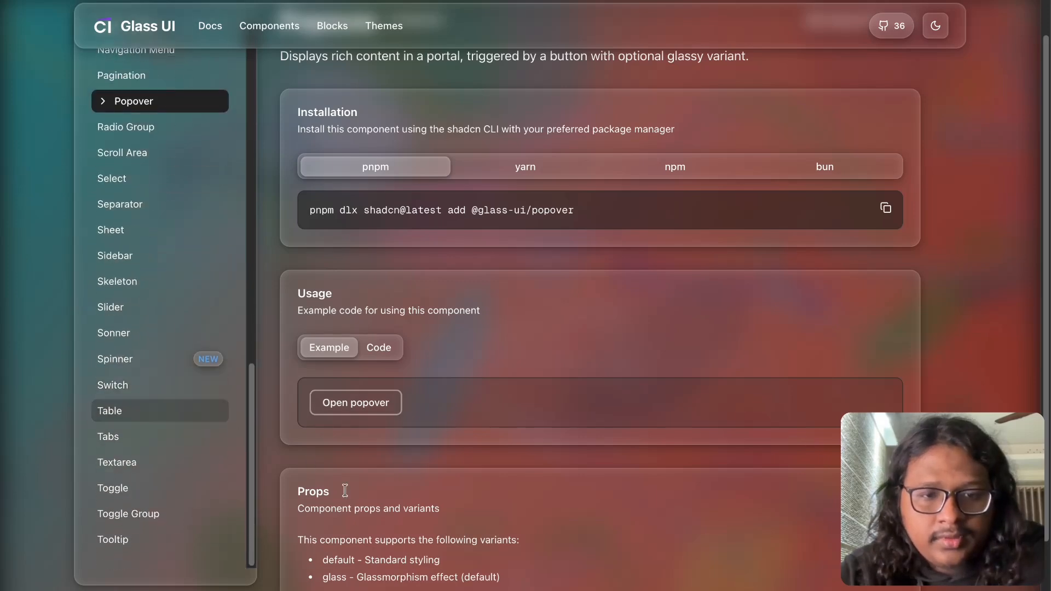
{"action": "left_click", "coordinate": [110, 411]}
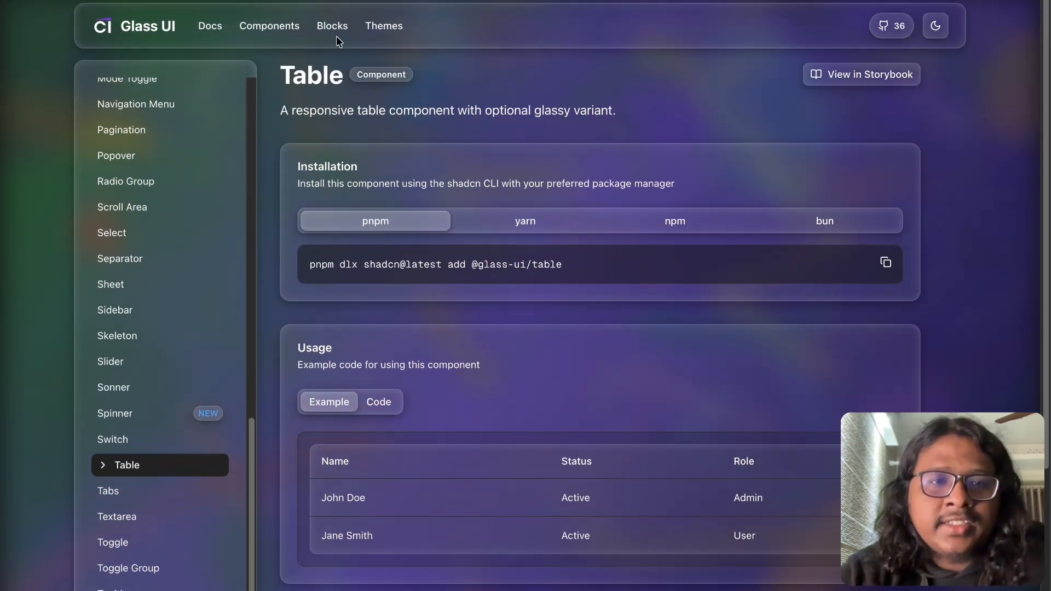
- View the Authentication login block, focus its password field, then scroll the homepage demo cards
{"action": "left_click", "coordinate": [332, 26]}
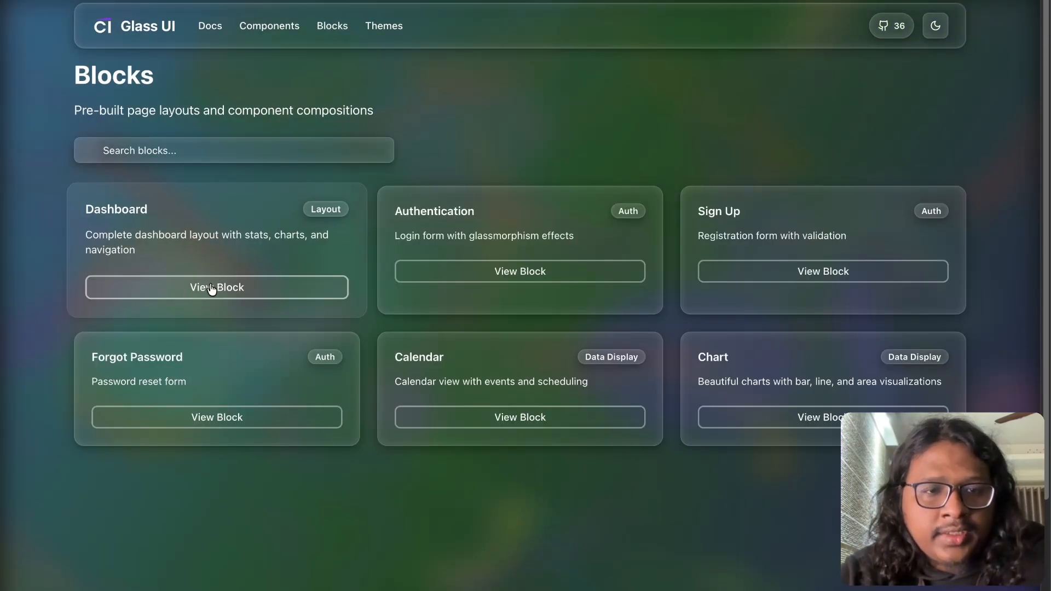
{"action": "mouse_move", "coordinate": [442, 287]}
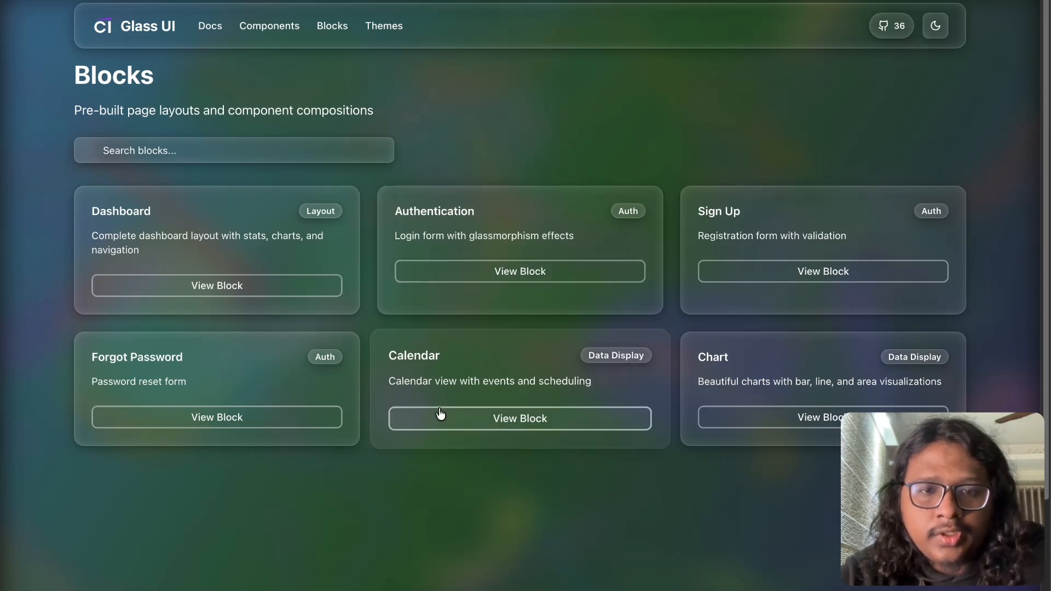
{"action": "left_click", "coordinate": [519, 271]}
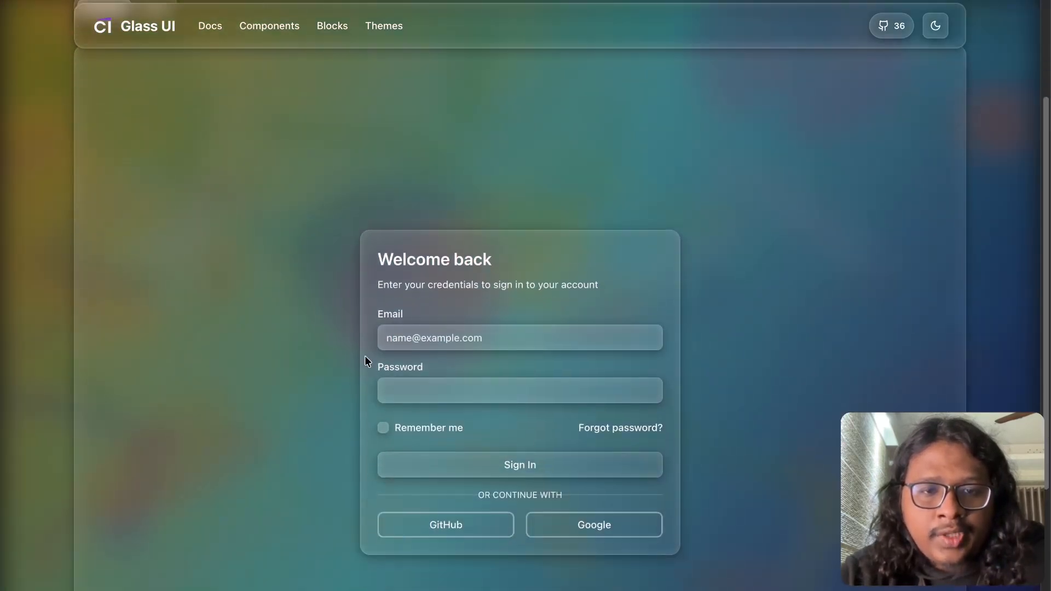
{"action": "left_click", "coordinate": [519, 390]}
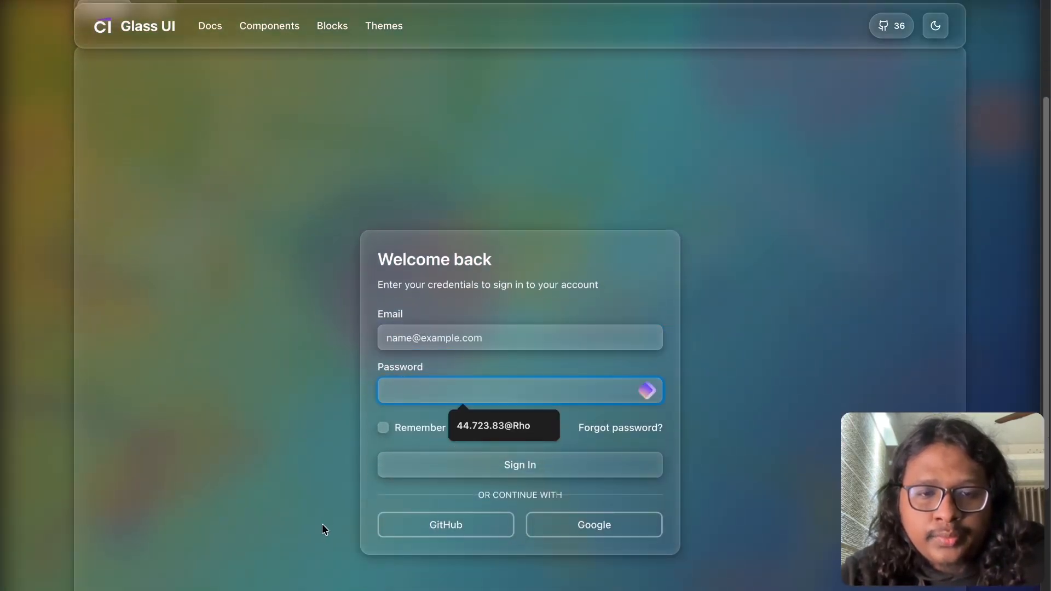
{"action": "scroll", "scroll_direction": "down", "scroll_amount": 3}
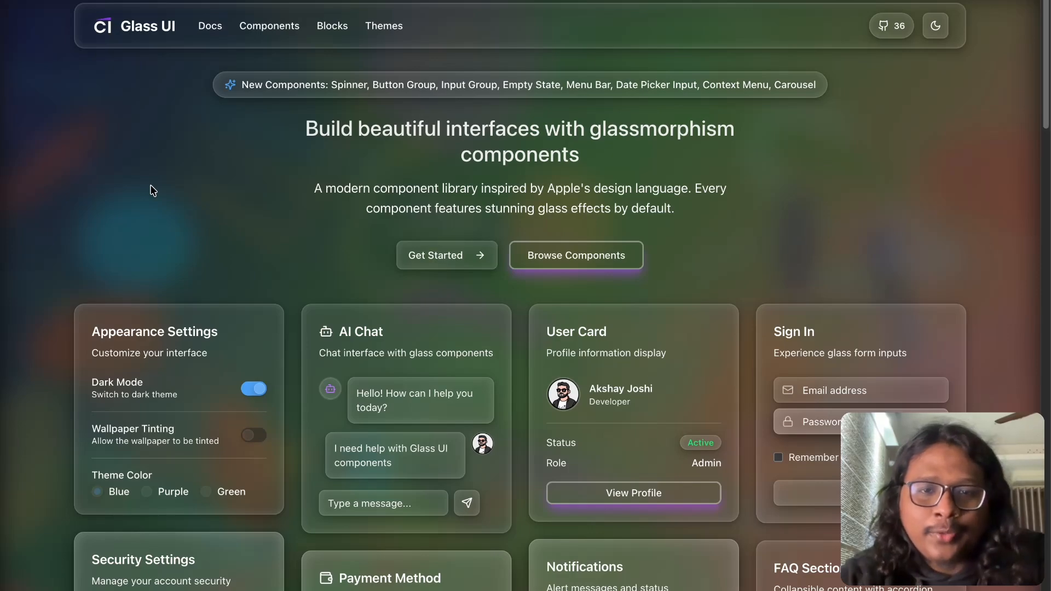
{"action": "scroll", "scroll_direction": "down", "scroll_amount": 3}
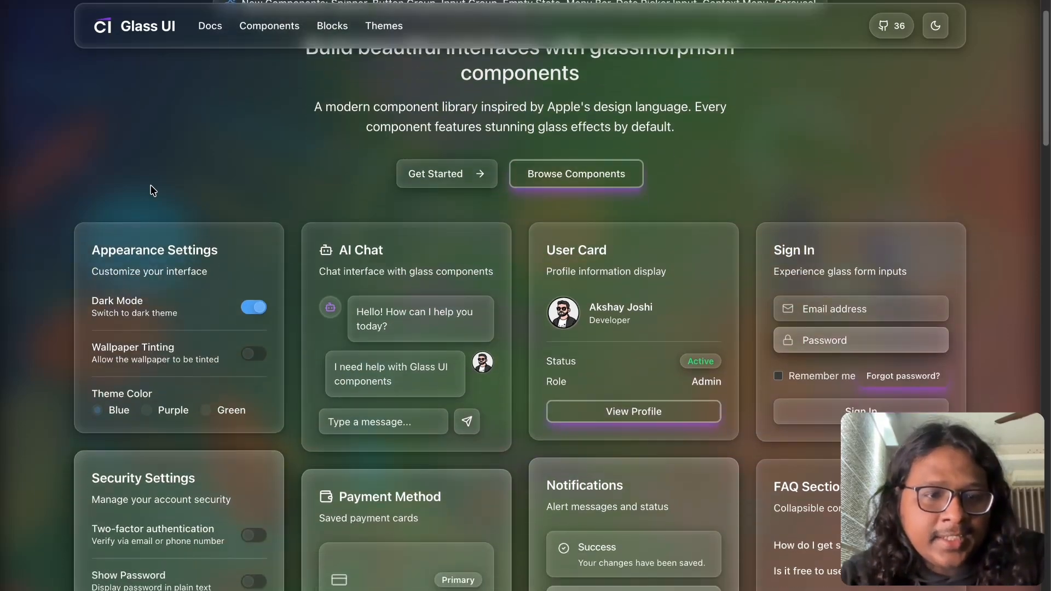
{"action": "scroll", "scroll_direction": "down", "scroll_amount": 3}
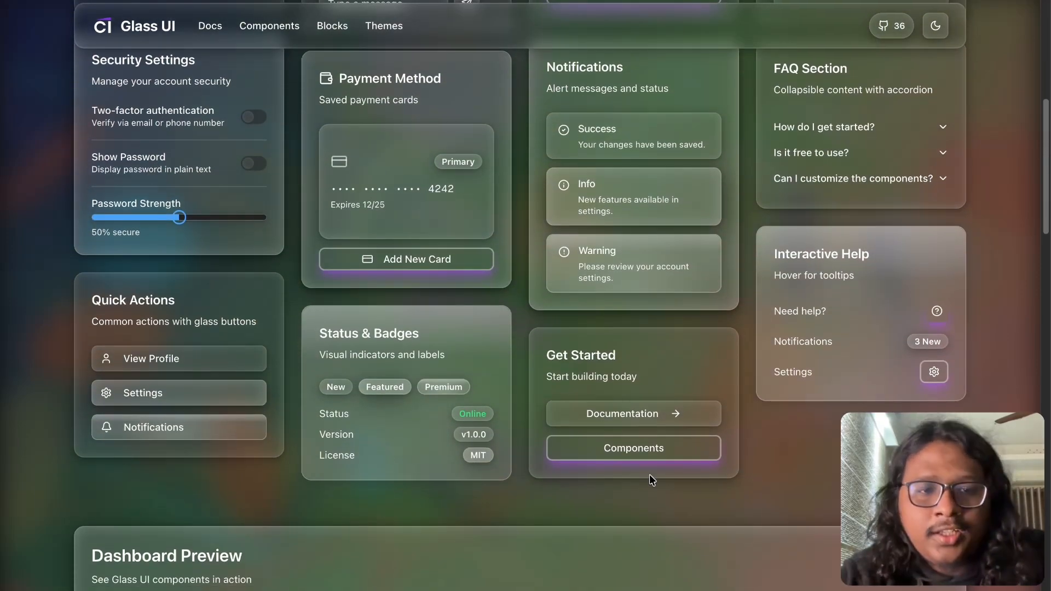
- Switch to the Wigggle UI tab, go full-screen with F11, and scroll the widget showcase
{"action": "left_click", "coordinate": [811, 6]}
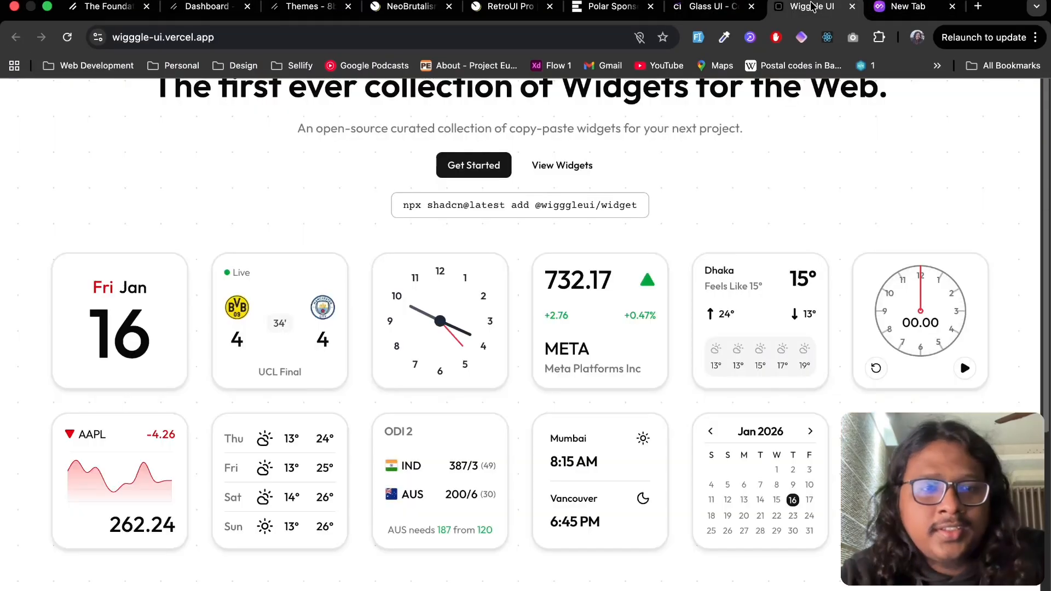
{"action": "key", "text": "F11"}
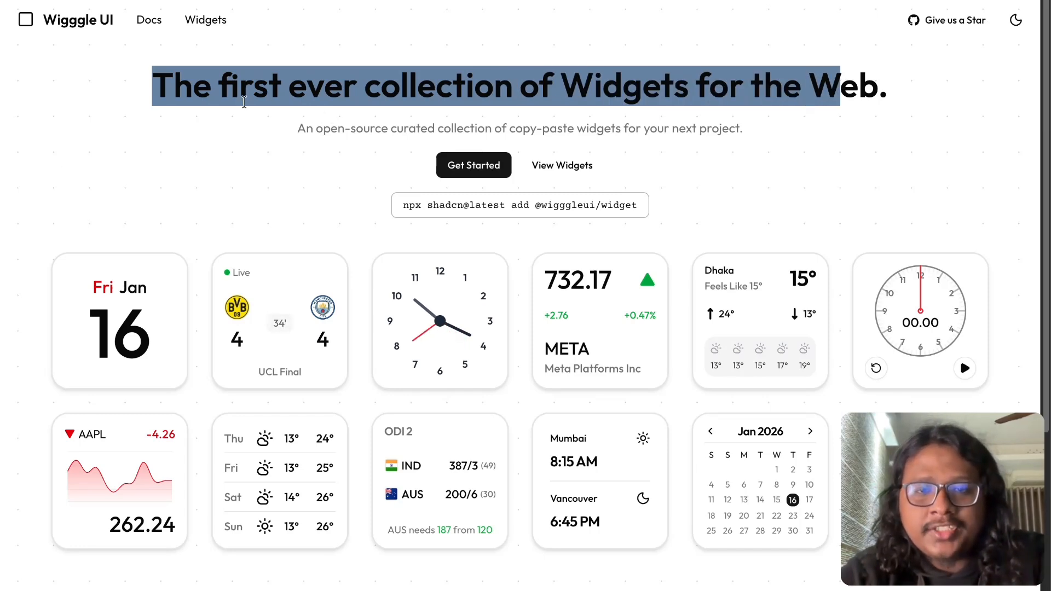
{"action": "mouse_move", "coordinate": [260, 231]}
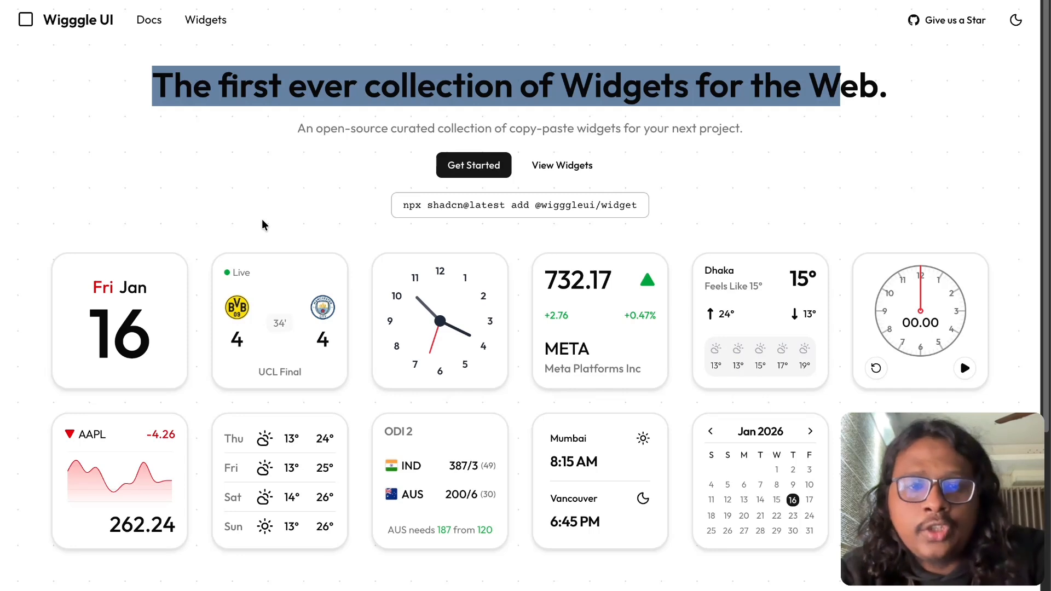
{"action": "scroll", "scroll_direction": "down", "scroll_amount": 3}
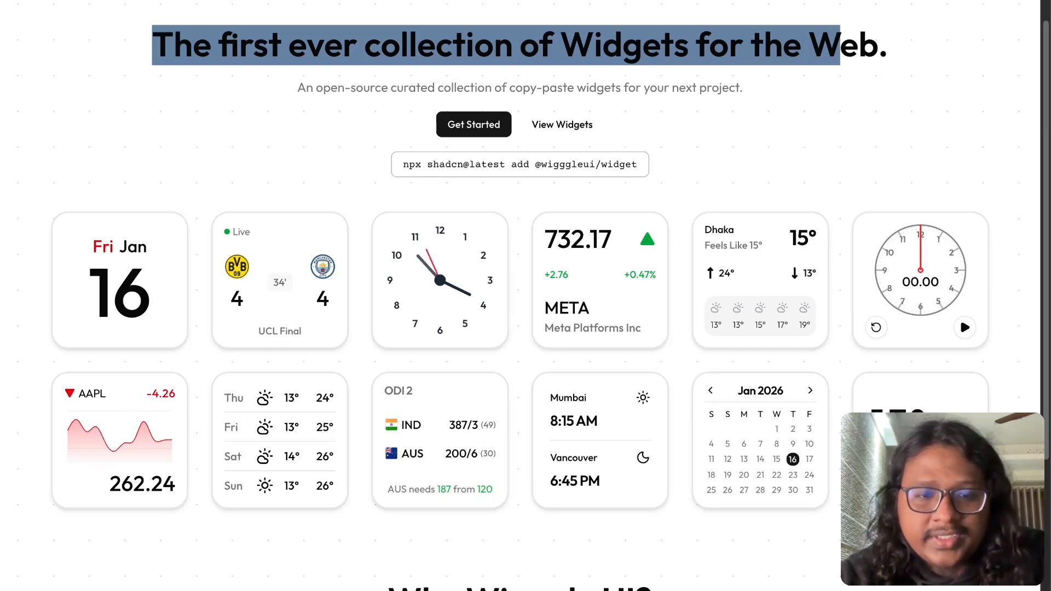
{"action": "scroll", "scroll_direction": "down", "scroll_amount": 3}
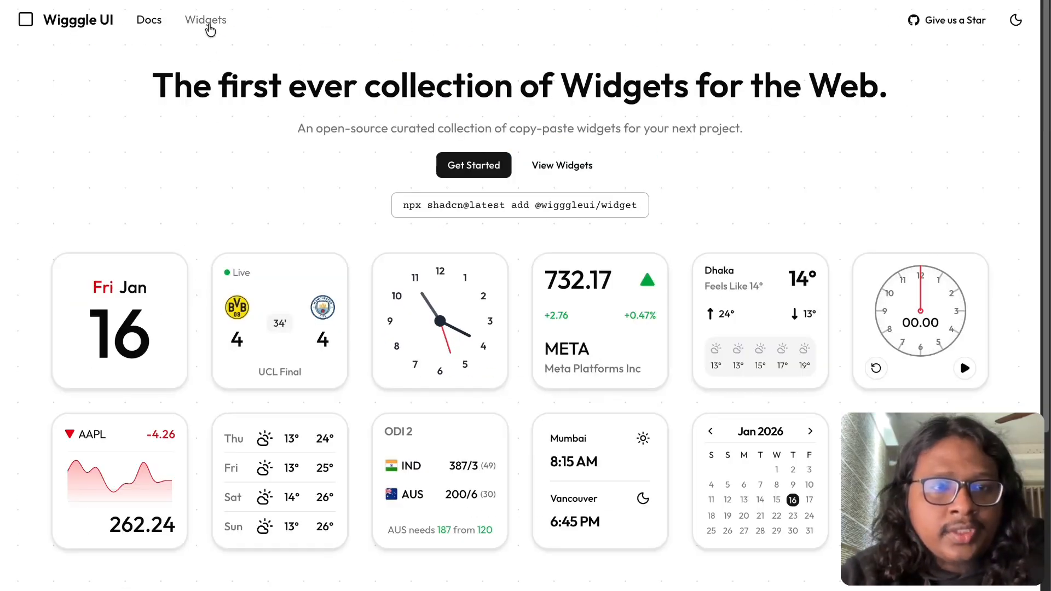
- Open the Media widgets collection from the categories overview and scroll down
{"action": "left_click", "coordinate": [206, 19]}
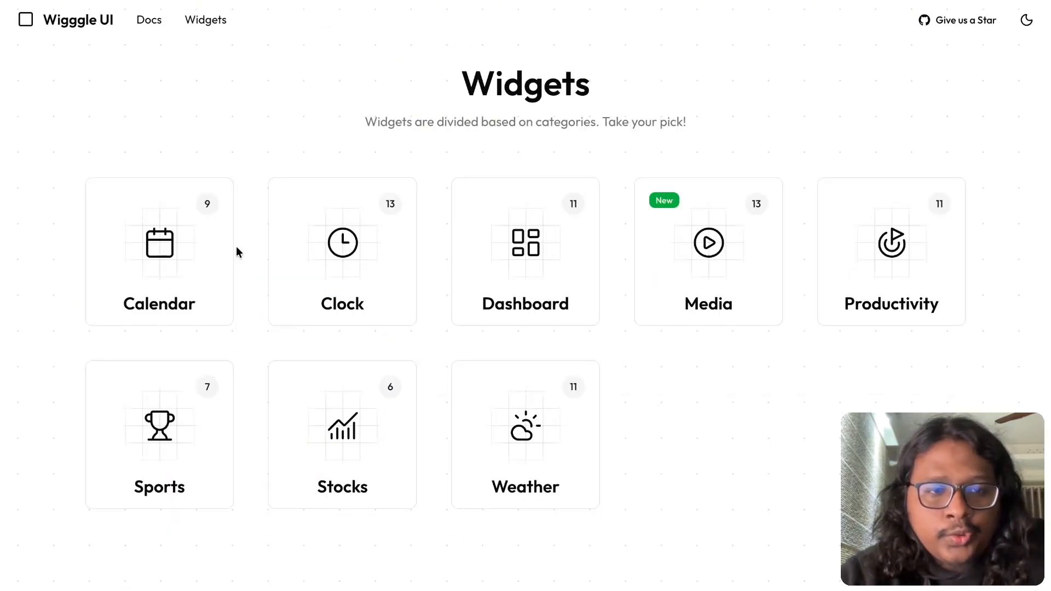
{"action": "mouse_move", "coordinate": [508, 293]}
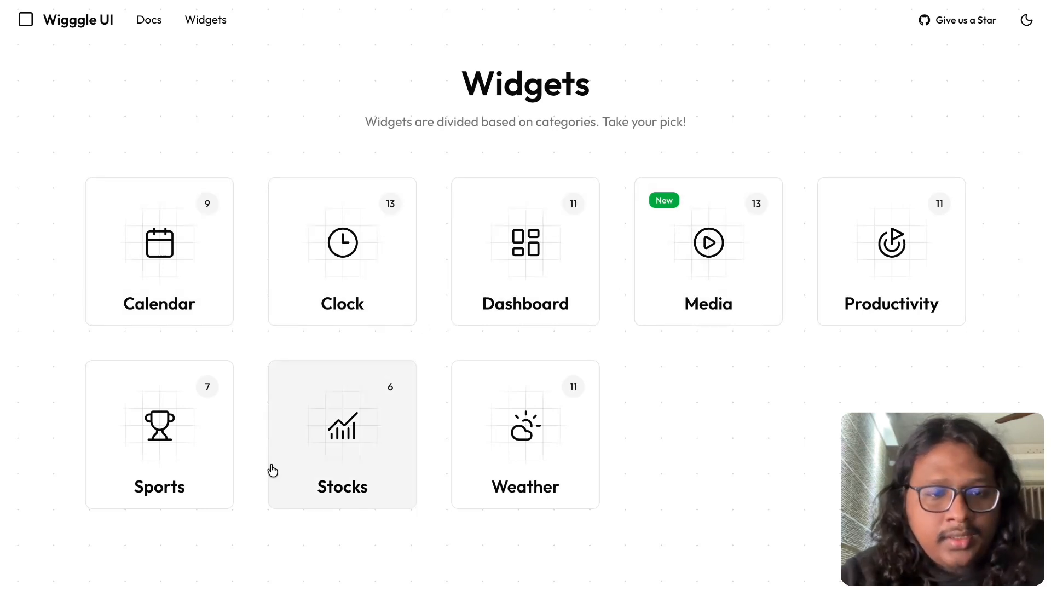
{"action": "mouse_move", "coordinate": [742, 296]}
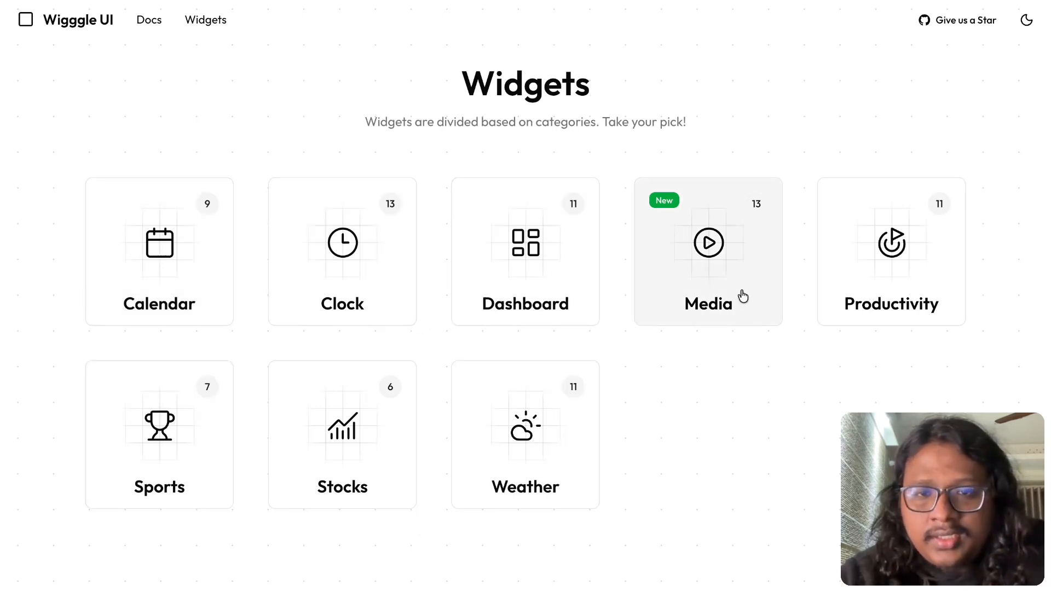
{"action": "left_click", "coordinate": [707, 251]}
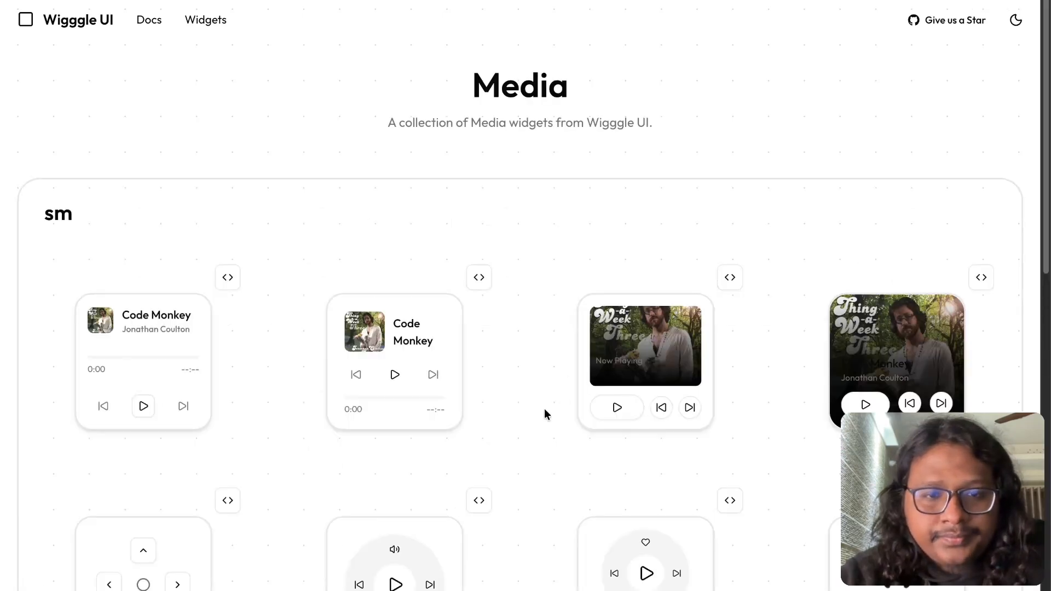
{"action": "scroll", "scroll_direction": "down", "scroll_amount": 3}
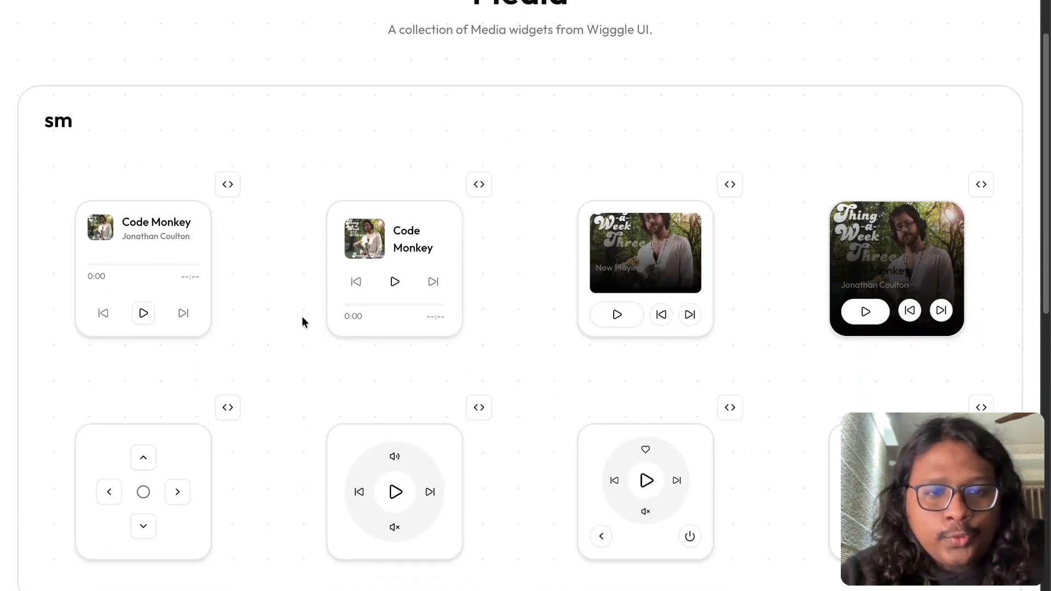
{"action": "mouse_move", "coordinate": [767, 346]}
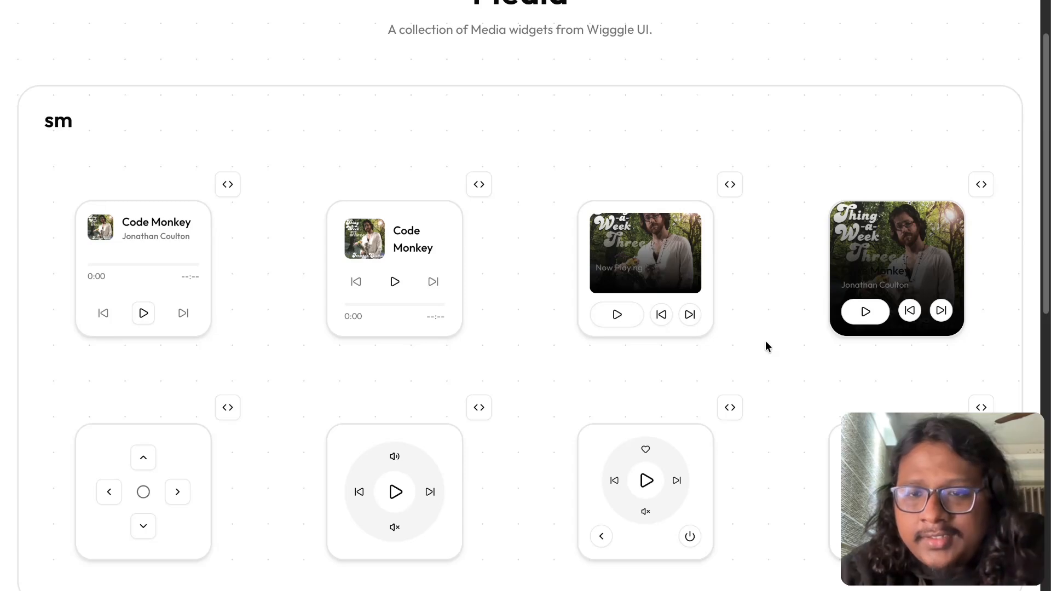
{"action": "mouse_move", "coordinate": [980, 184]}
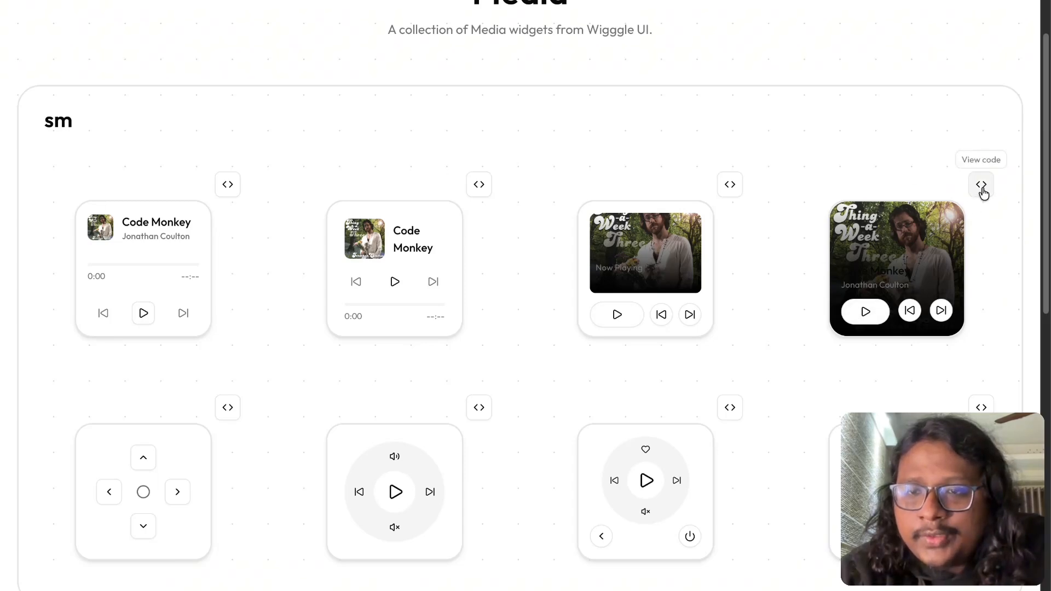
- Open the media-sm-04 code dialog, select its pnpm install command, and scroll the code
{"action": "left_click", "coordinate": [981, 185]}
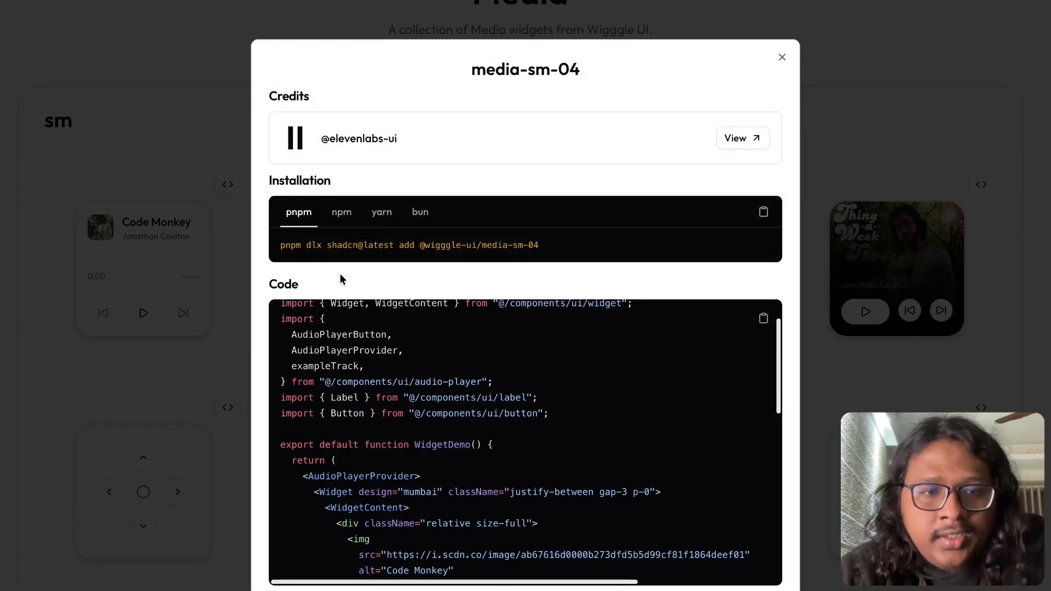
{"action": "left_click_drag", "start_coordinate": [281, 245], "coordinate": [538, 245]}
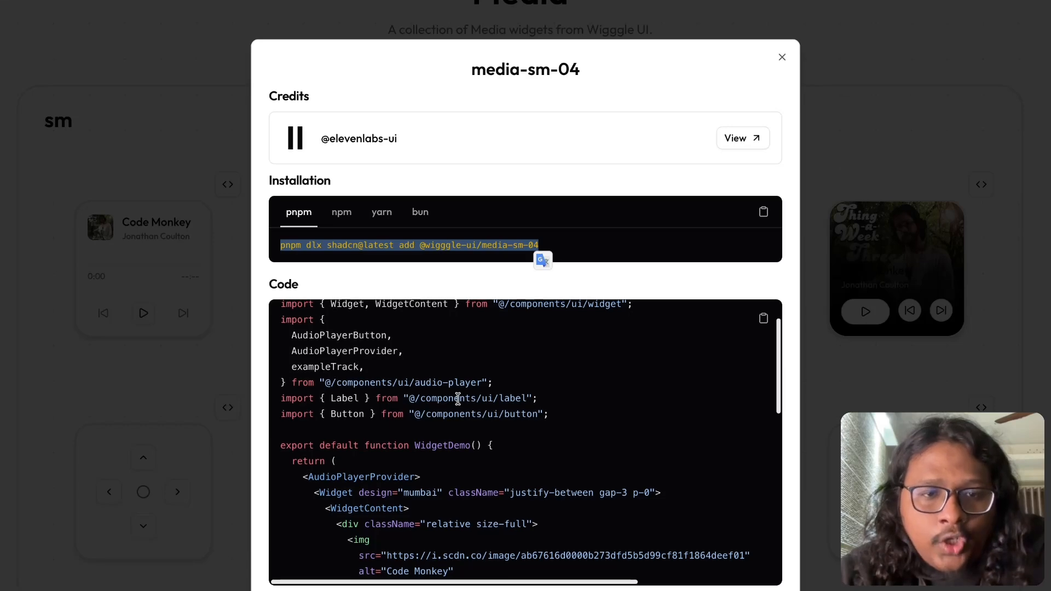
{"action": "scroll", "scroll_direction": "down", "scroll_amount": 3}
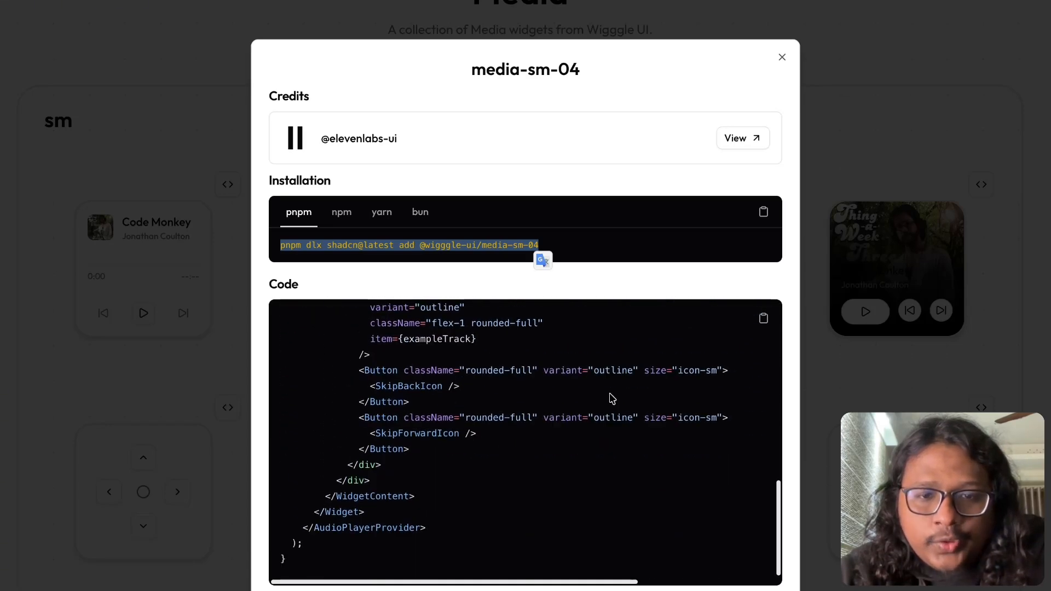
- Close the media-sm-04 code dialog and scroll down to the md widgets section
{"action": "left_click", "coordinate": [781, 57]}
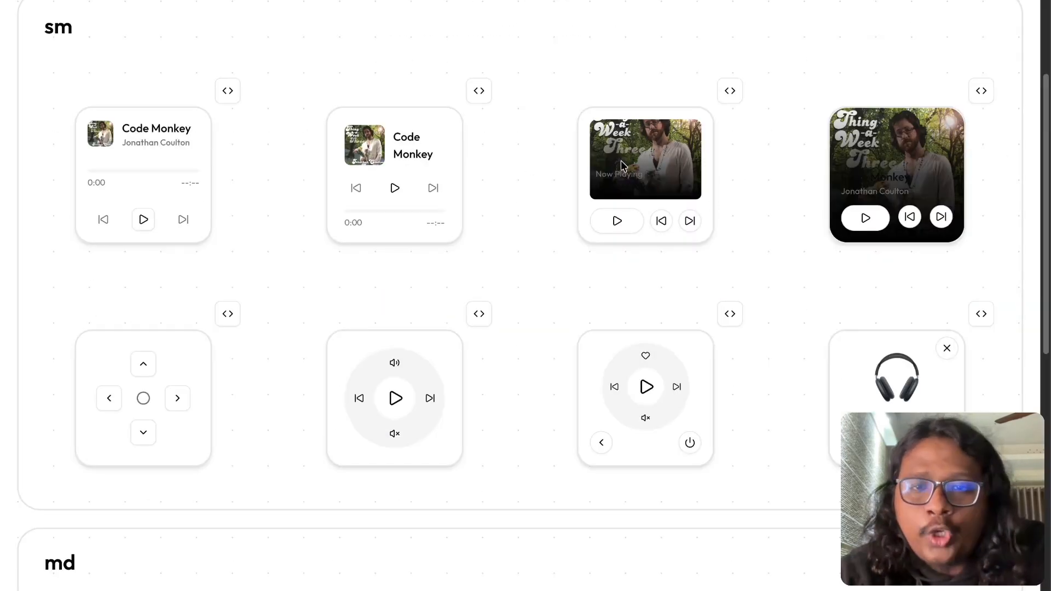
{"action": "scroll", "scroll_direction": "down", "scroll_amount": 3}
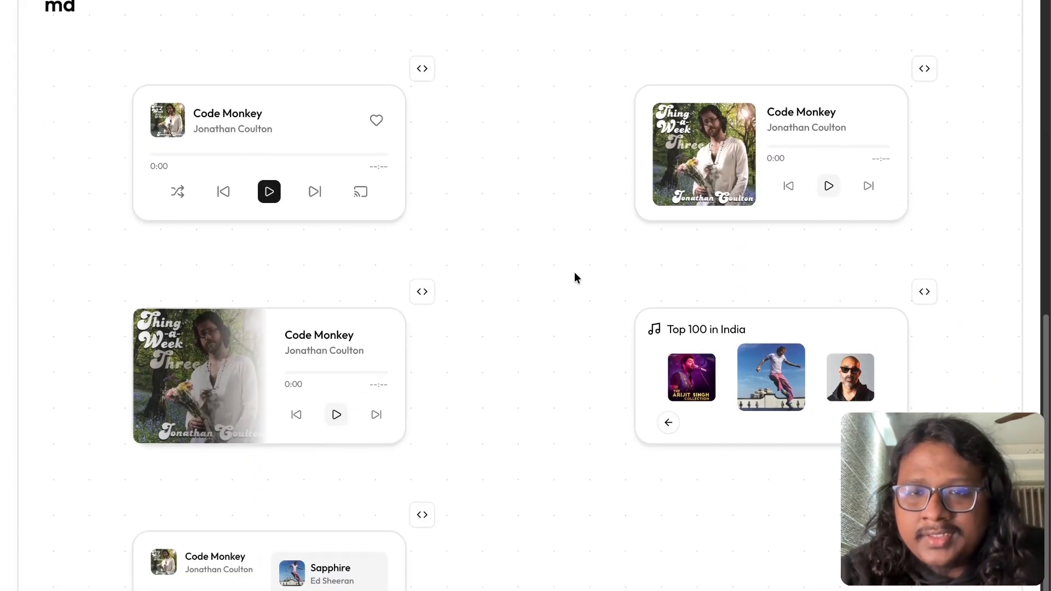
{"action": "scroll", "scroll_direction": "down", "scroll_amount": 3}
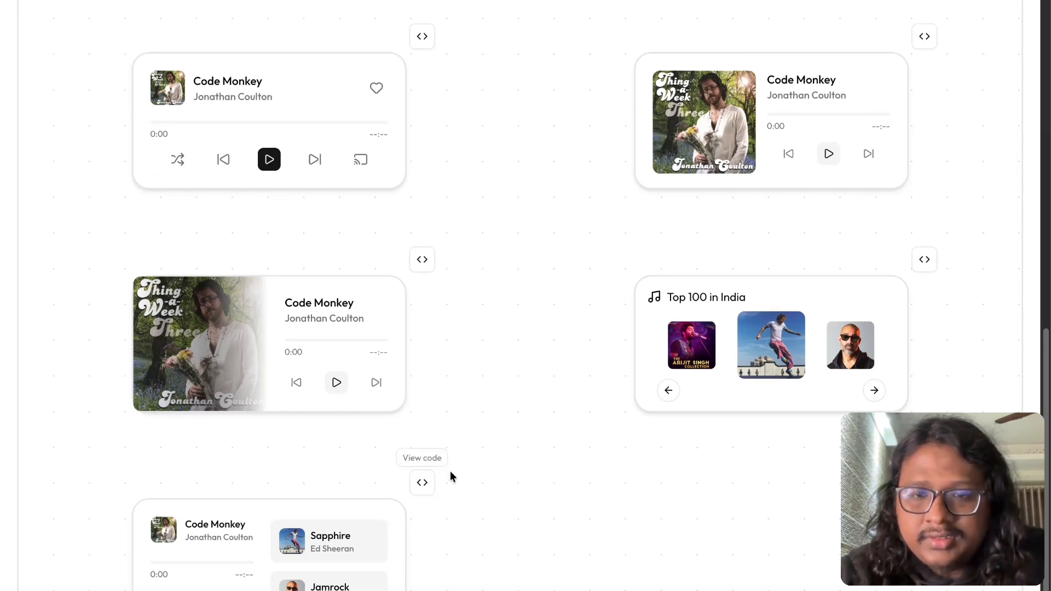
- Page the Top 100 in India carousel forward twice, then back twice
{"action": "left_click", "coordinate": [874, 390]}
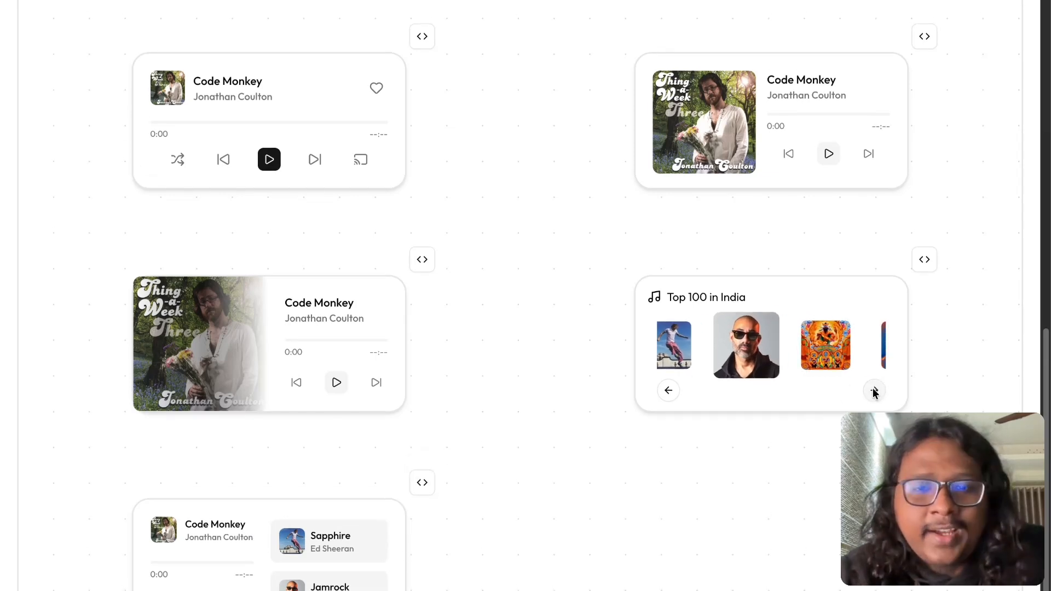
{"action": "left_click", "coordinate": [875, 395]}
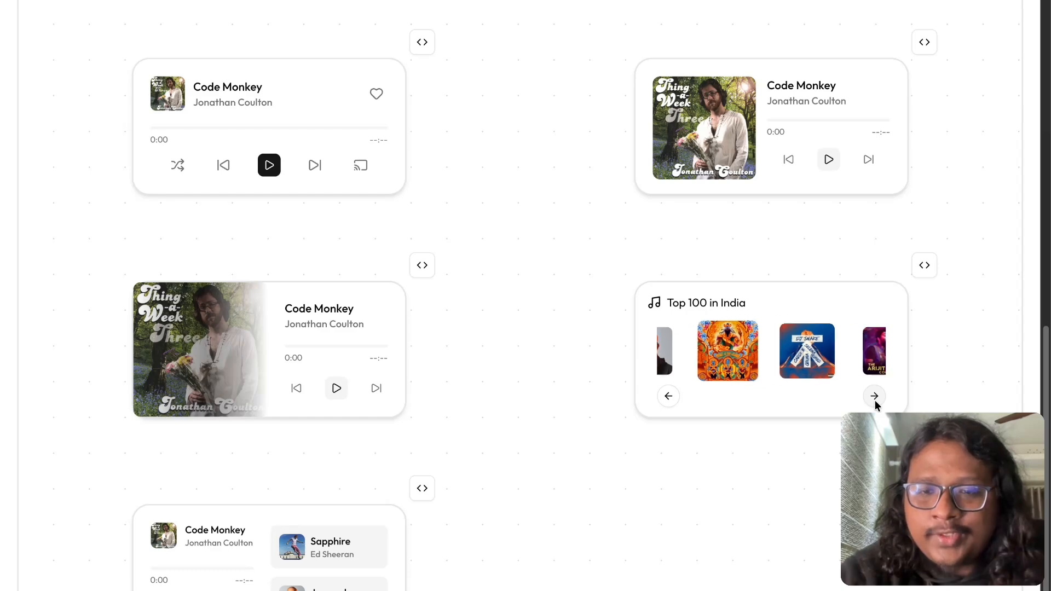
{"action": "left_click", "coordinate": [668, 396]}
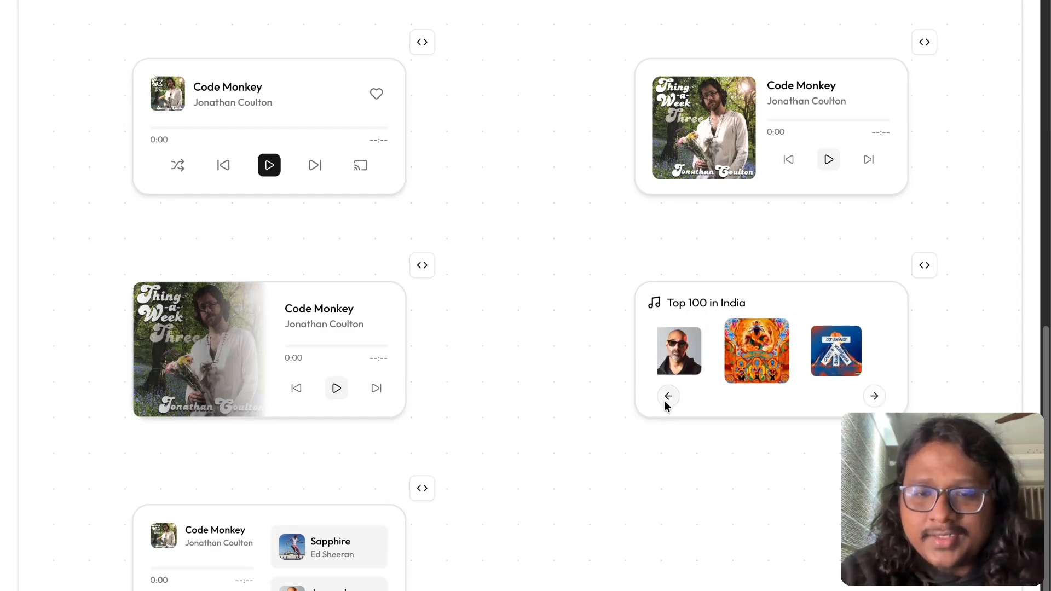
{"action": "left_click", "coordinate": [668, 395]}
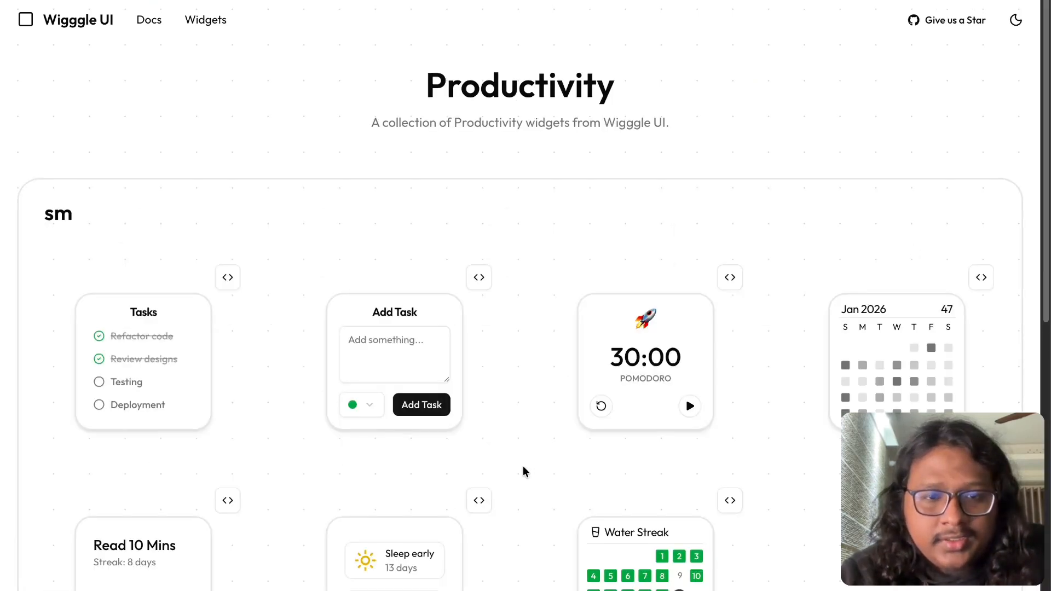
- Type 'I love this library' into the Add Task widget's text box
{"action": "scroll", "scroll_direction": "down", "scroll_amount": 3}
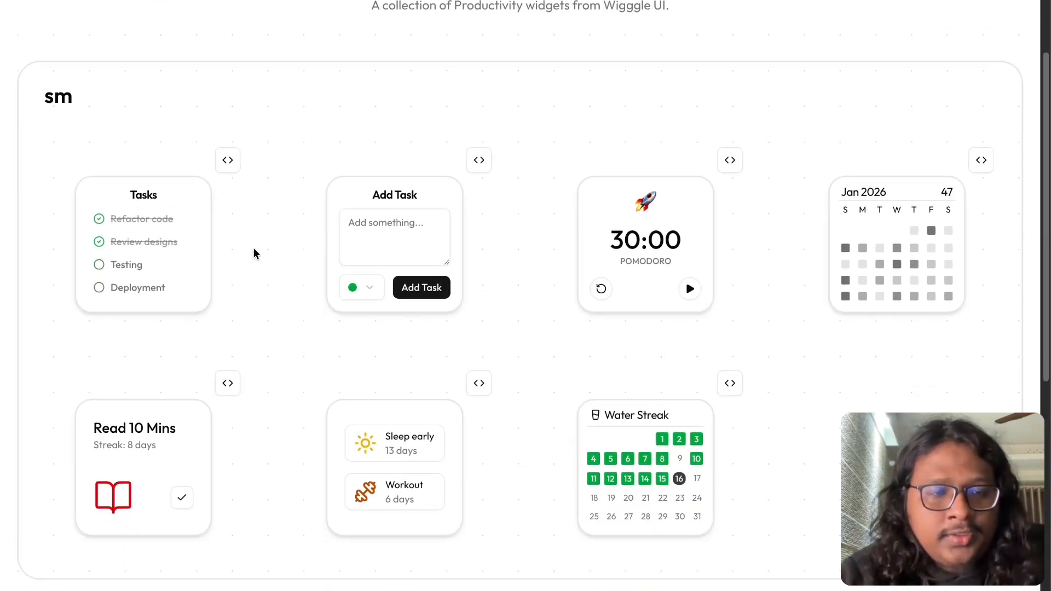
{"action": "left_click", "coordinate": [394, 237]}
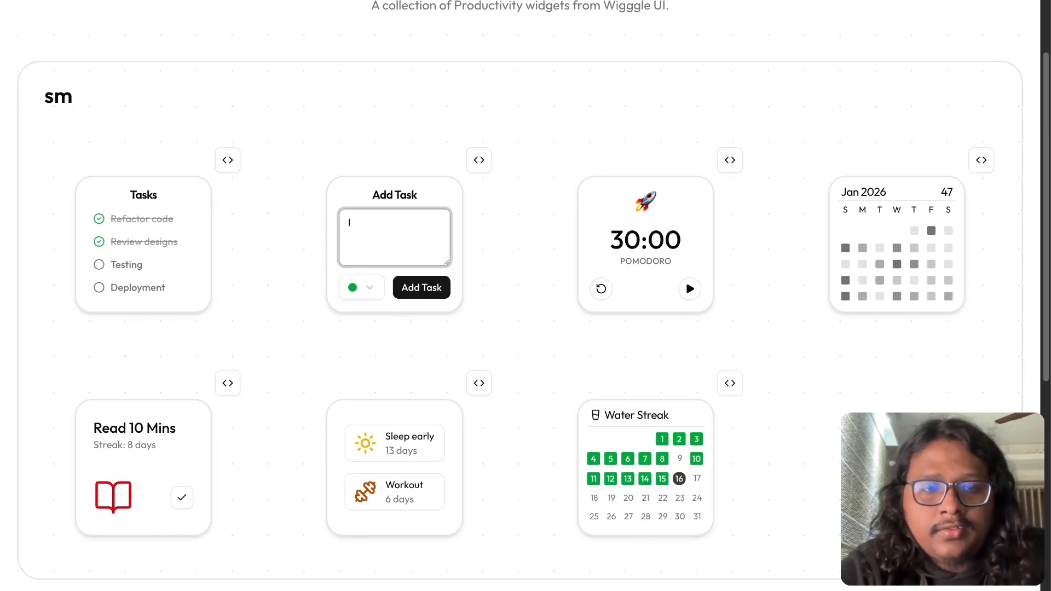
{"action": "type", "text": "I love this libra"}
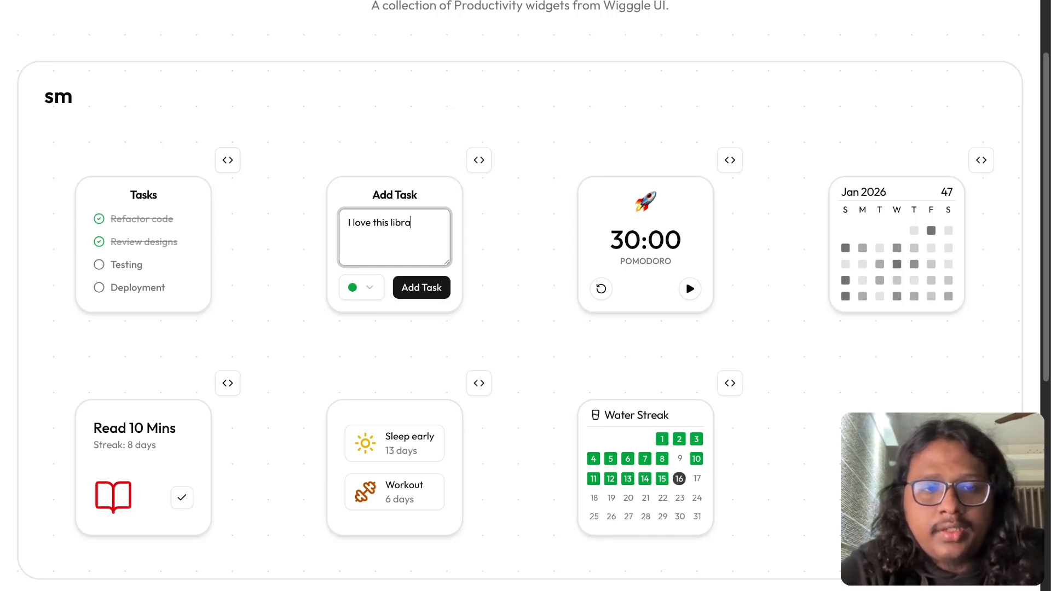
{"action": "type", "text": "ry"}
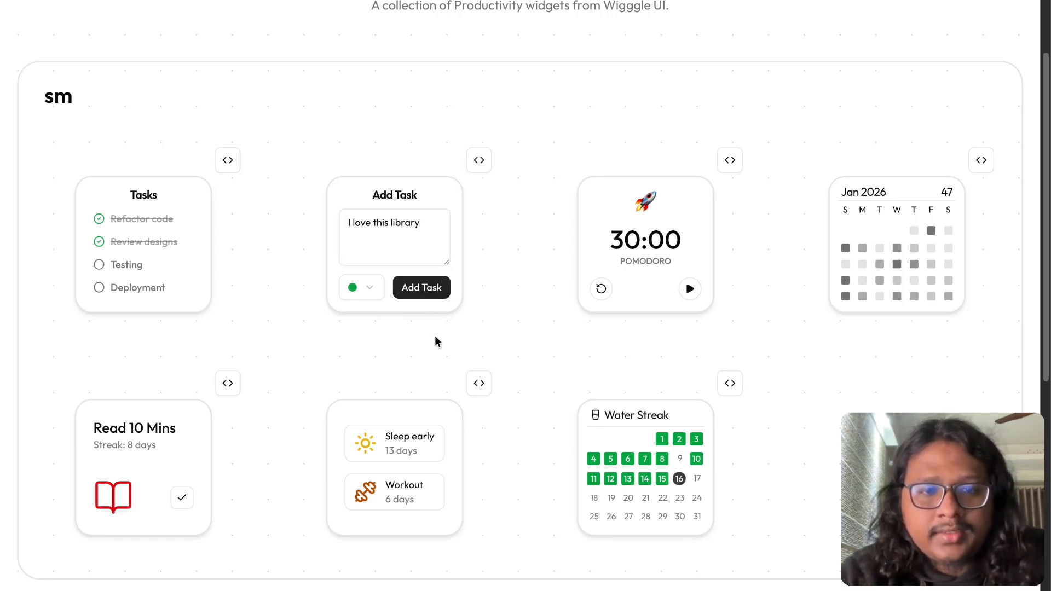
{"action": "mouse_move", "coordinate": [421, 287]}
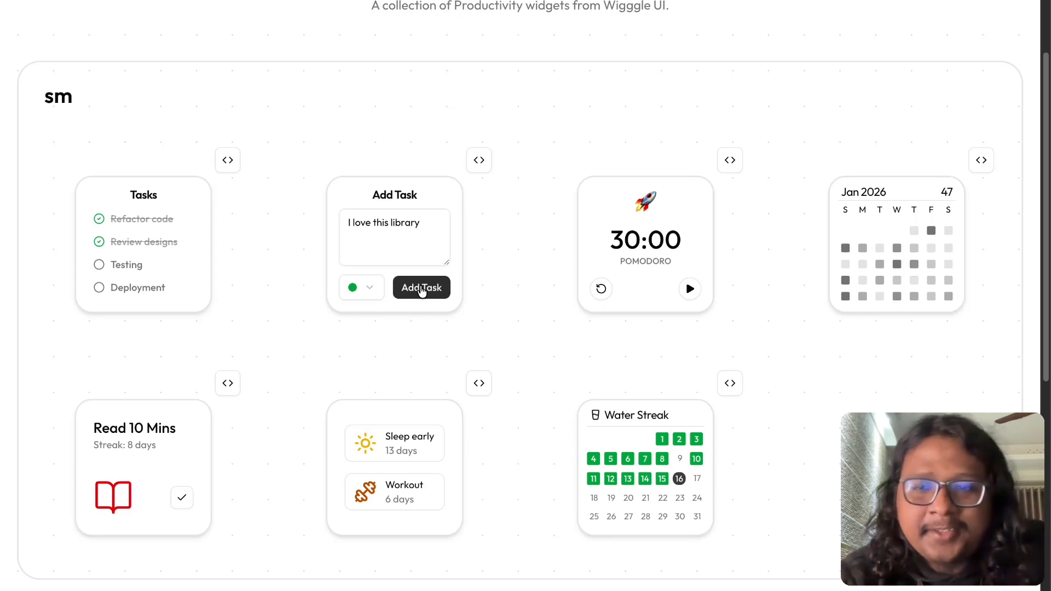
- Scroll down to the medium widgets: screen-time chart, tasks tracker, progress rings, time stats
{"action": "scroll", "scroll_direction": "down", "scroll_amount": 3}
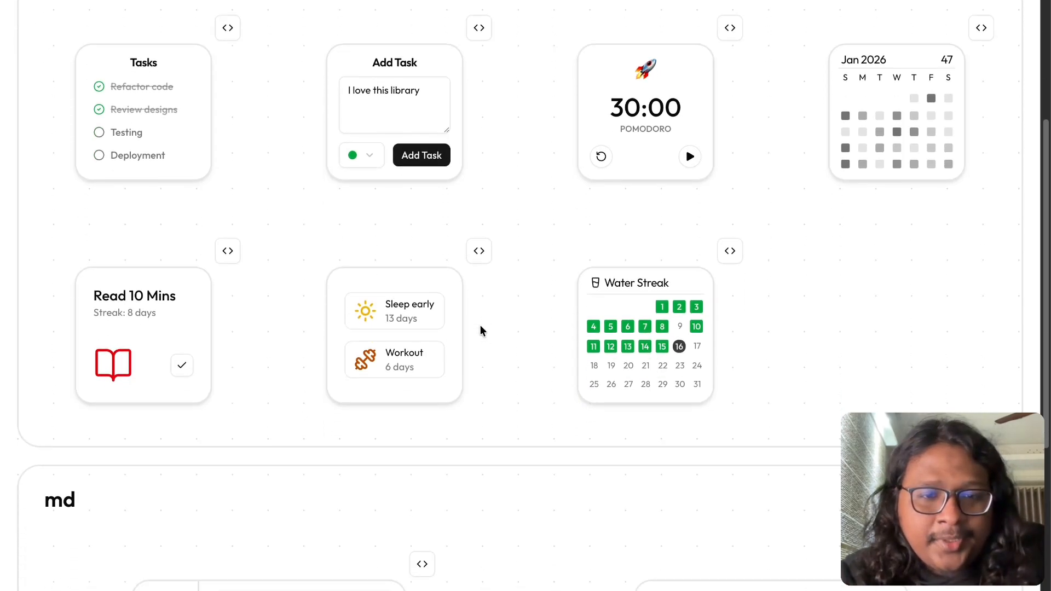
{"action": "scroll", "scroll_direction": "down", "scroll_amount": 3}
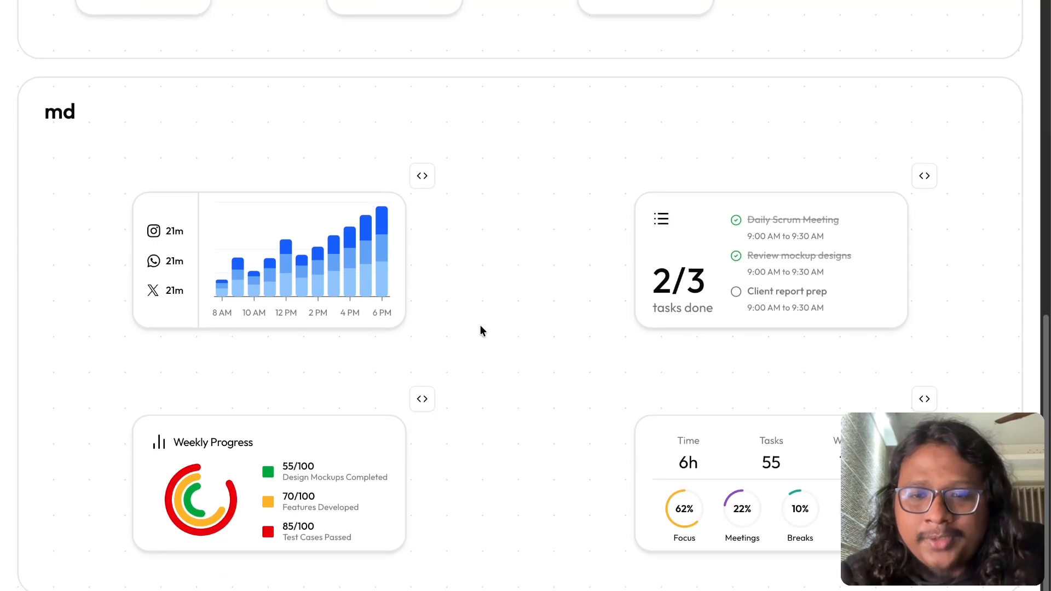
{"action": "scroll", "scroll_direction": "down", "scroll_amount": 3}
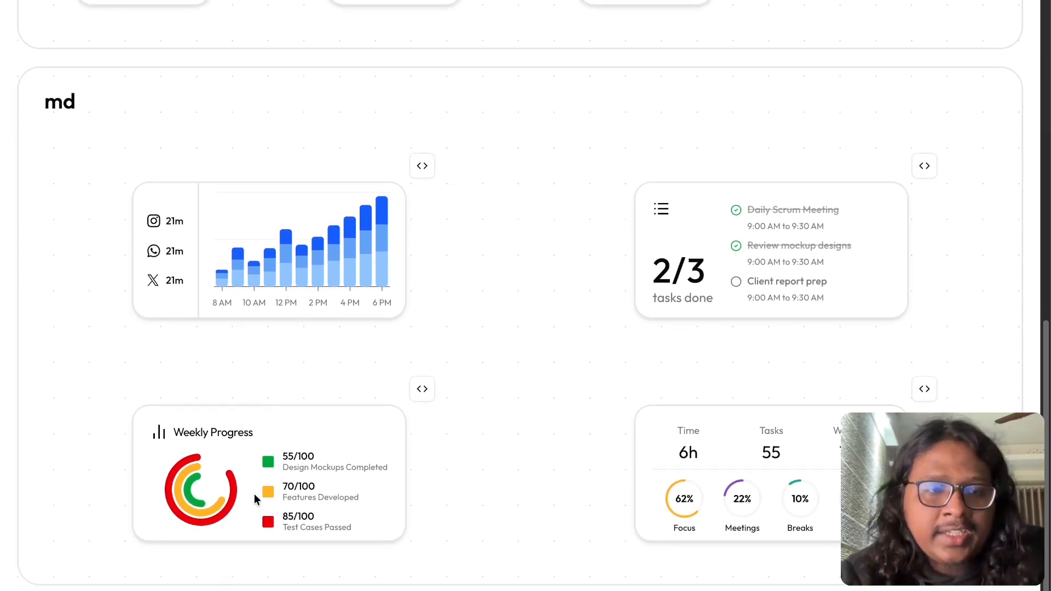
{"action": "mouse_move", "coordinate": [592, 505]}
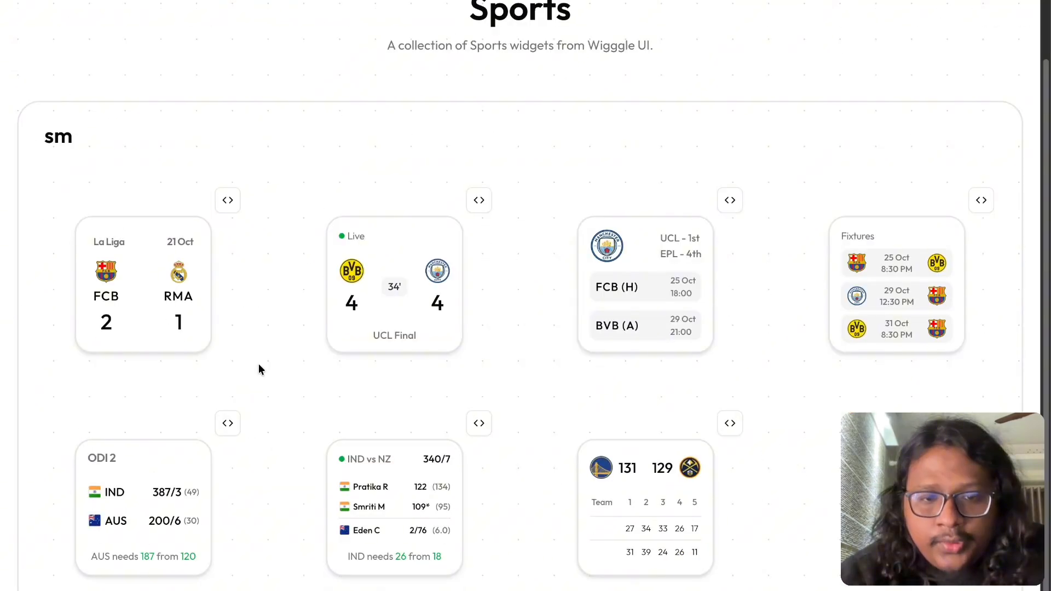
{"action": "mouse_move", "coordinate": [382, 297]}
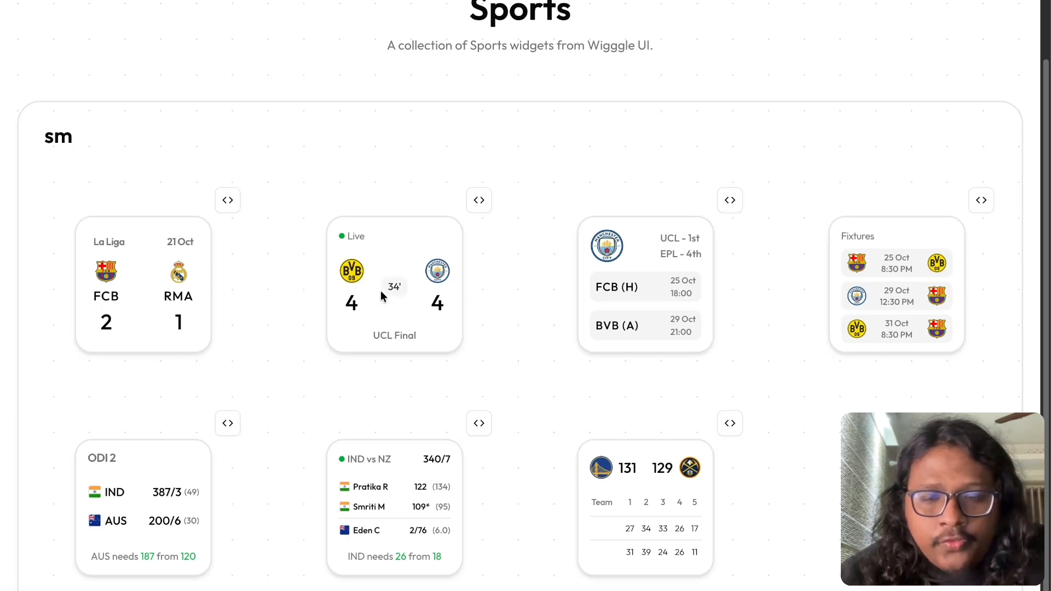
{"action": "mouse_move", "coordinate": [704, 374]}
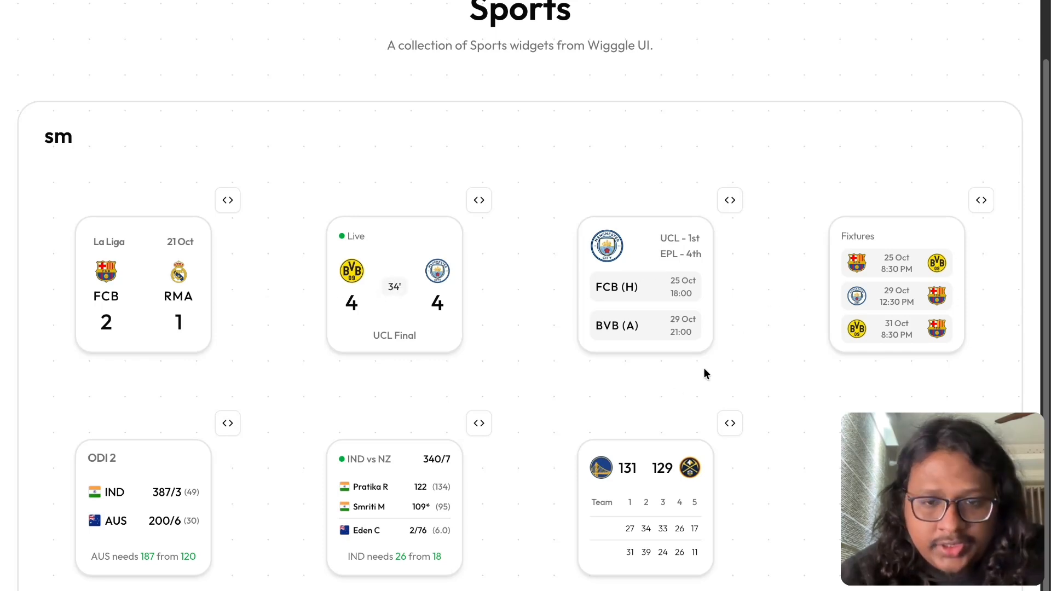
- Glance over the Sports score cards, then return to the Wigggle UI home page
{"action": "scroll", "scroll_direction": "down", "scroll_amount": 3}
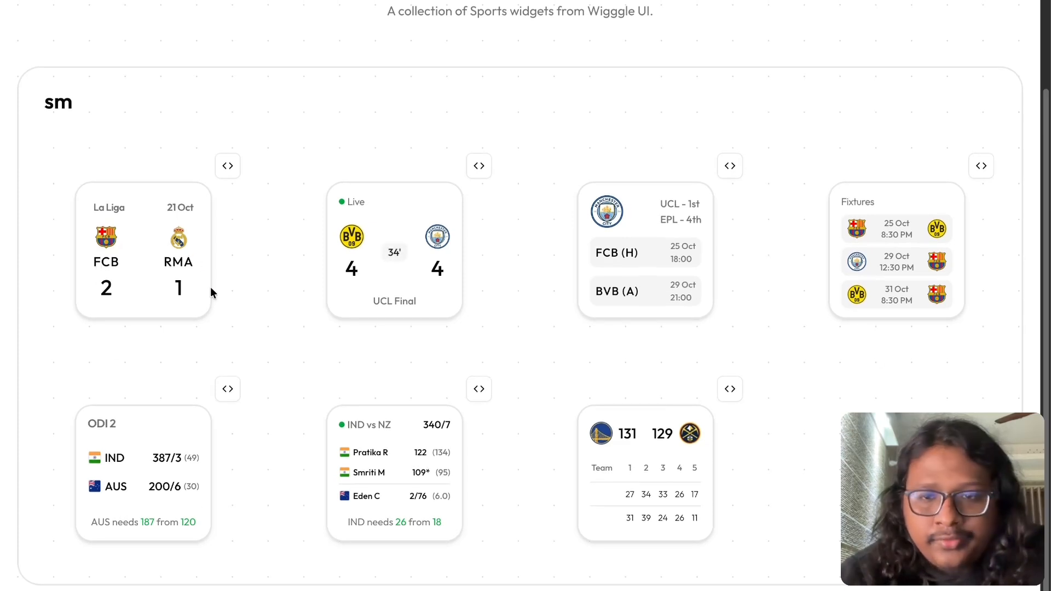
{"action": "mouse_move", "coordinate": [126, 296]}
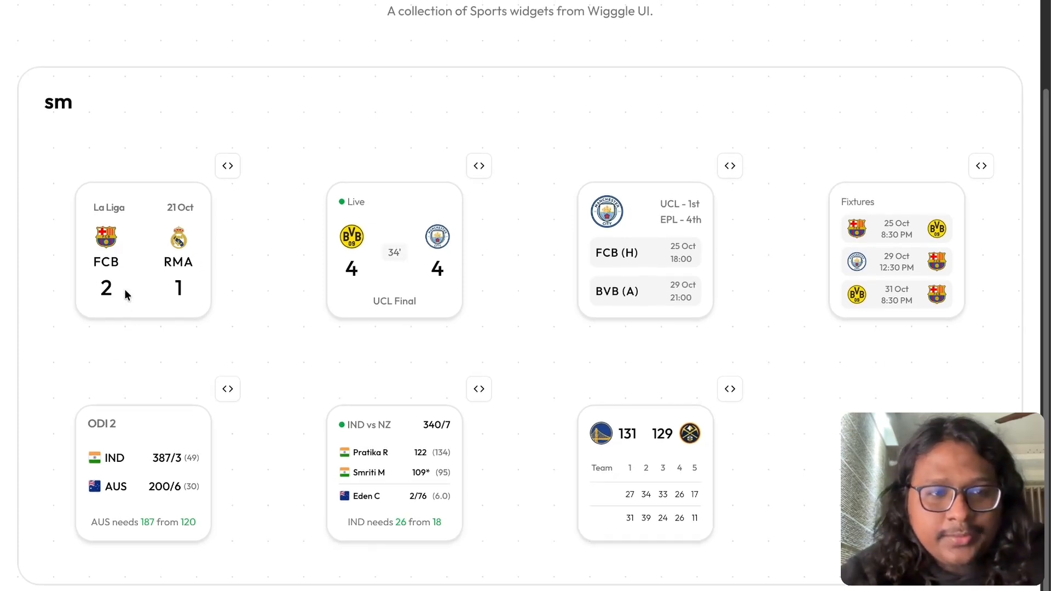
{"action": "mouse_move", "coordinate": [140, 236]}
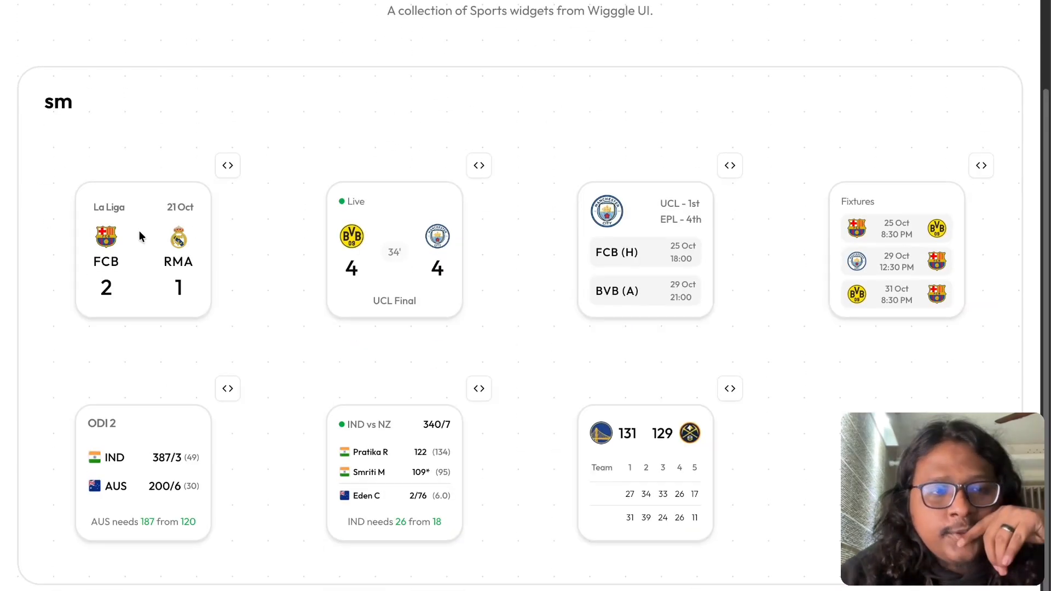
{"action": "left_click", "coordinate": [78, 20]}
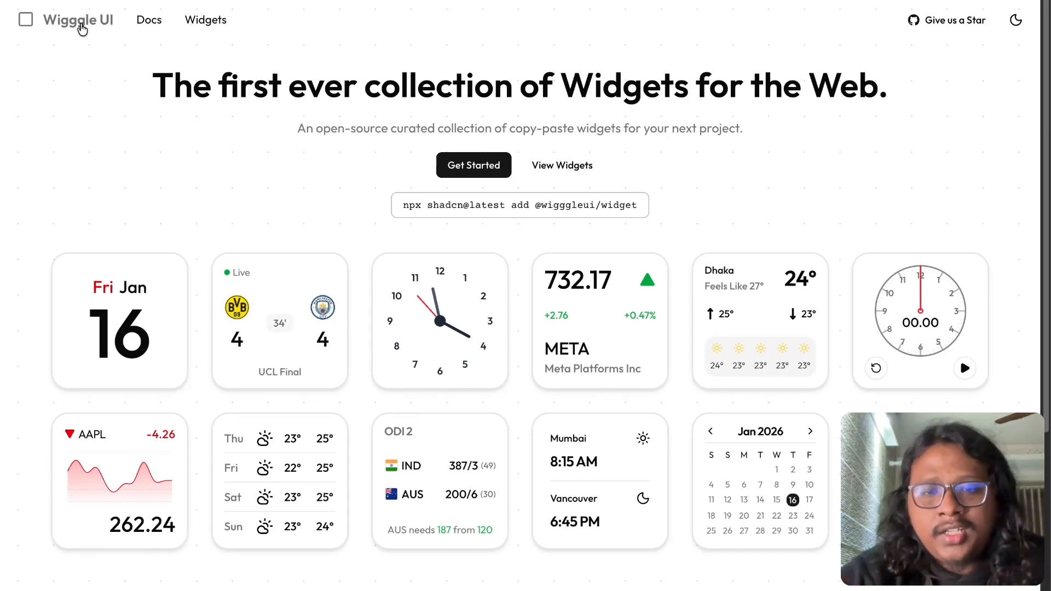
- Scroll past the widget showcase to the 'Why Wigggle UI?' section
{"action": "scroll", "scroll_direction": "down", "scroll_amount": 3}
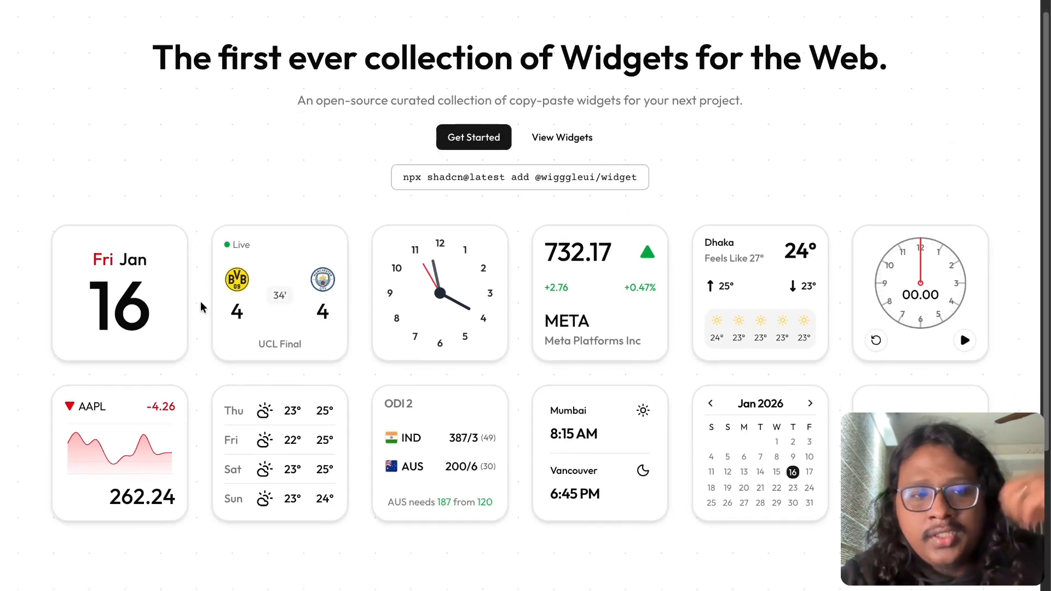
{"action": "scroll", "scroll_direction": "down", "scroll_amount": 3}
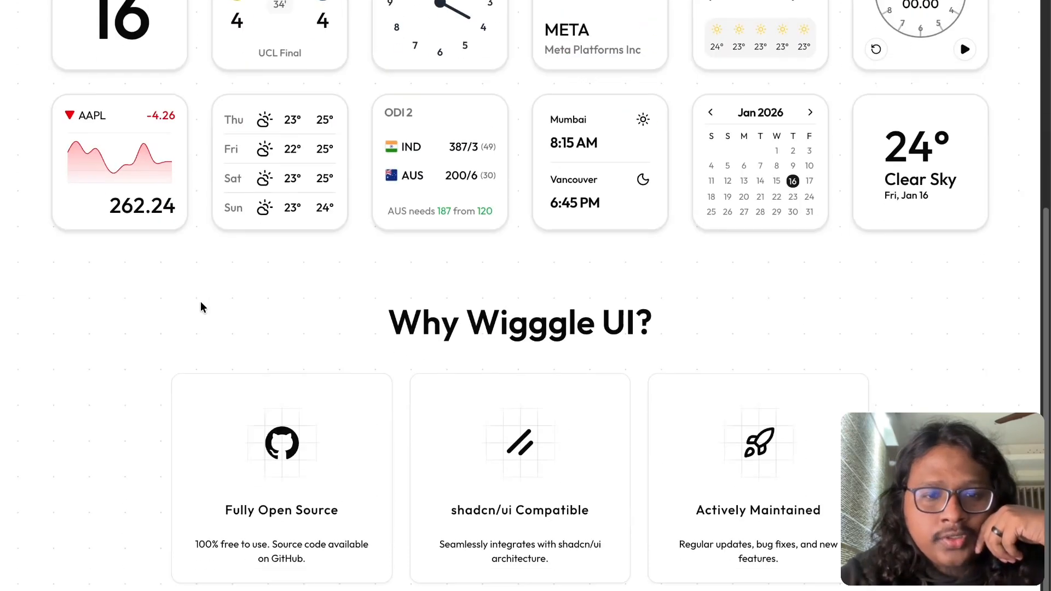